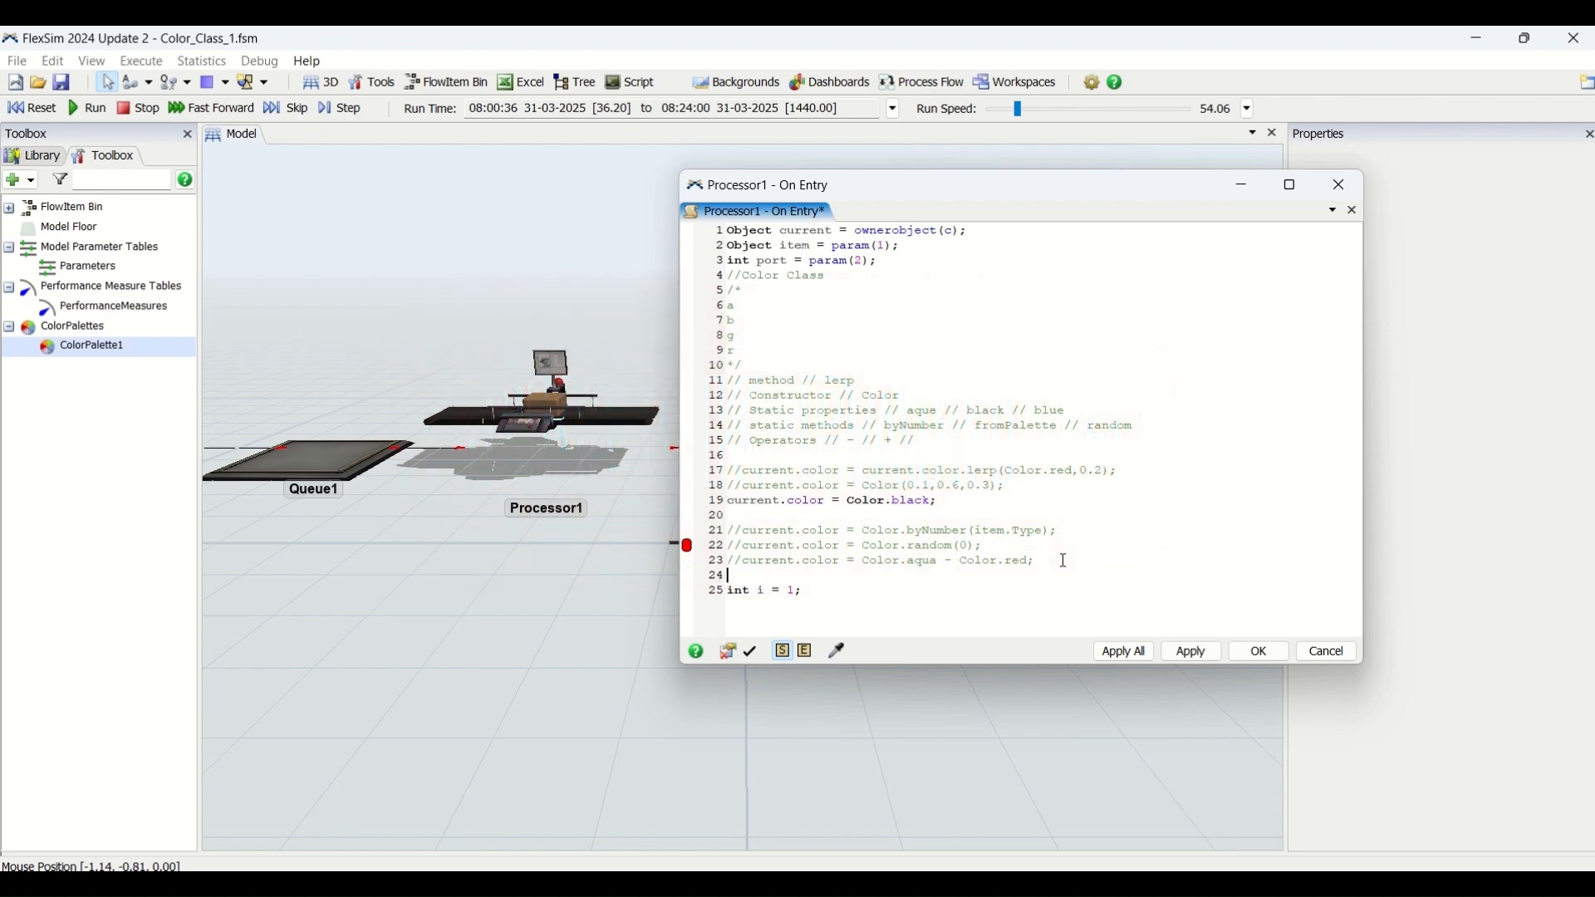
Write int isnotRed = current.color != Color.red; on line 24 and set a breakpoint there
{"action": "type", "text": "int"}
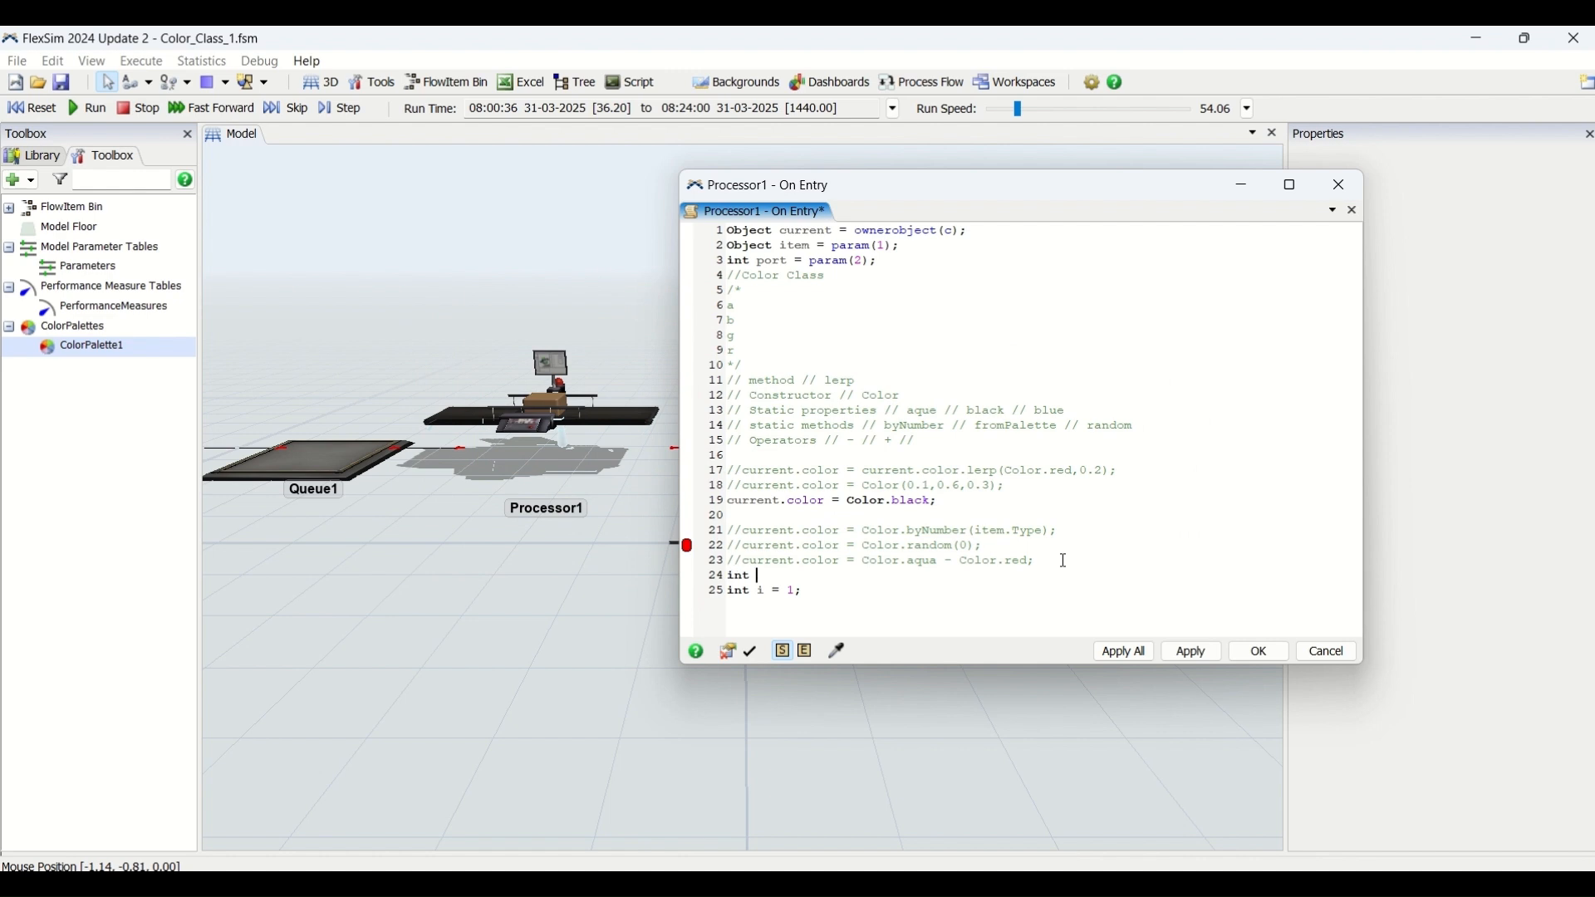
{"action": "type", "text": "isnotR"}
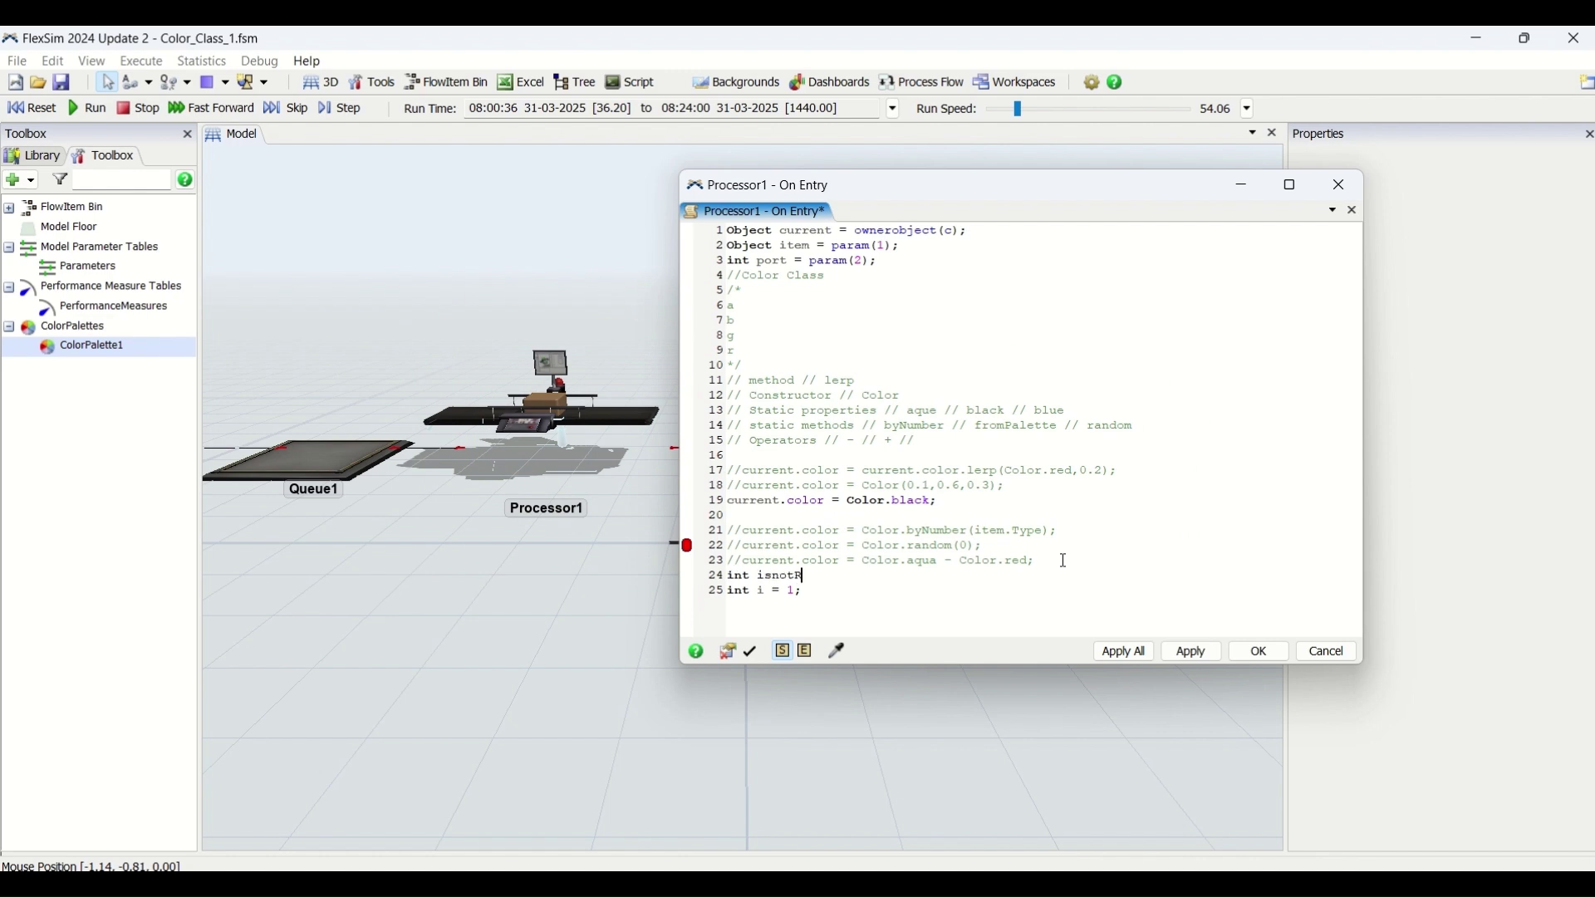
{"action": "type", "text": "ed = current.color!"}
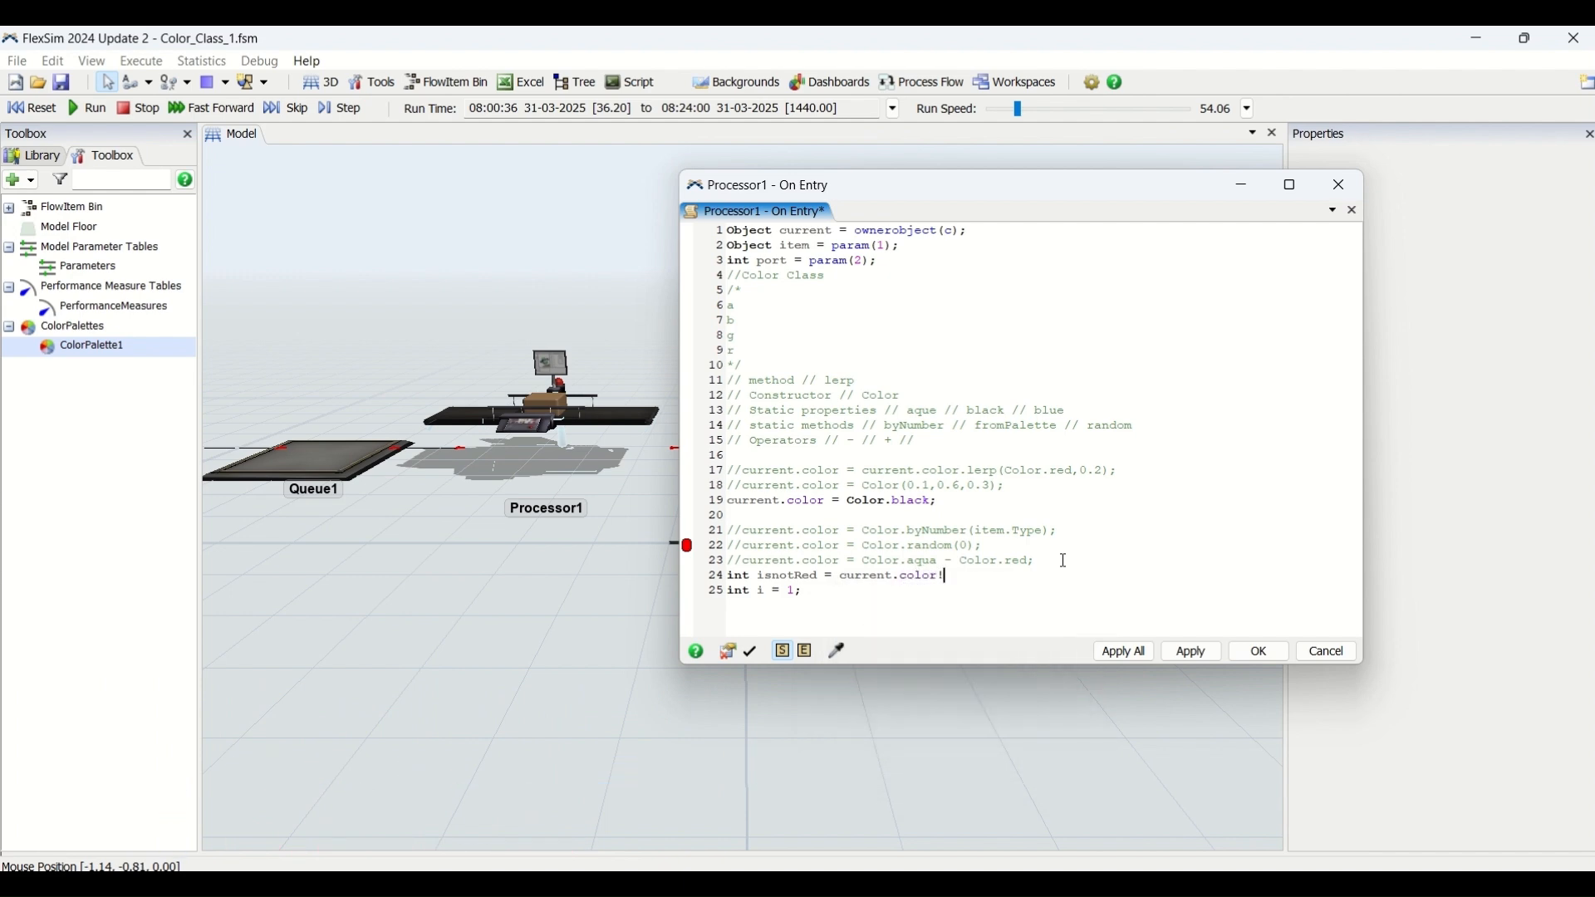
{"action": "type", "text": "="}
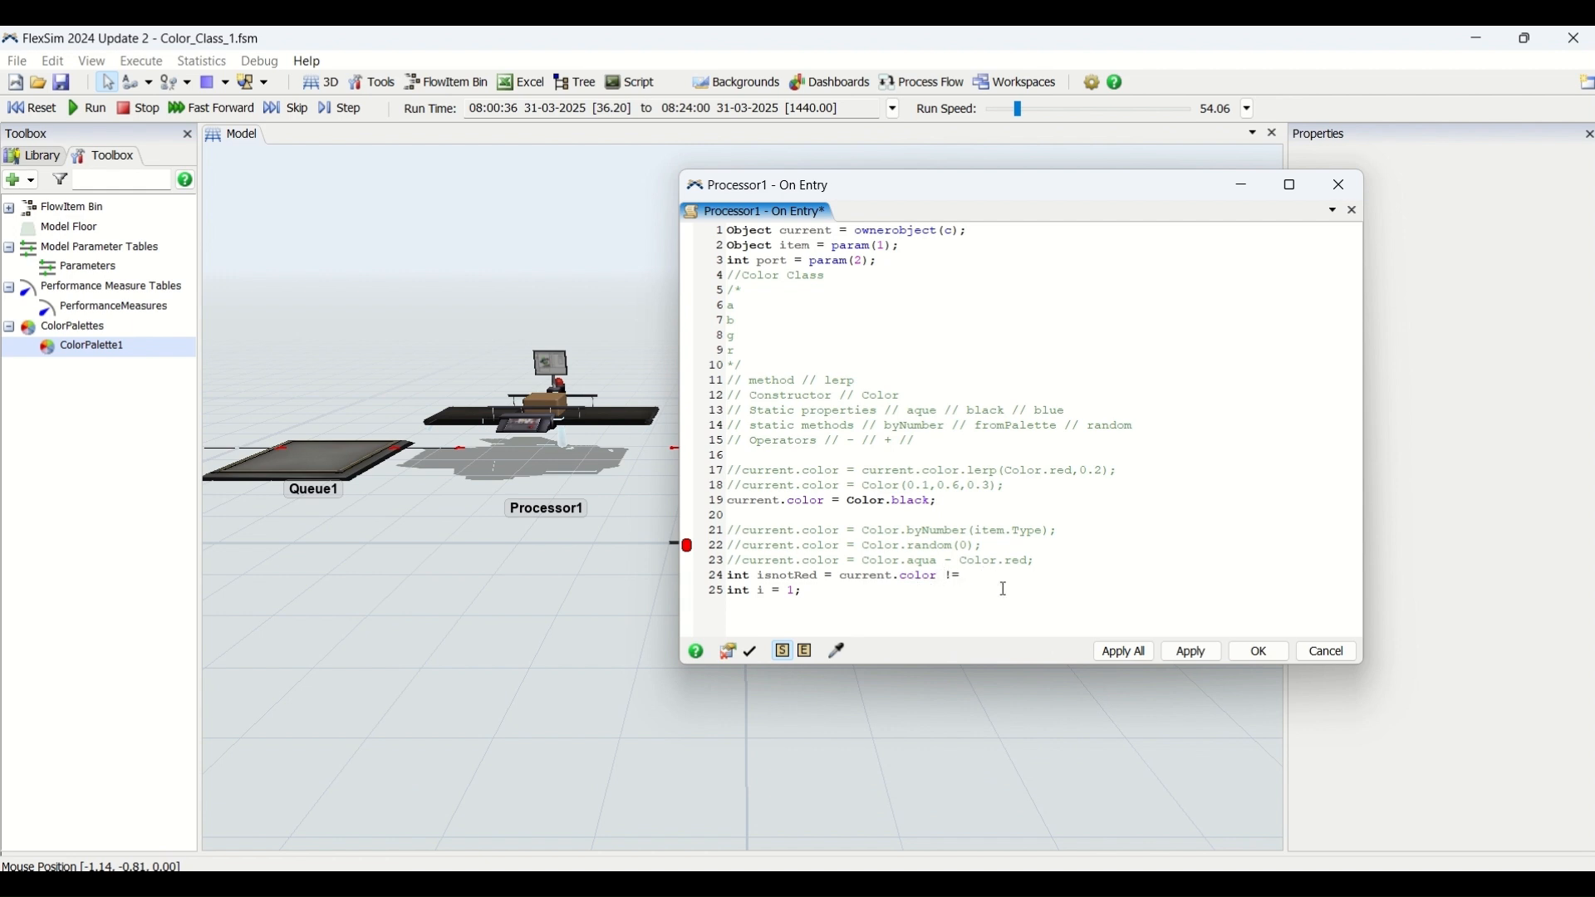
{"action": "type", "text": "color.red;"}
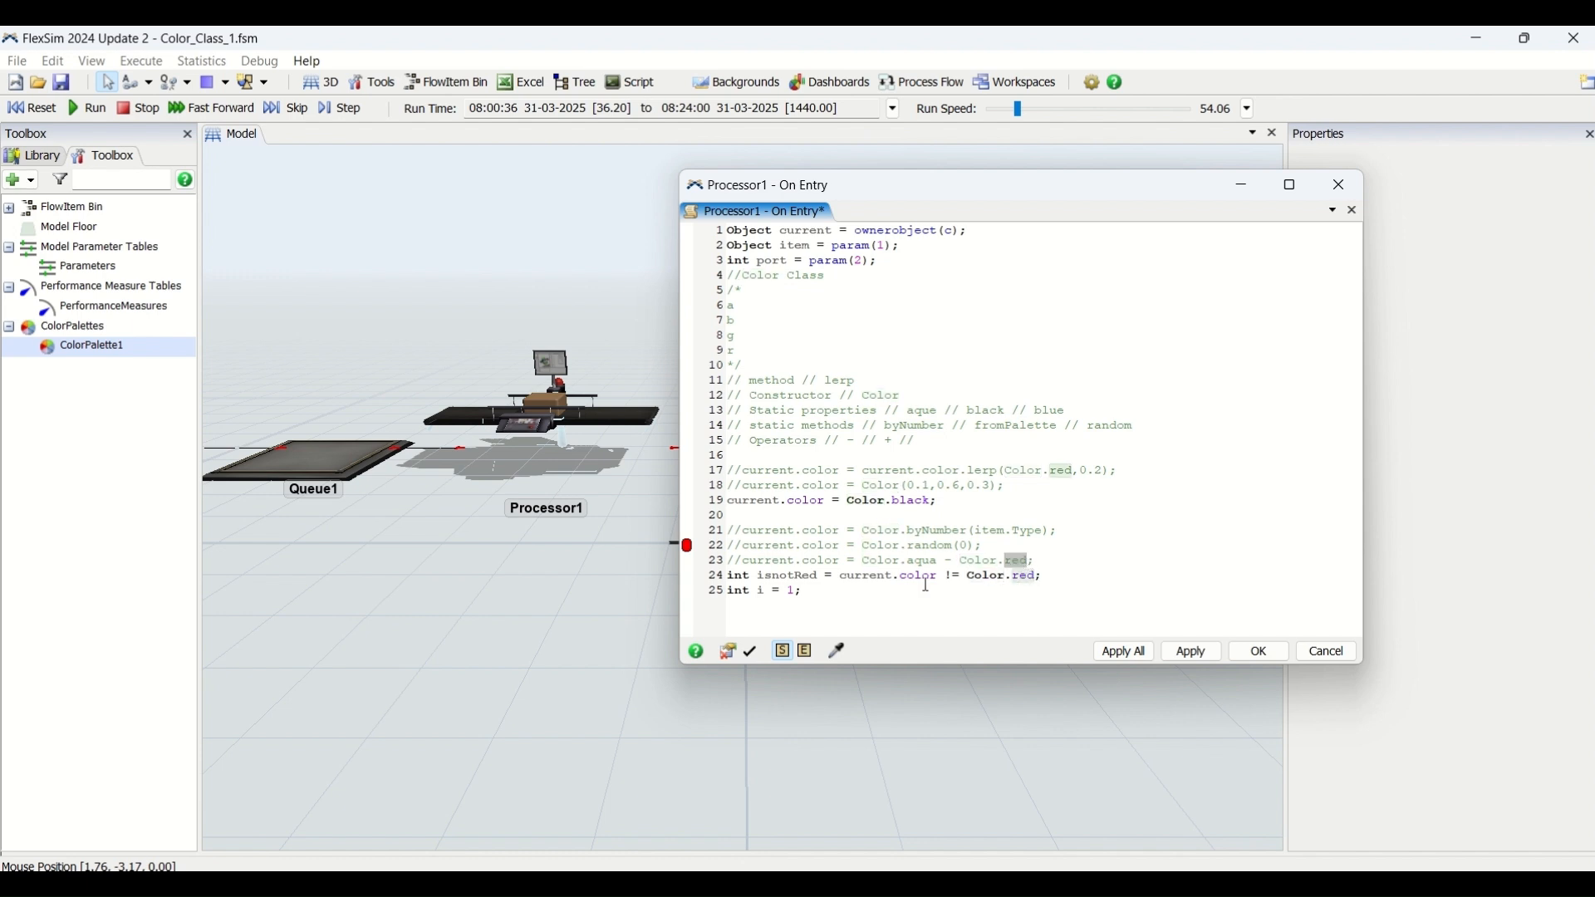
{"action": "double_click", "coordinate": [900, 575]}
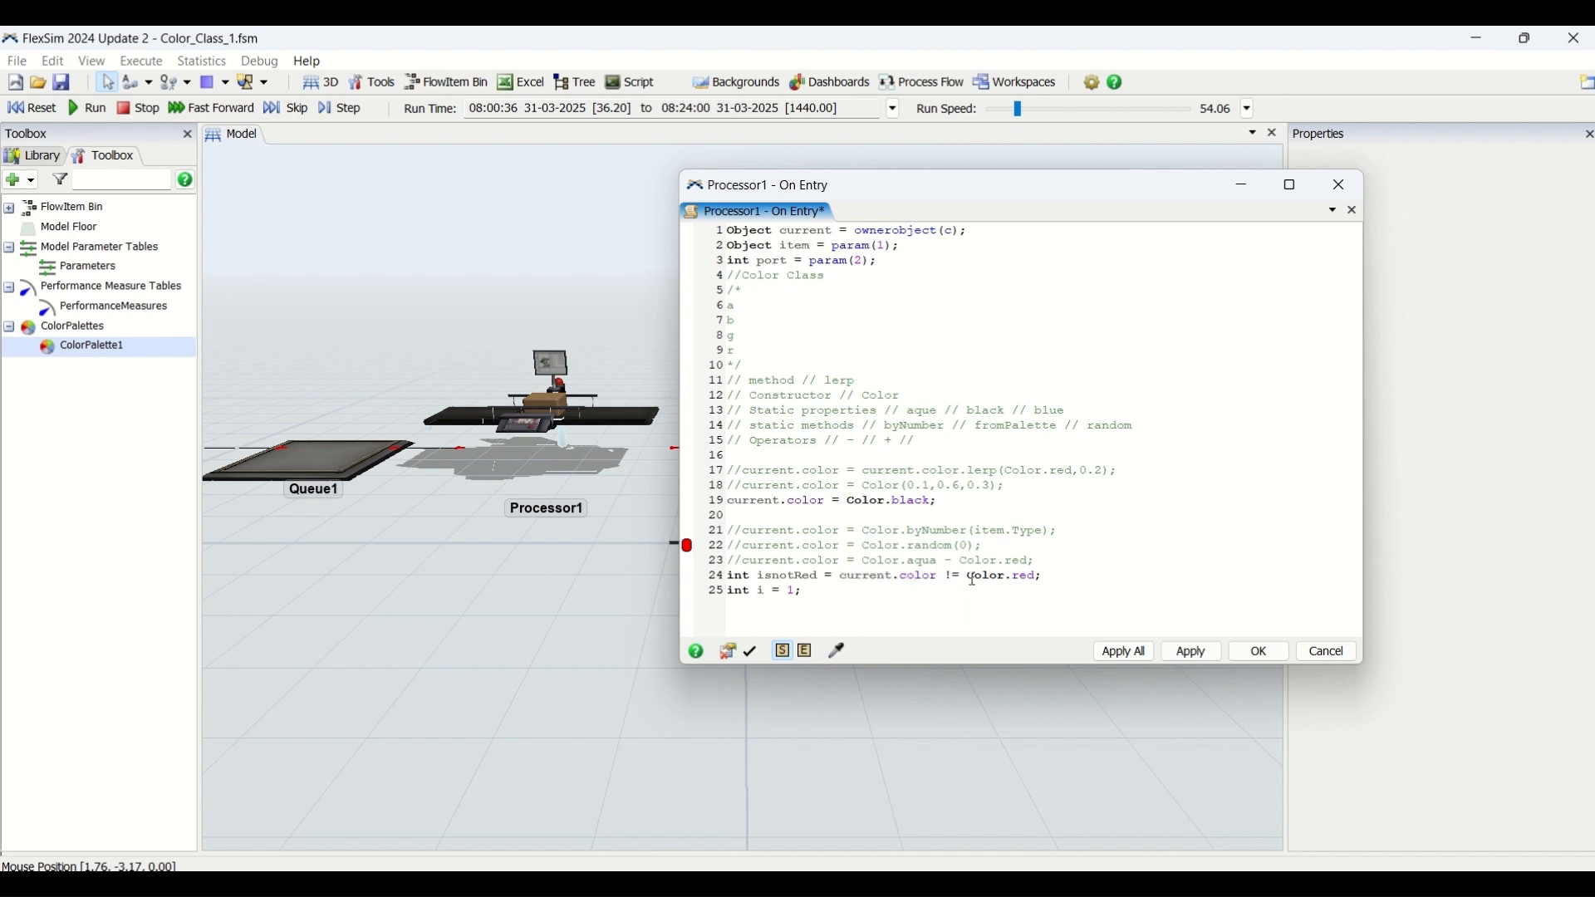
{"action": "mouse_move", "coordinate": [1024, 608]}
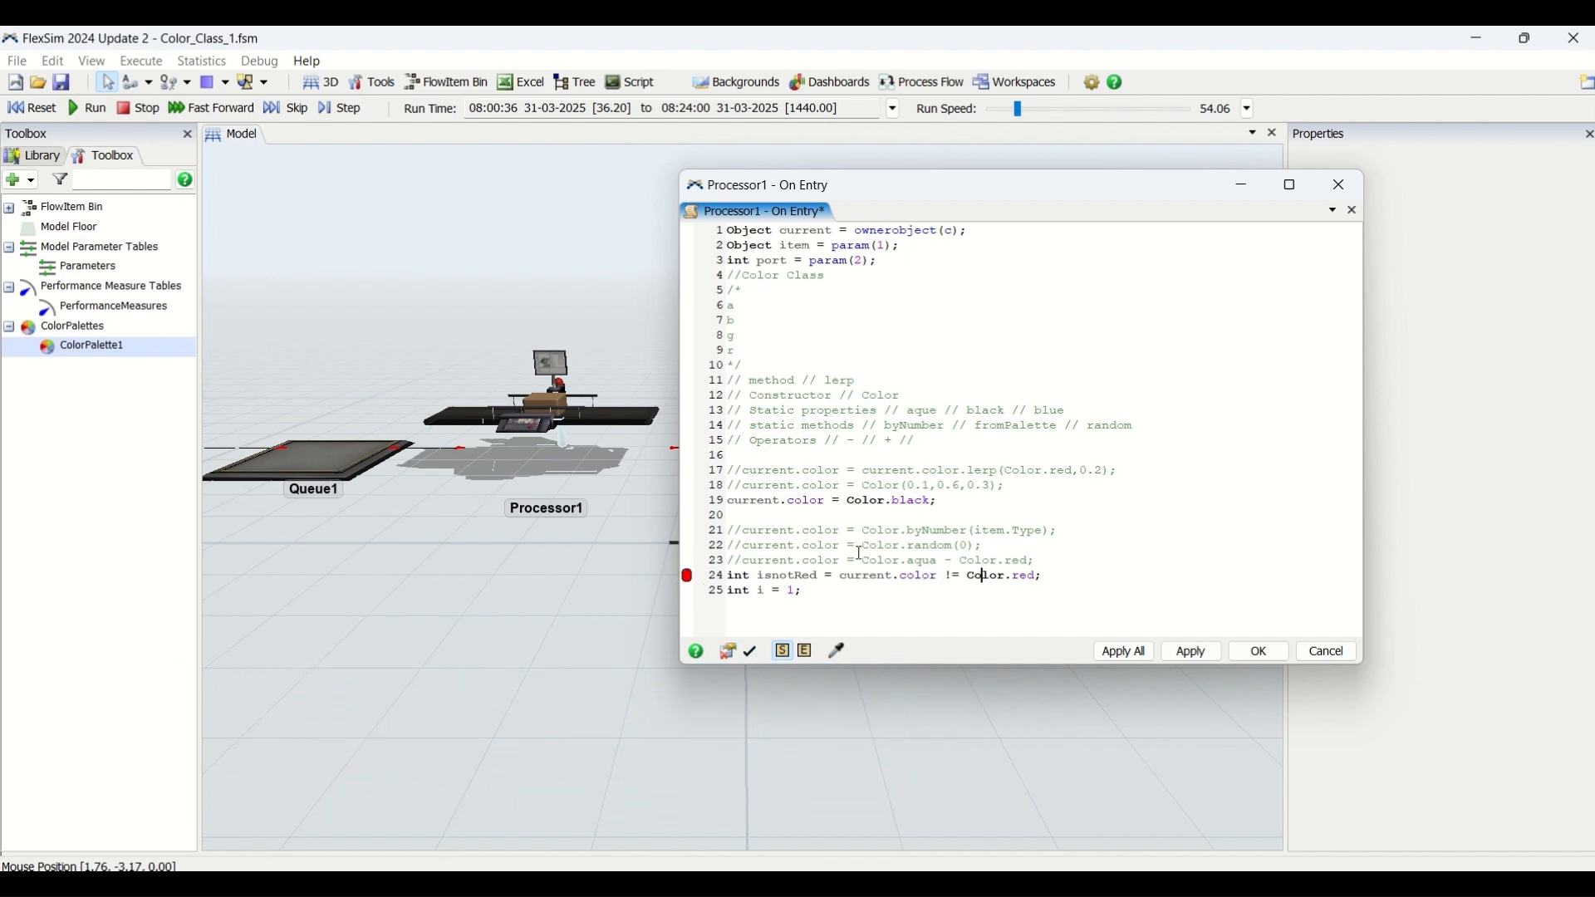
Run to the isnotRed breakpoint, step past the comparison line, and continue execution
{"action": "left_click", "coordinate": [1189, 651]}
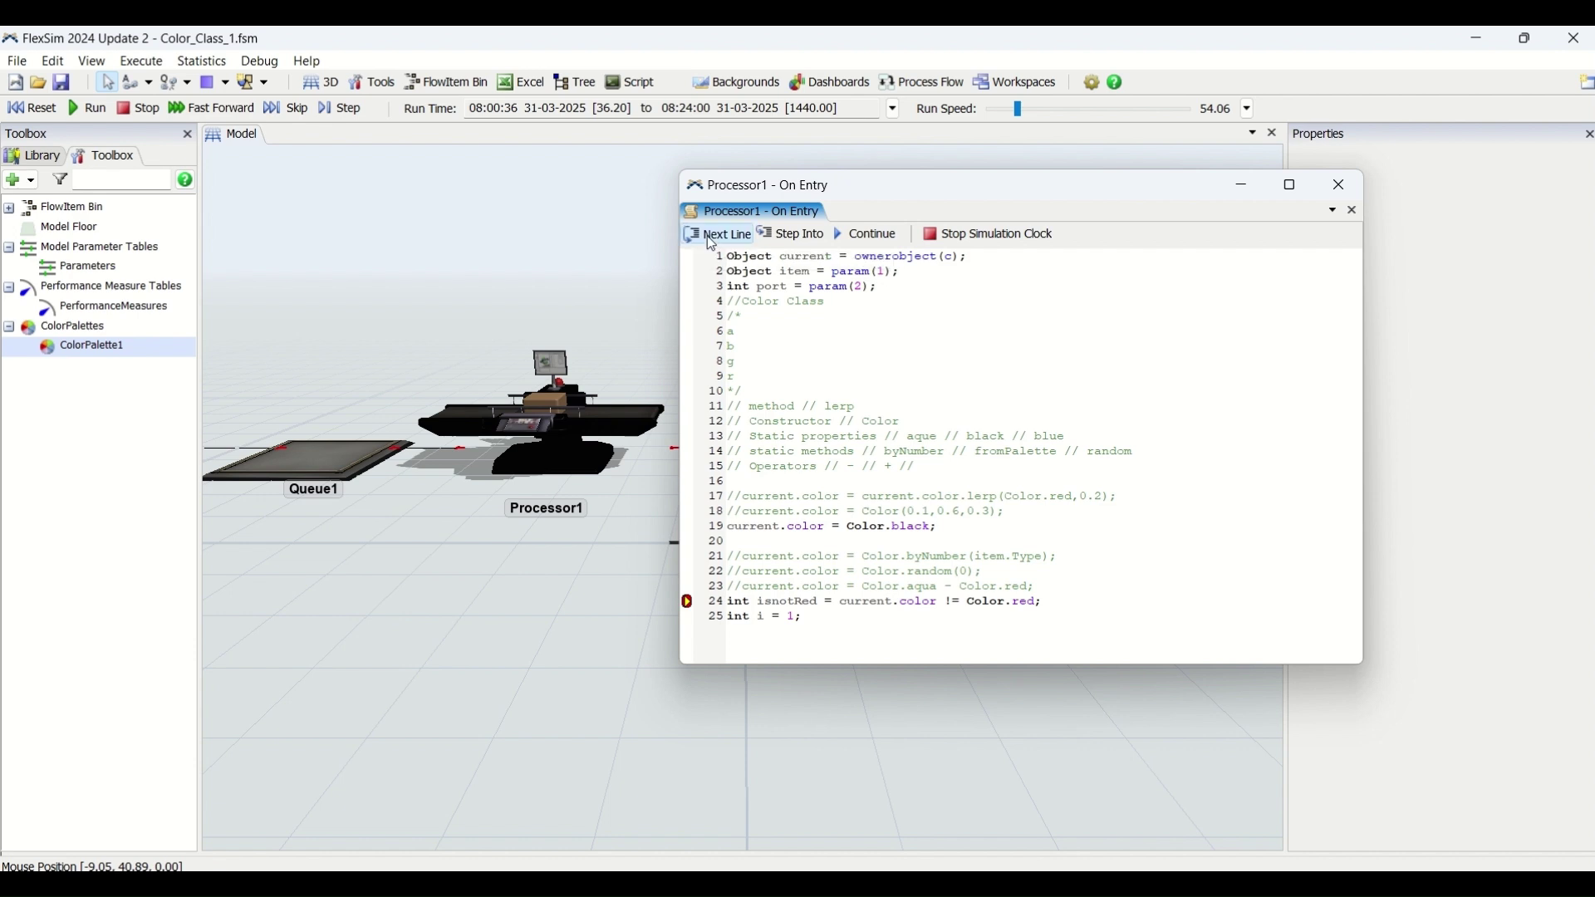
{"action": "left_click", "coordinate": [724, 232]}
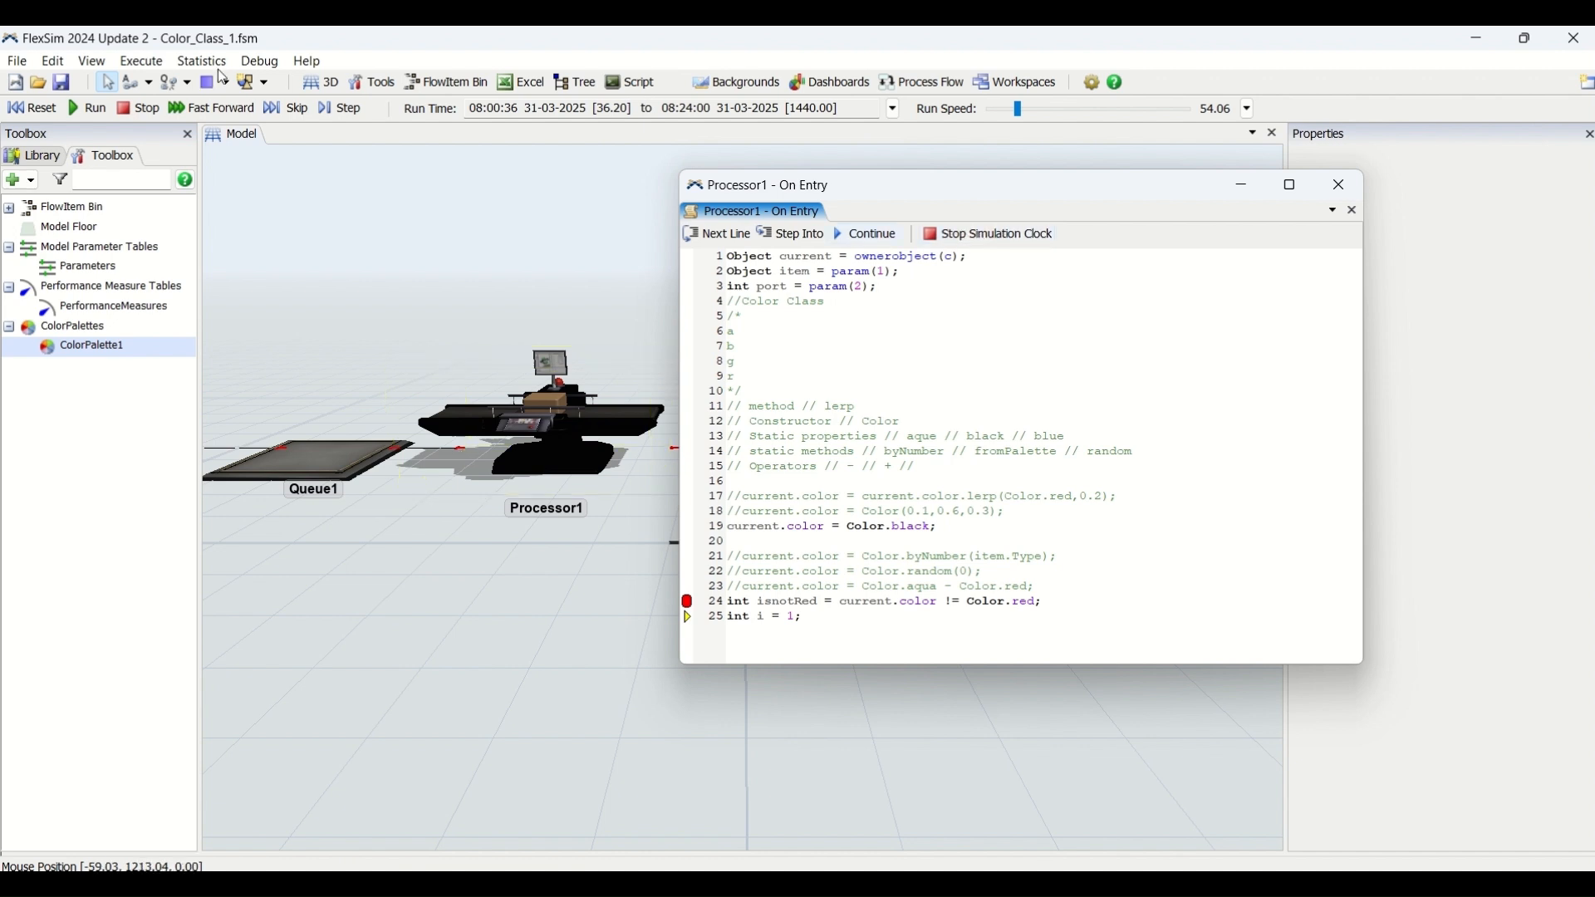
{"action": "left_click", "coordinate": [306, 60]}
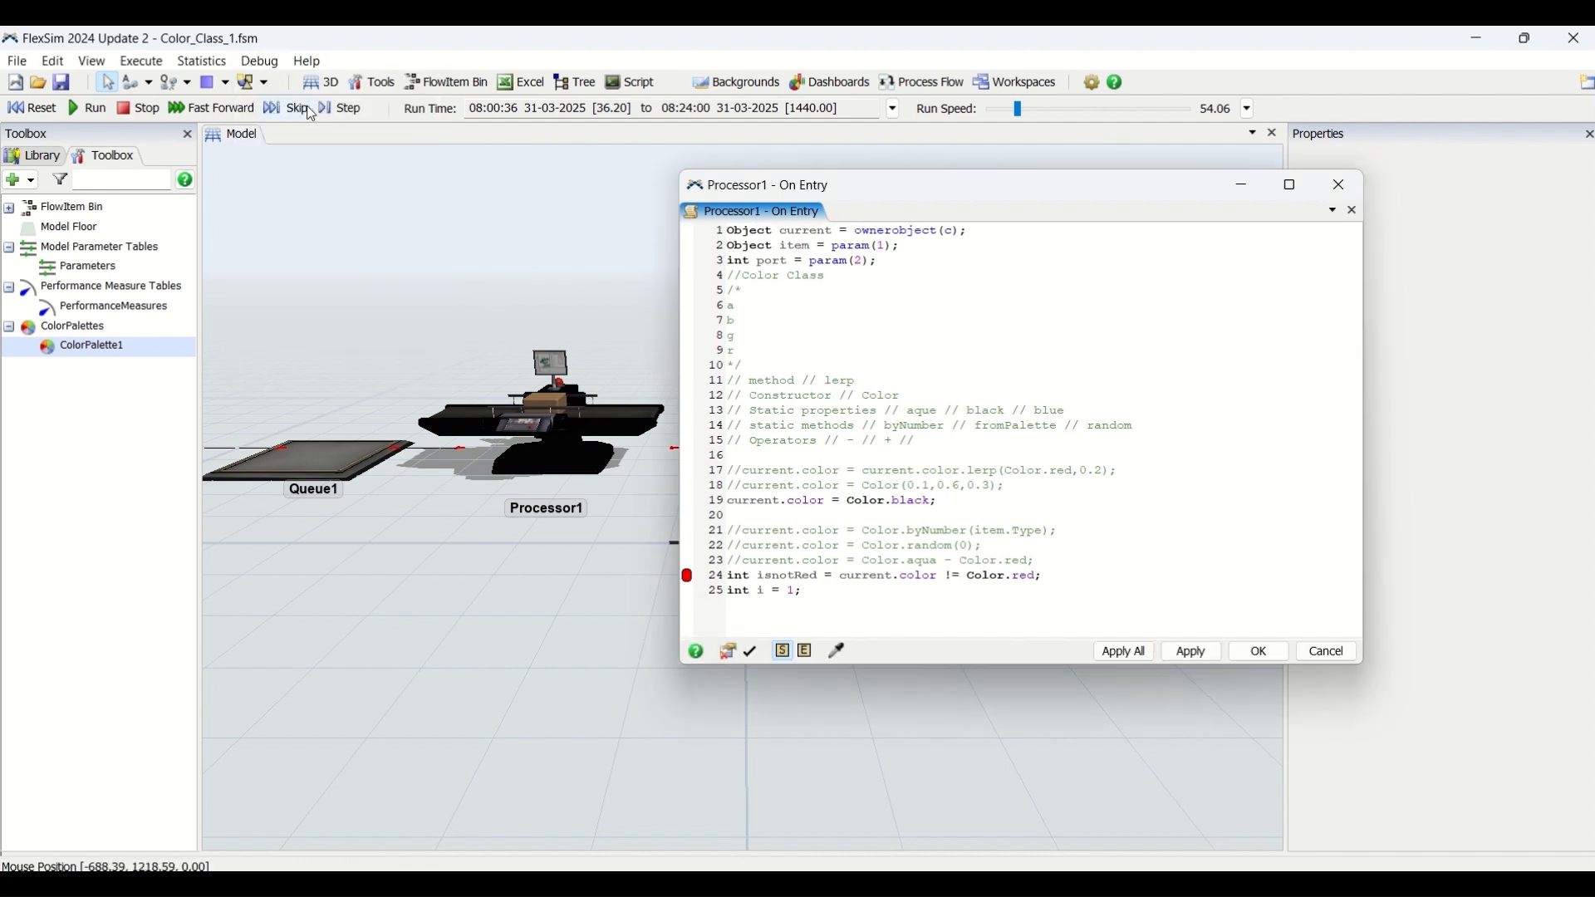
{"action": "left_click", "coordinate": [259, 60]}
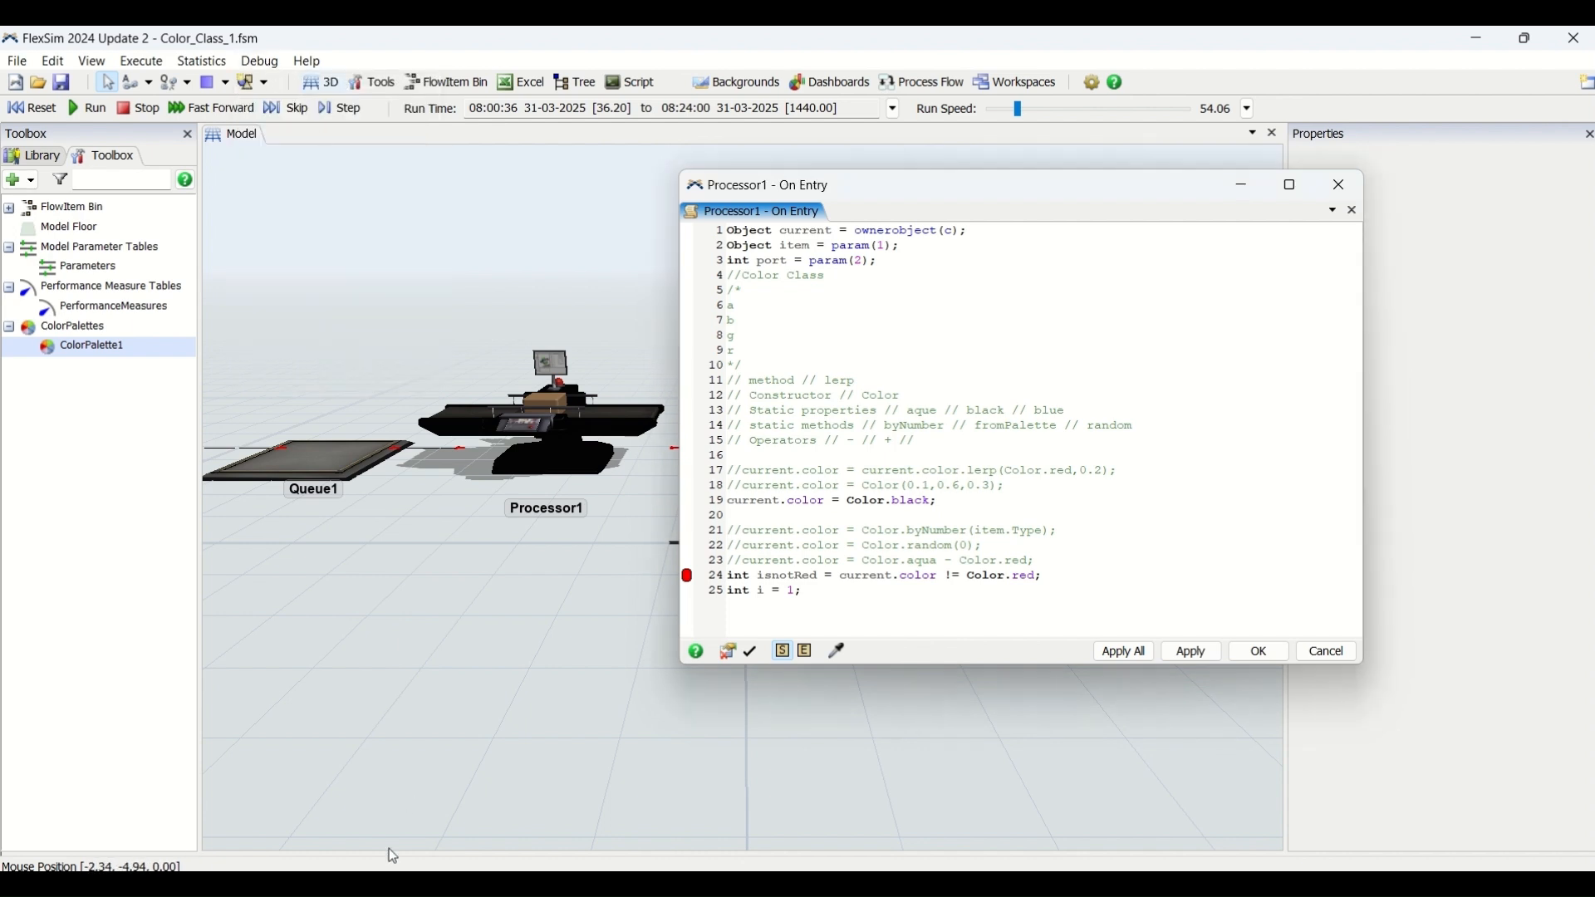
{"action": "mouse_move", "coordinate": [422, 865]}
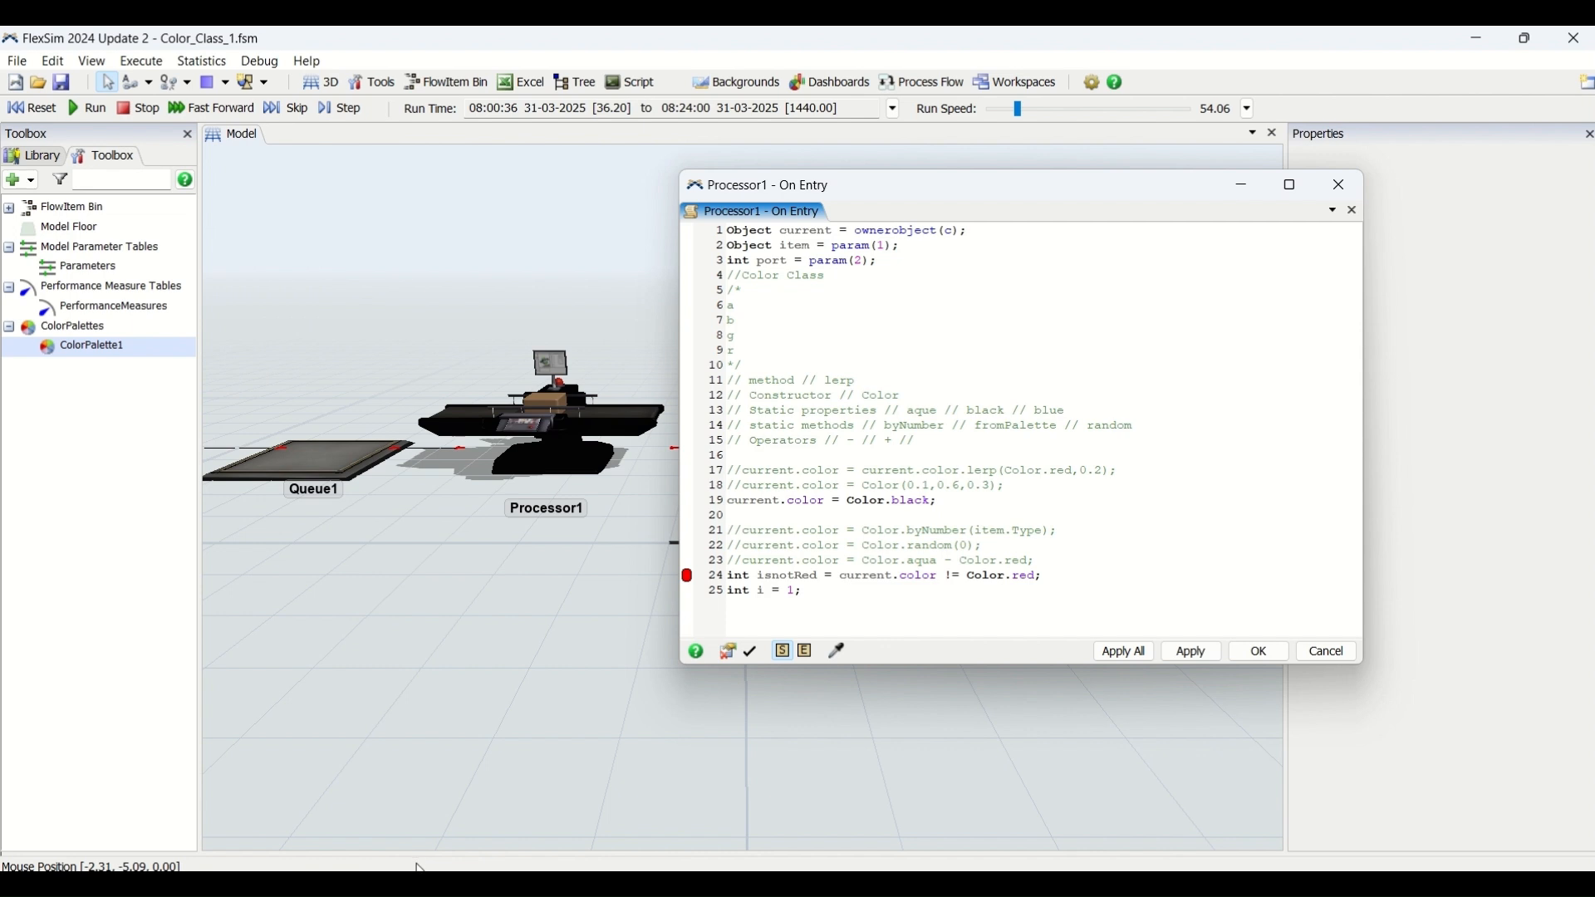
{"action": "mouse_move", "coordinate": [423, 883]}
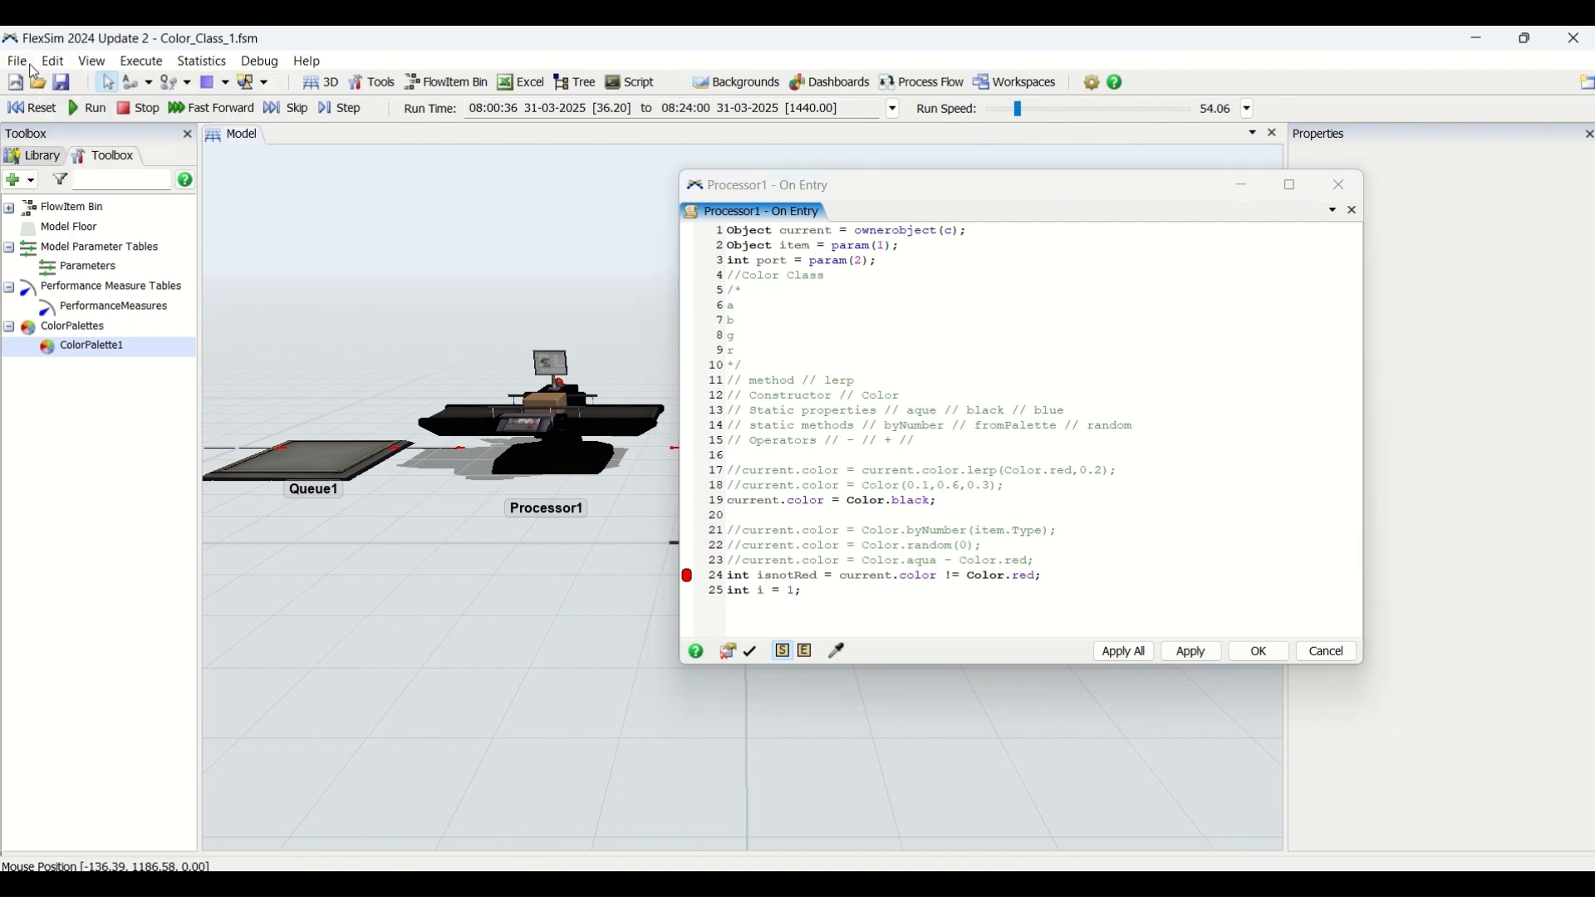
Reopen Processor1's On Entry trigger, apply the code, run to the breakpoint and step so isnotRed shows 1
{"action": "left_click", "coordinate": [17, 60]}
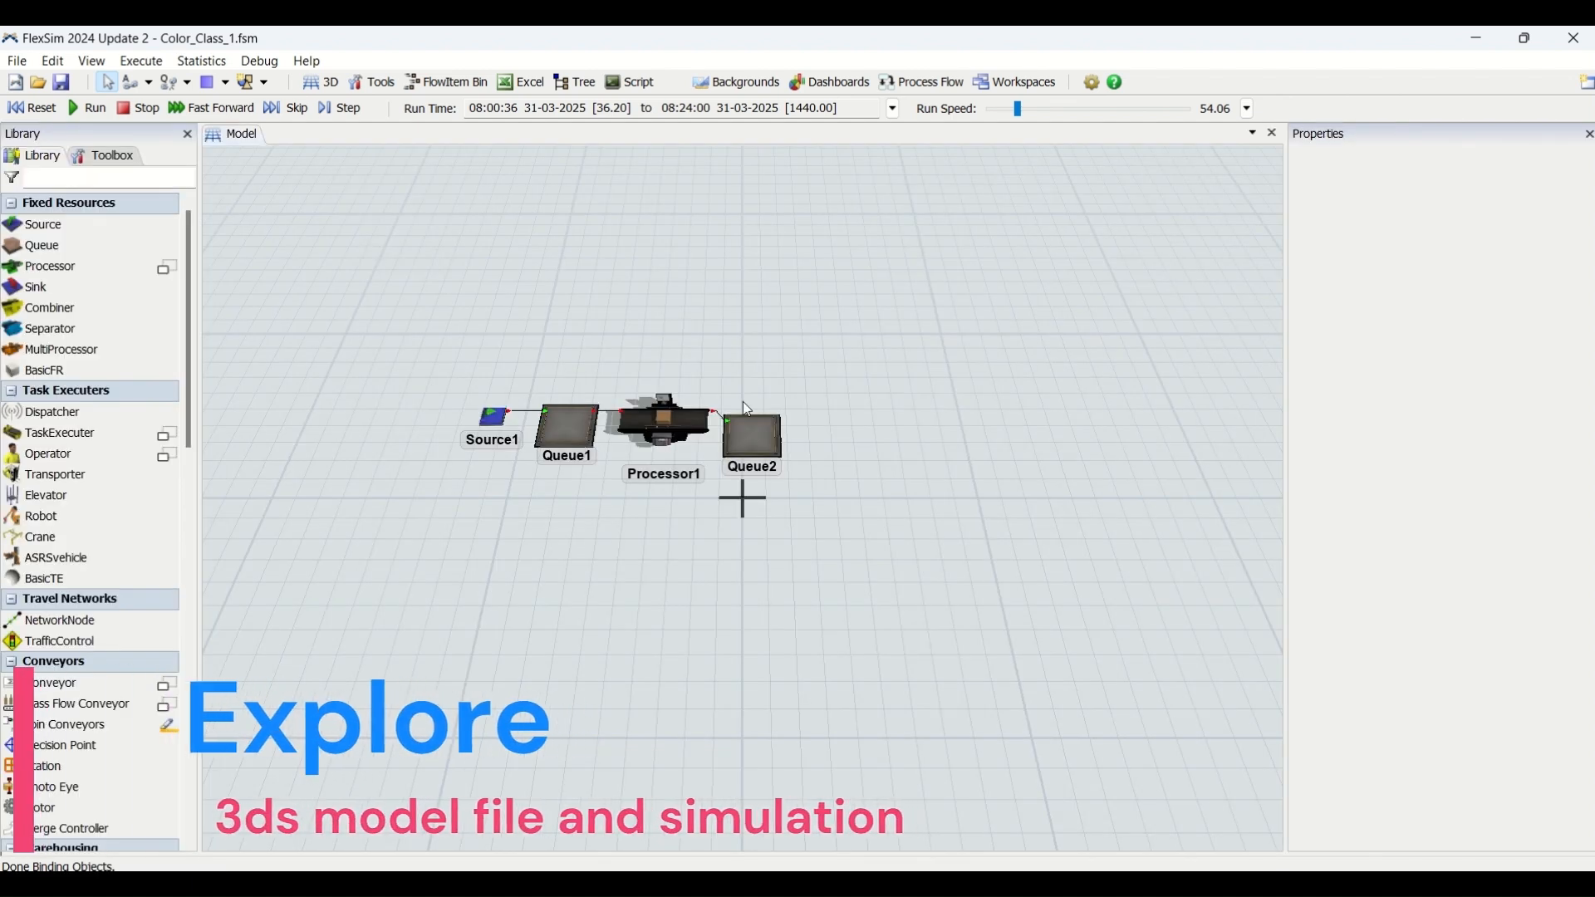
{"action": "left_click", "coordinate": [662, 420]}
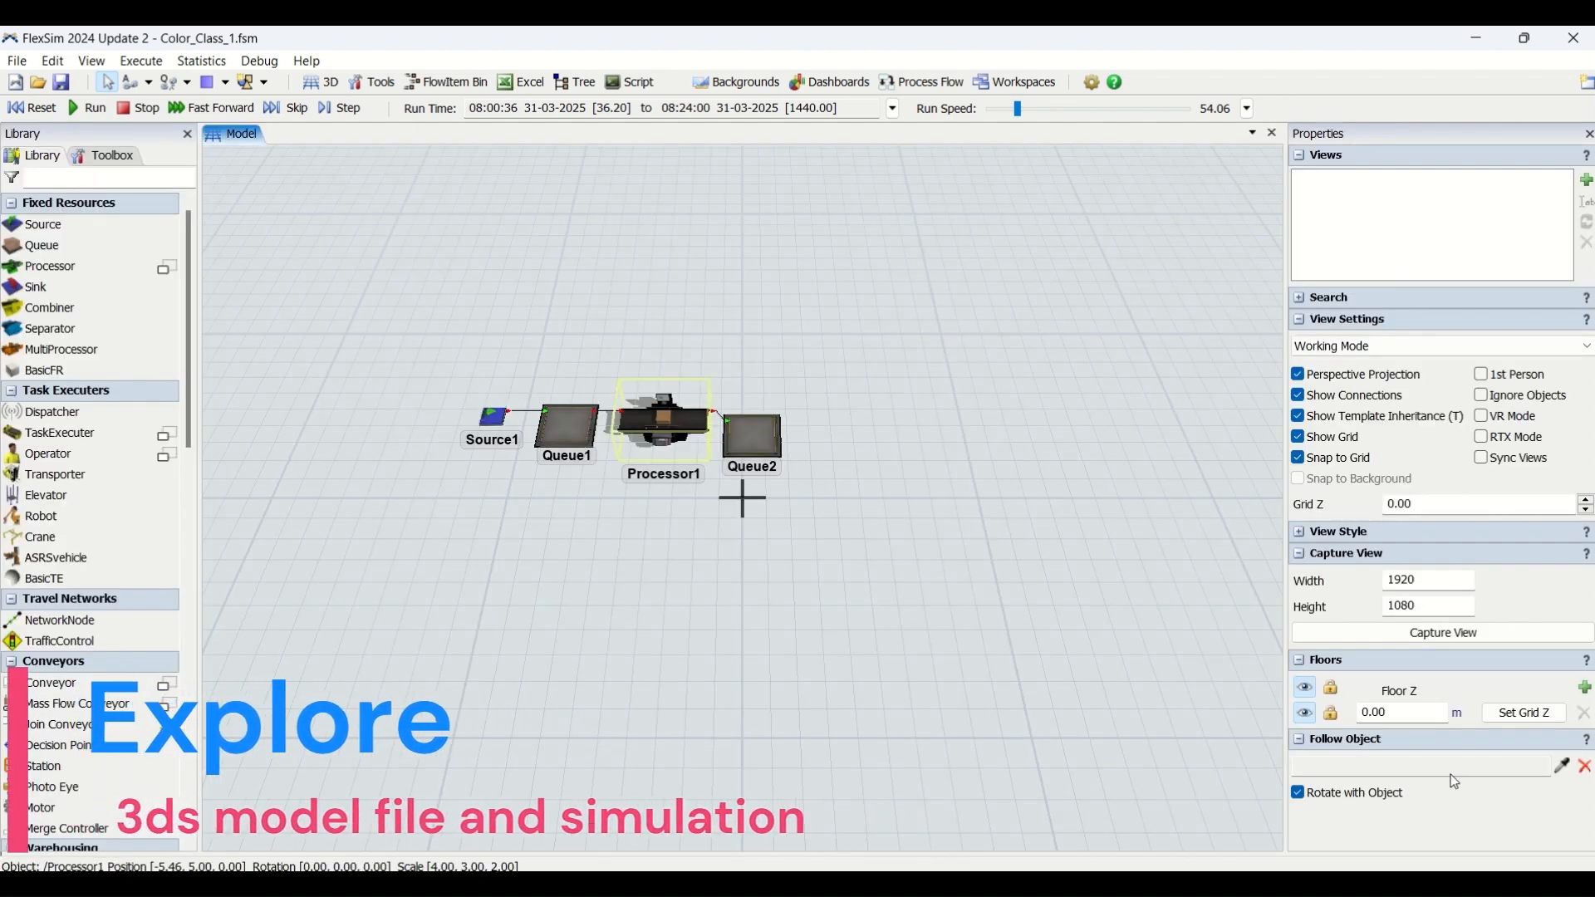
{"action": "left_click", "coordinate": [662, 418]}
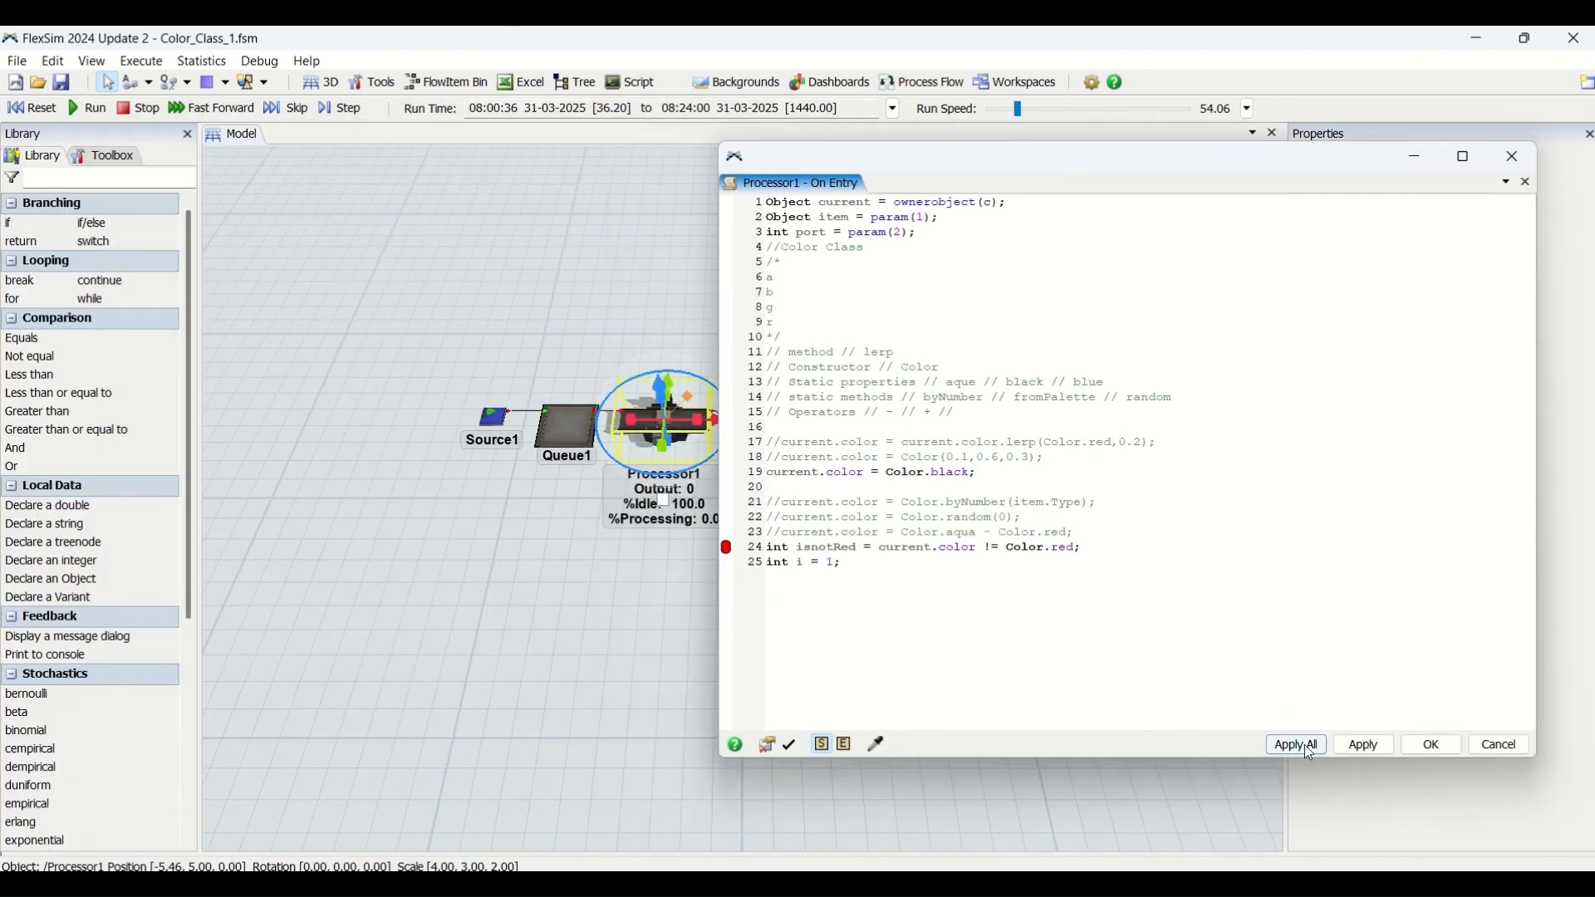
{"action": "left_click", "coordinate": [1296, 744]}
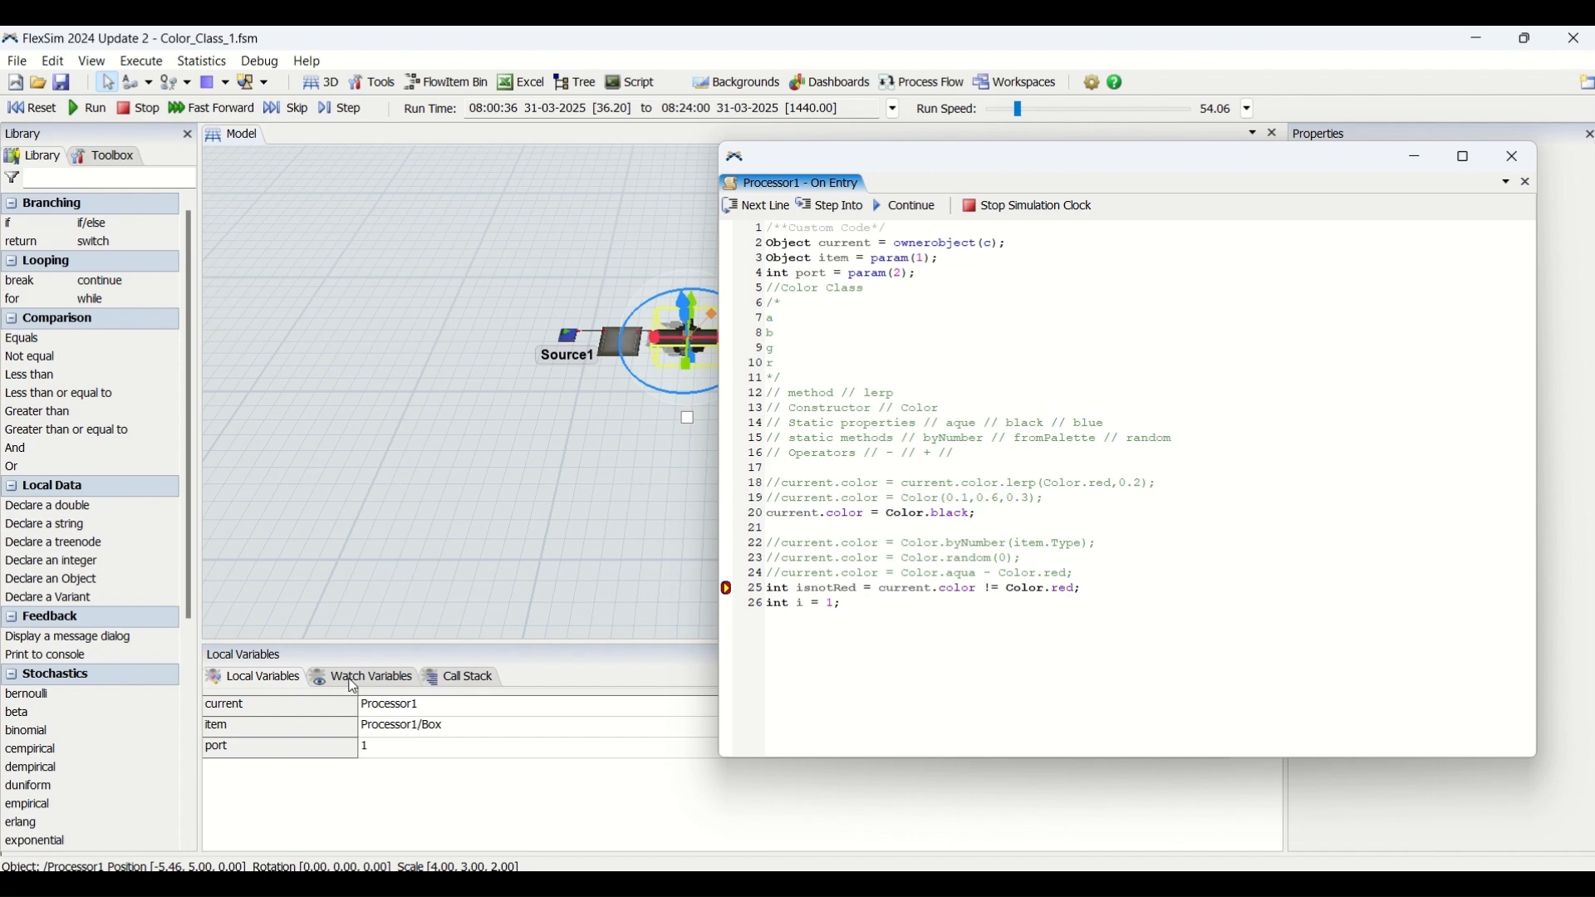
{"action": "mouse_move", "coordinate": [528, 701]}
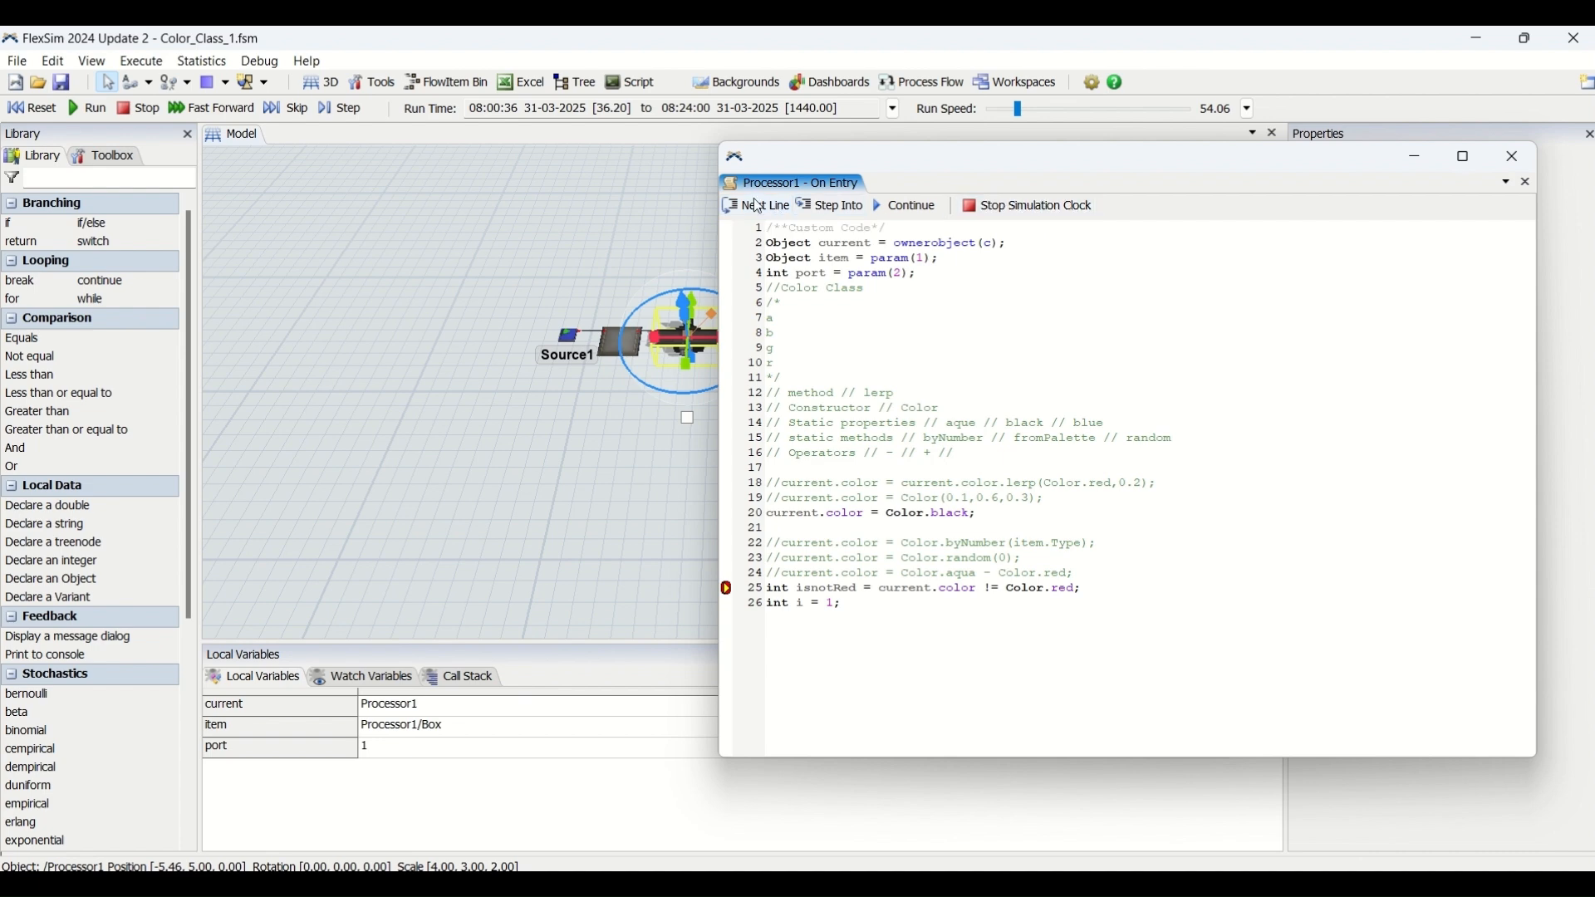
{"action": "left_click", "coordinate": [761, 205]}
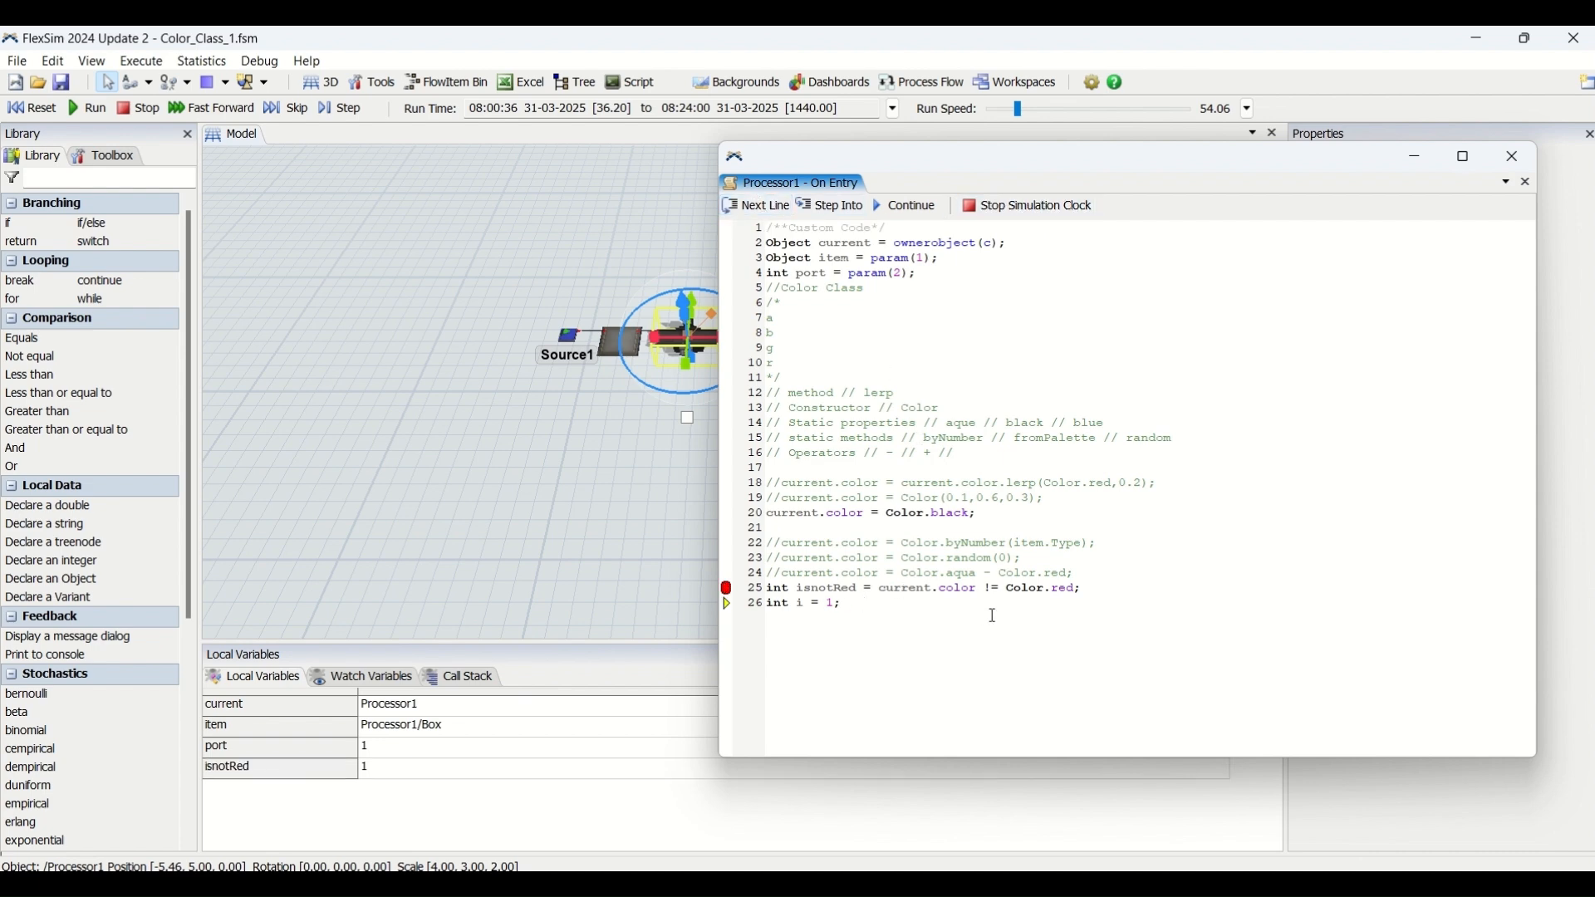
{"action": "mouse_move", "coordinate": [900, 169]}
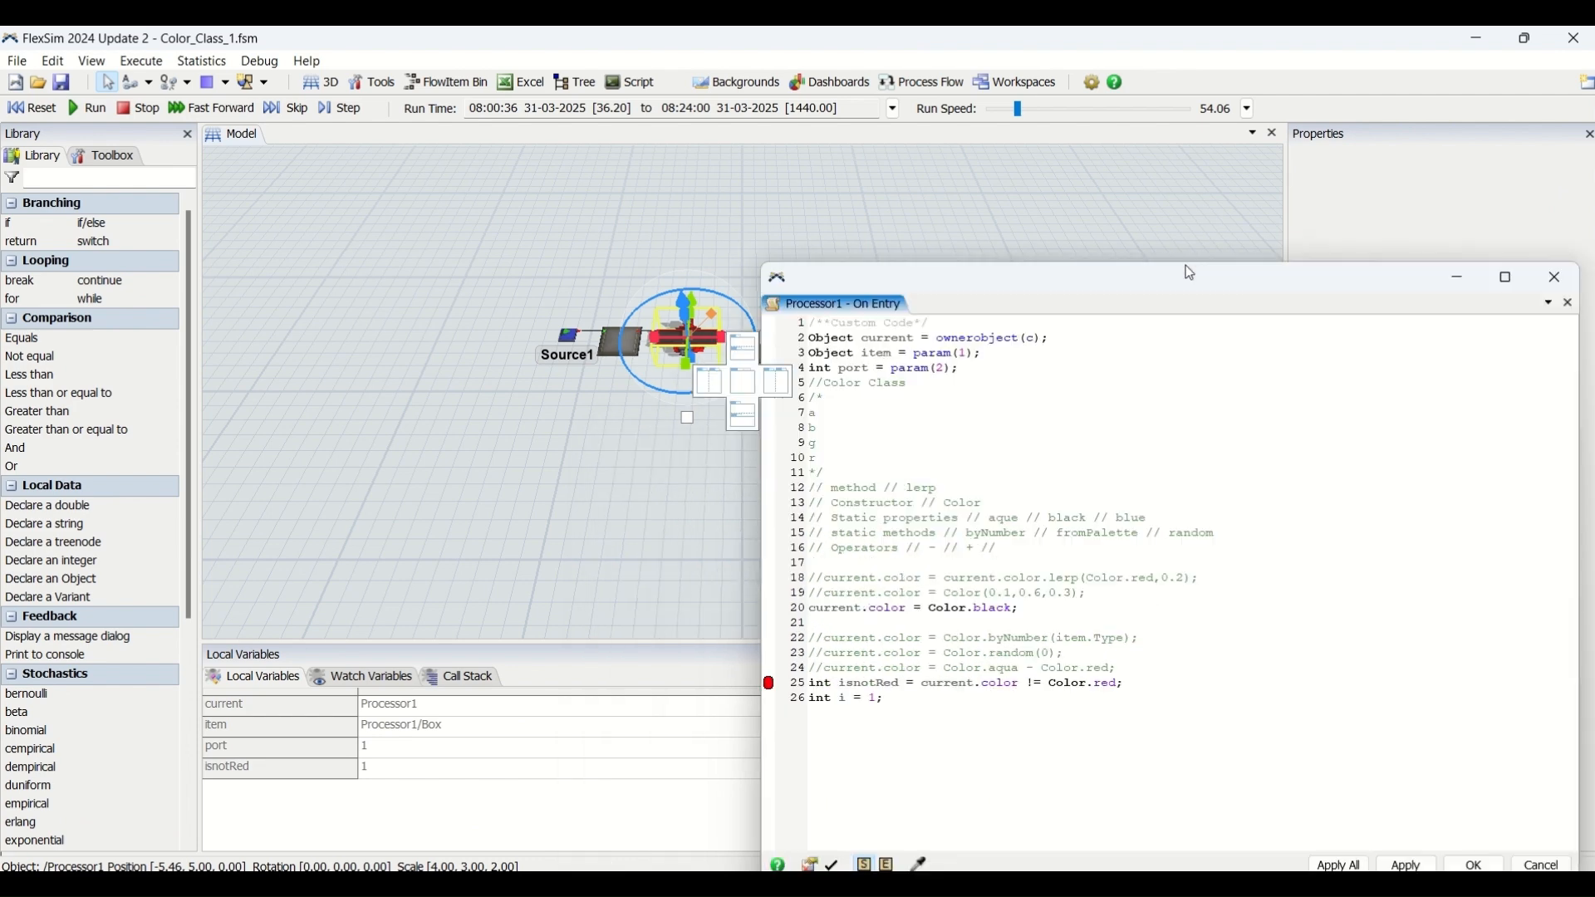
Reset, change line 20 to assign Color.red instead of black, then run and step so isnotRed reads 0
{"action": "left_click", "coordinate": [33, 108]}
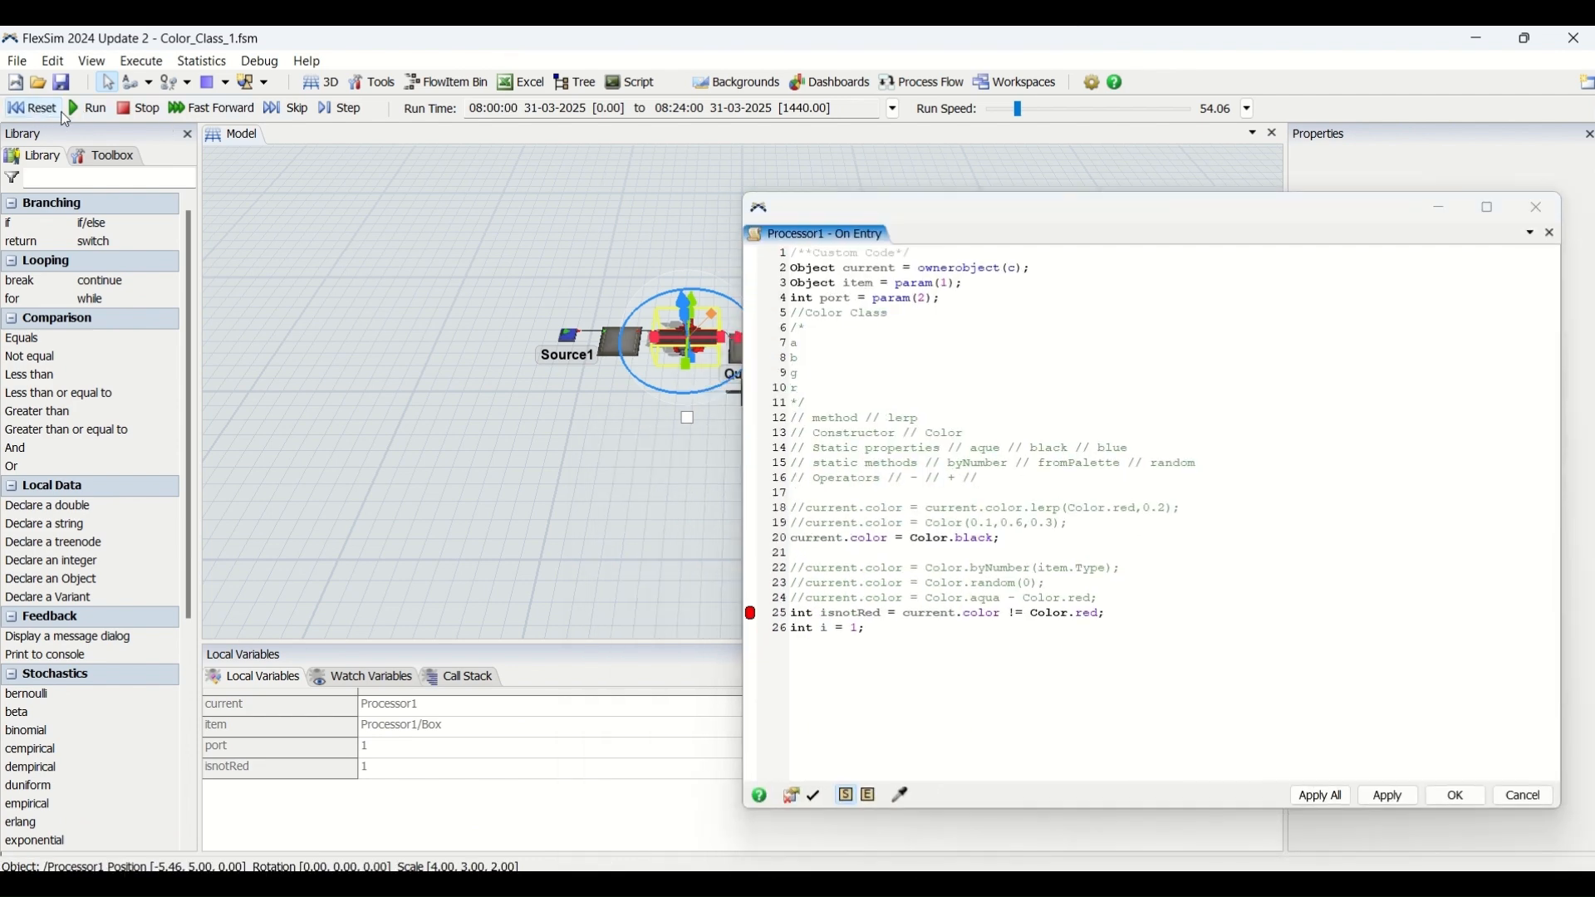
{"action": "left_click", "coordinate": [87, 108]}
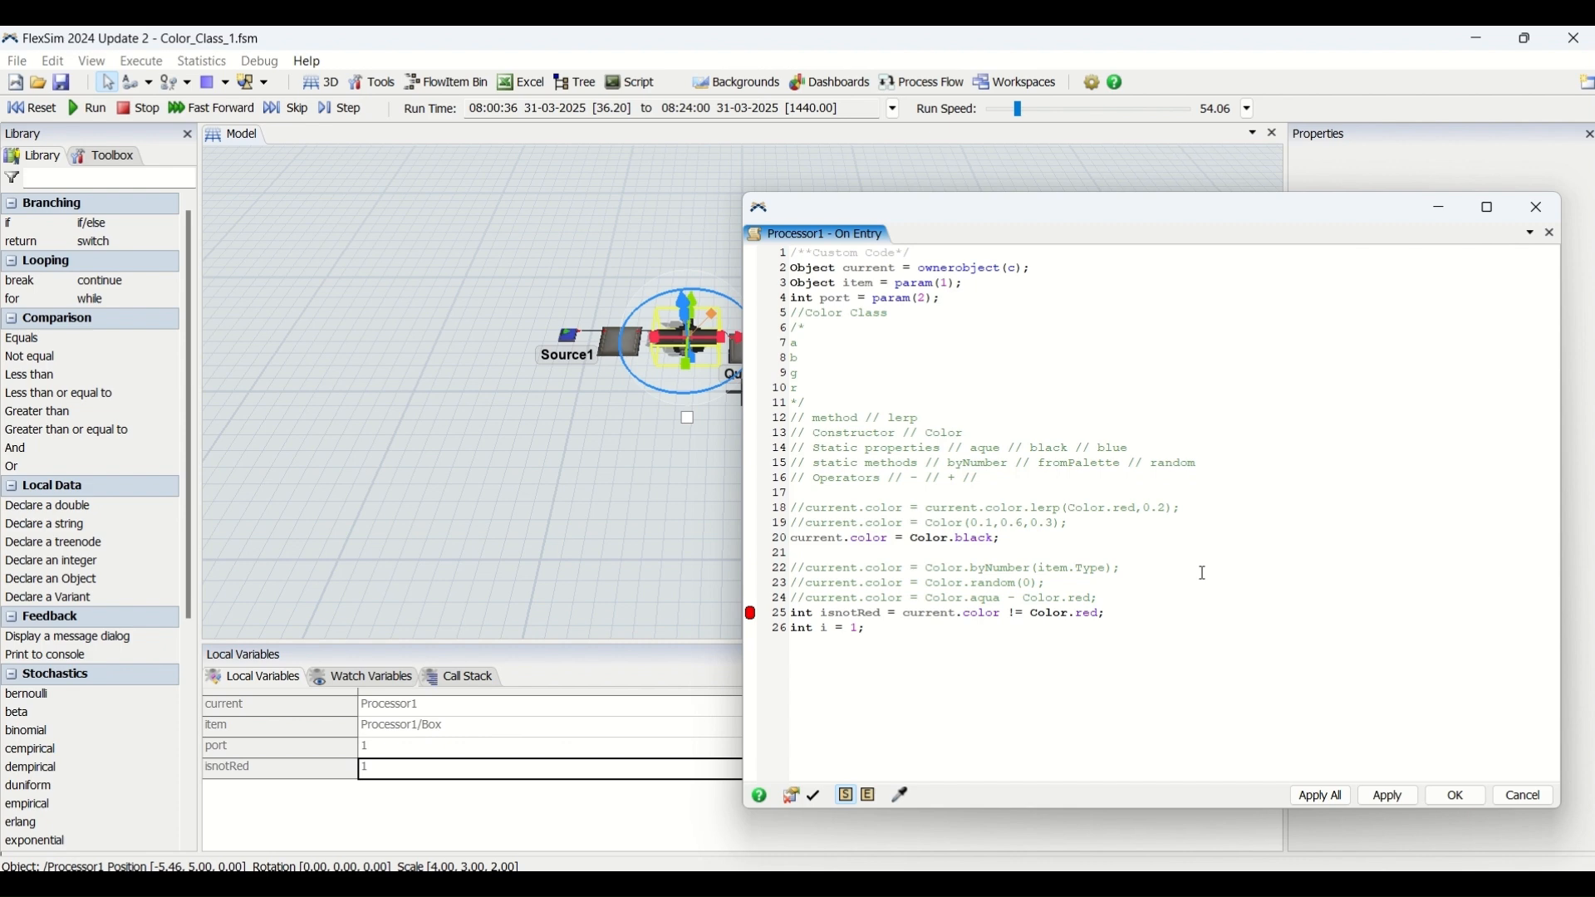
{"action": "double_click", "coordinate": [975, 538]}
{"action": "type", "text": "red"}
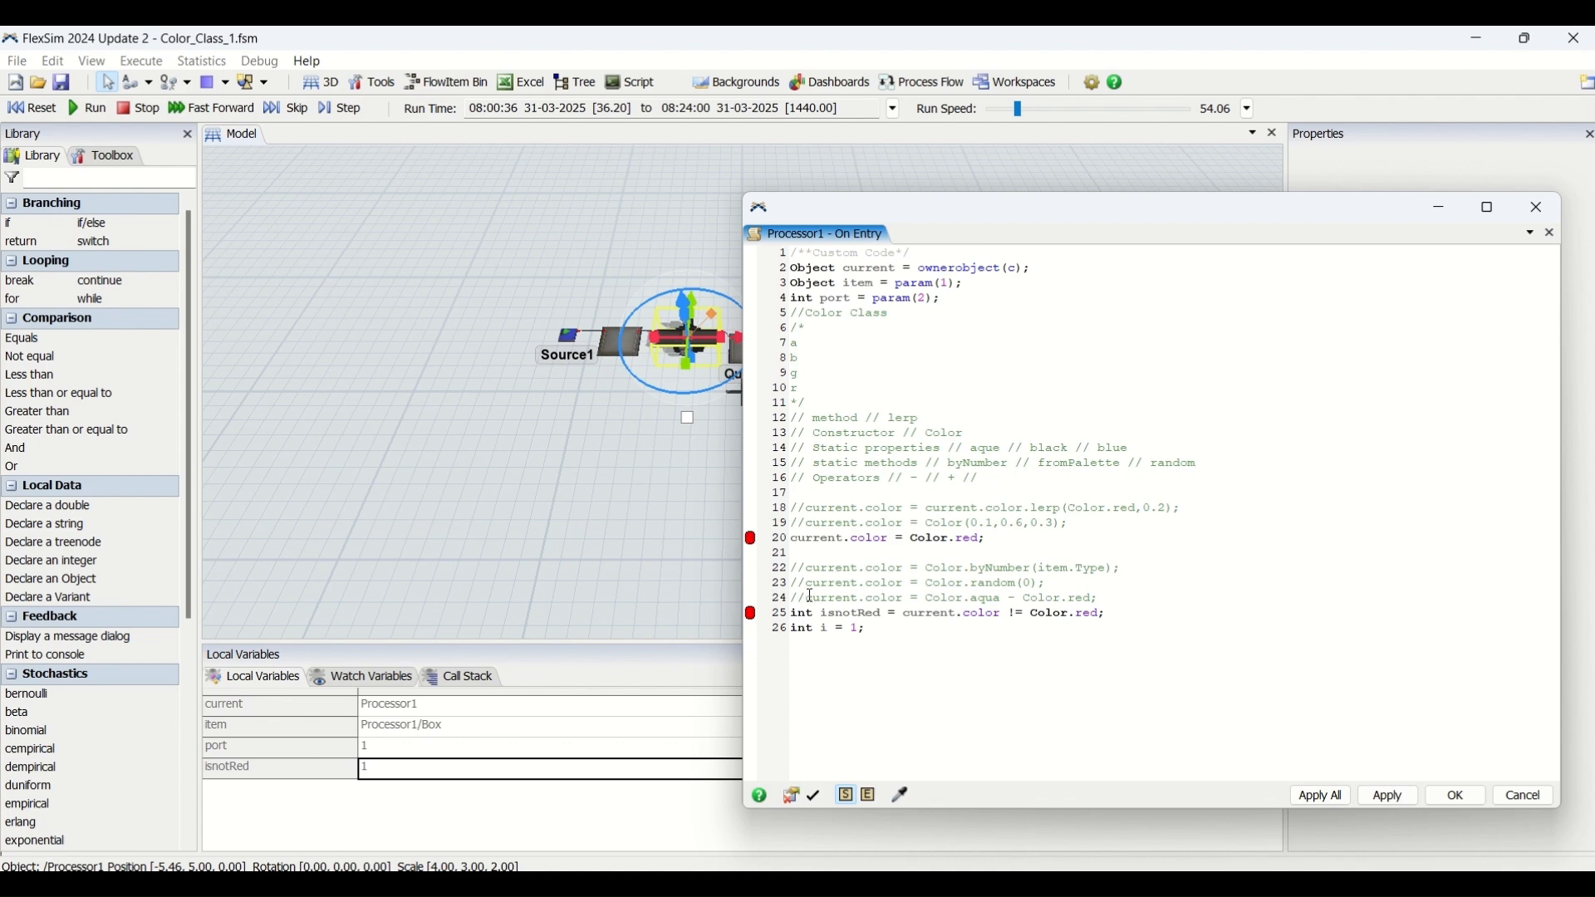
{"action": "left_click", "coordinate": [31, 106]}
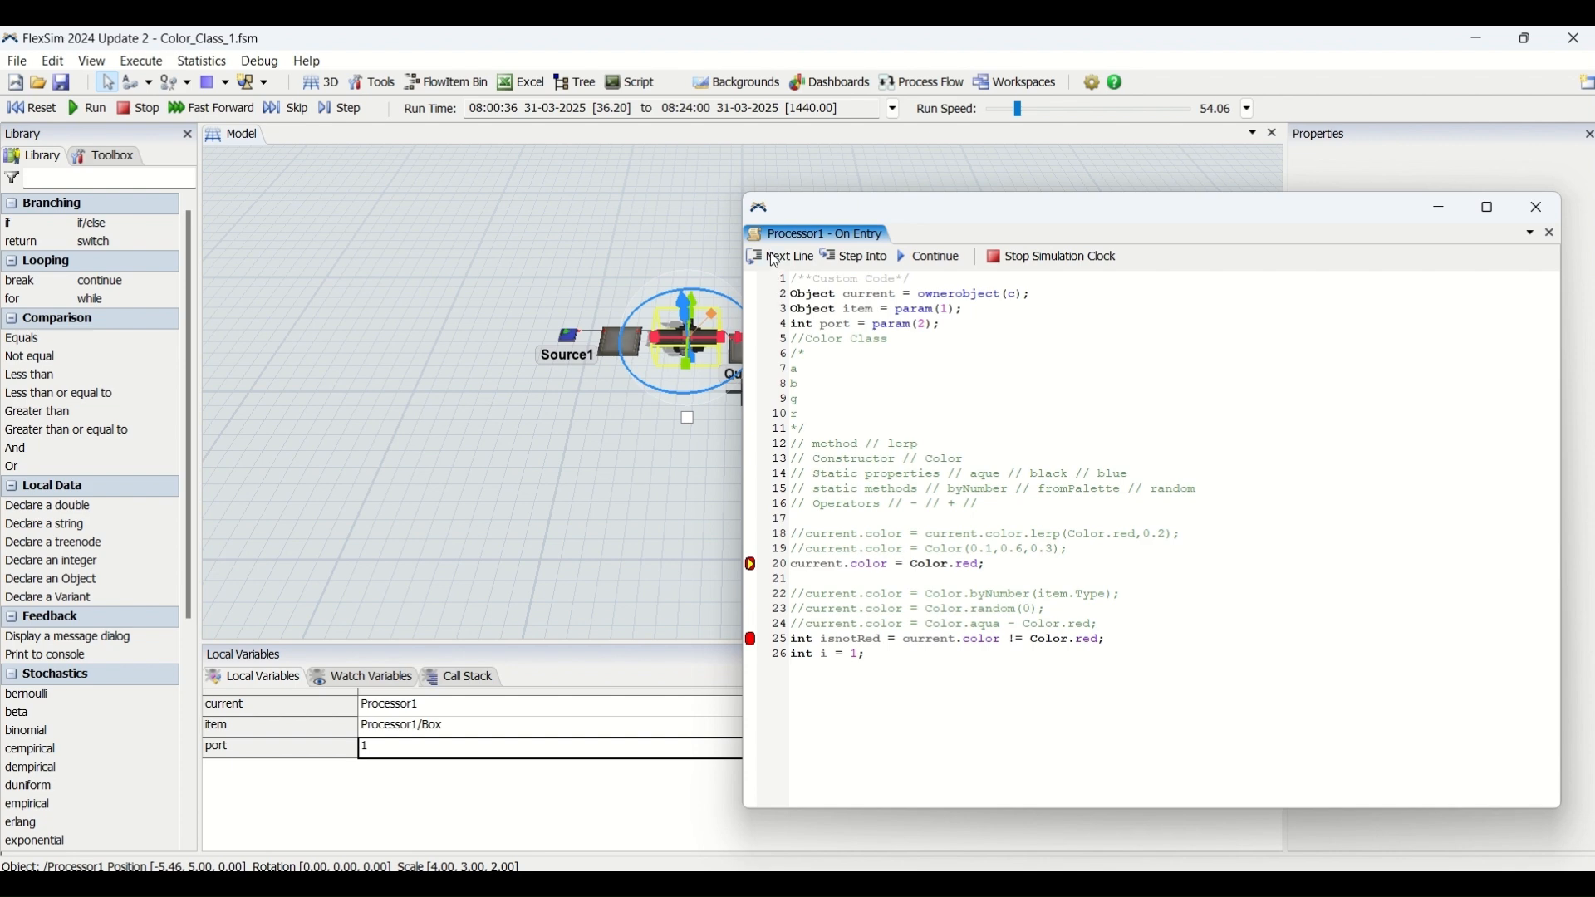
{"action": "left_click", "coordinate": [787, 256]}
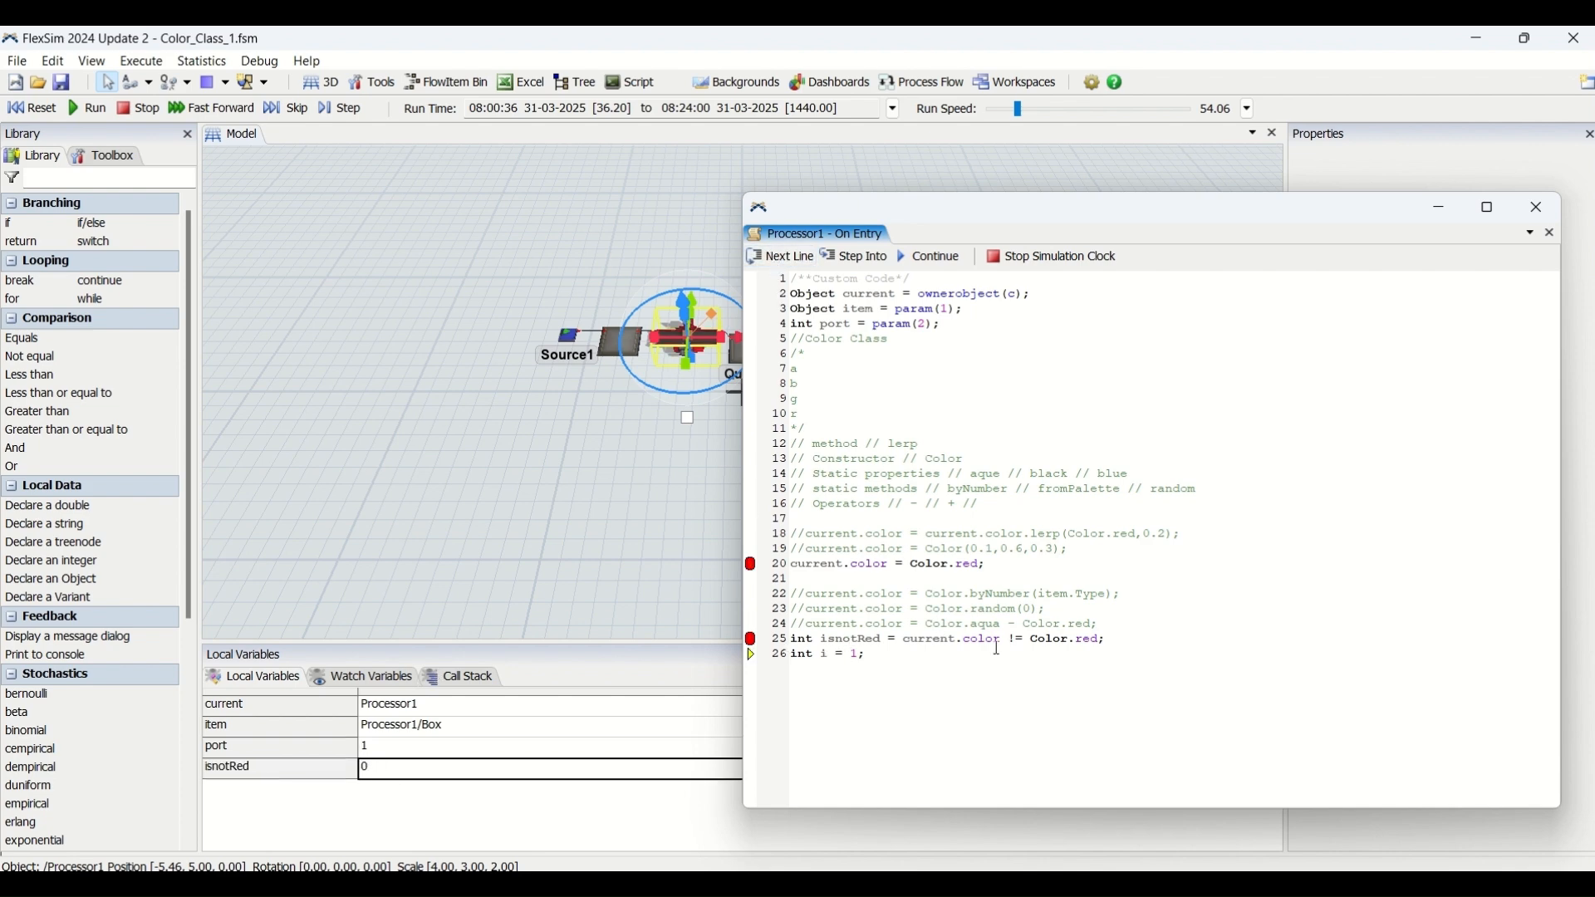
{"action": "mouse_move", "coordinate": [772, 525]}
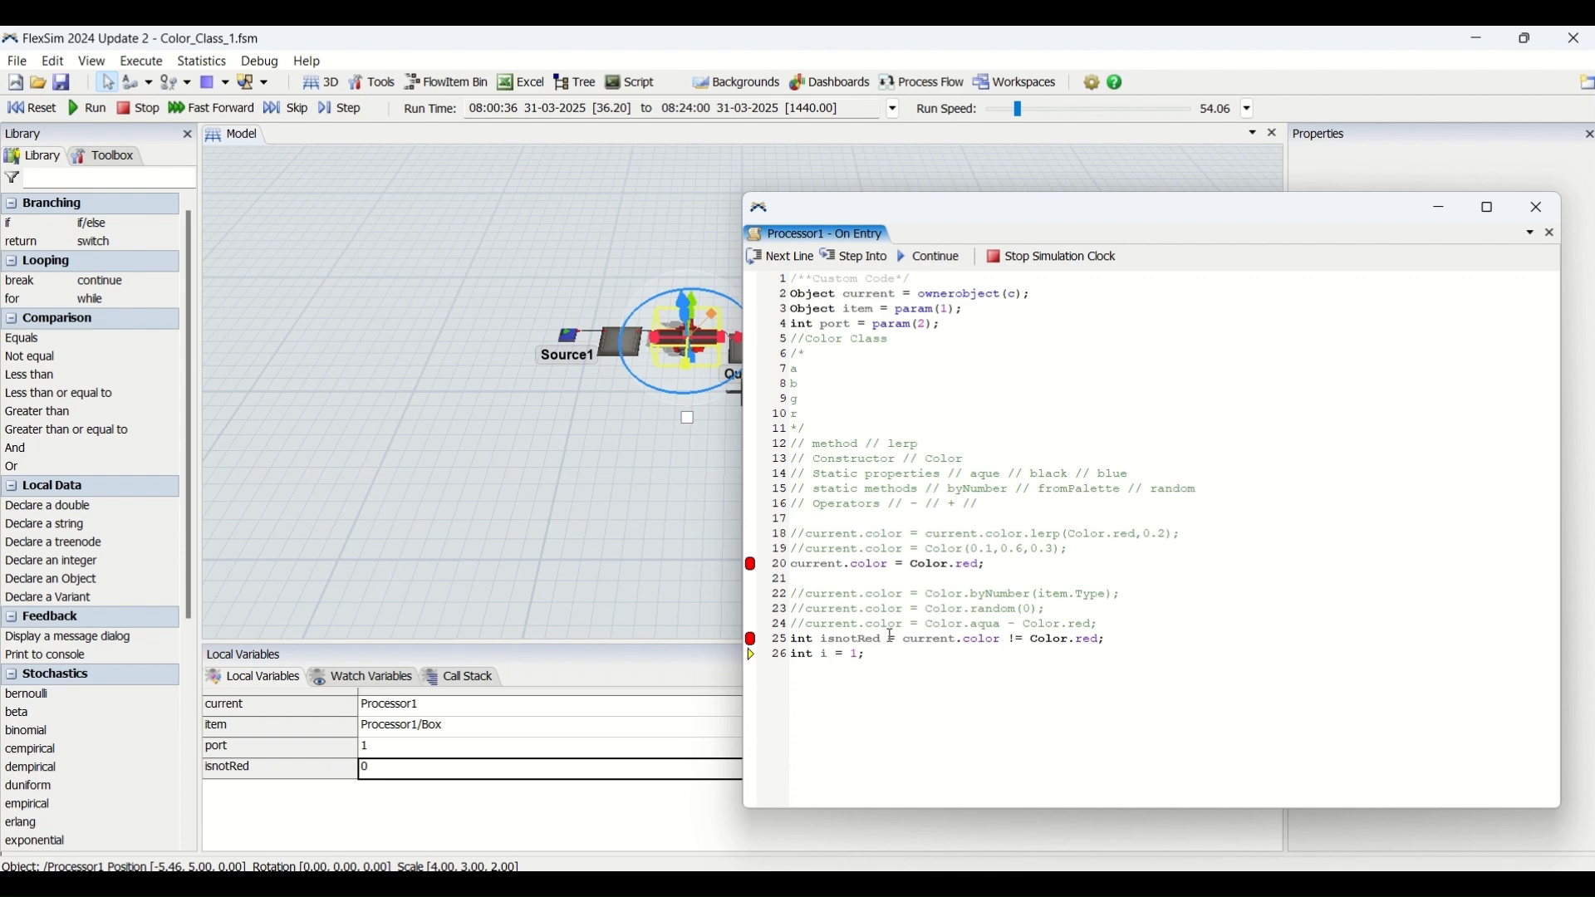
{"action": "mouse_move", "coordinate": [942, 276]}
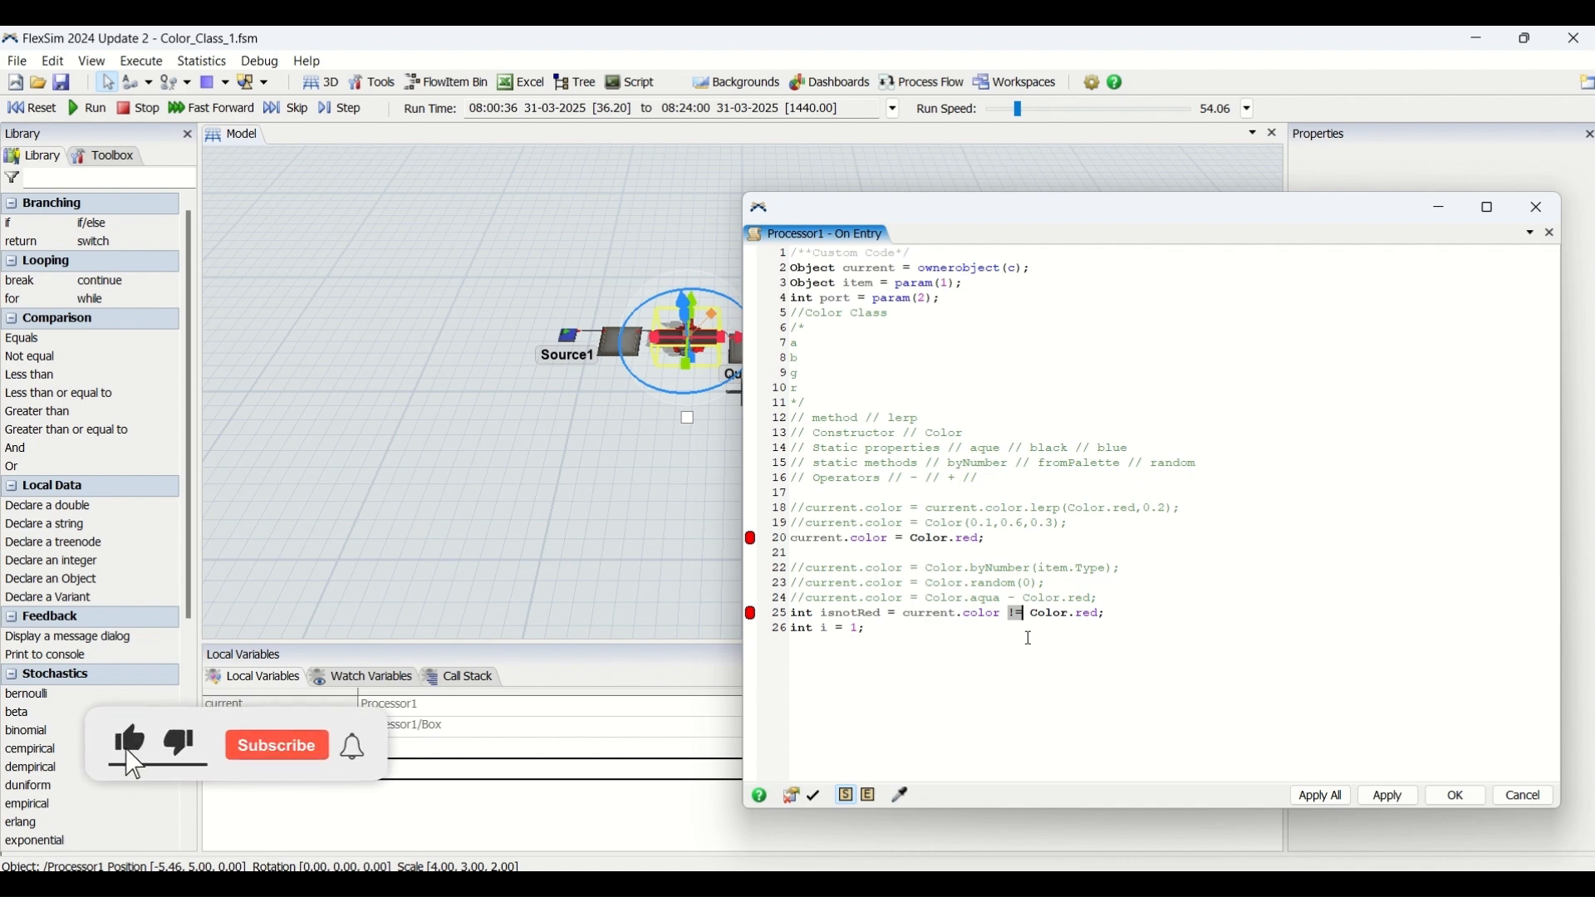
Begin line 26 with current.color = Color.aqua, picking aqua from autocomplete
{"action": "left_click", "coordinate": [276, 744]}
{"action": "type", "text": "//"}
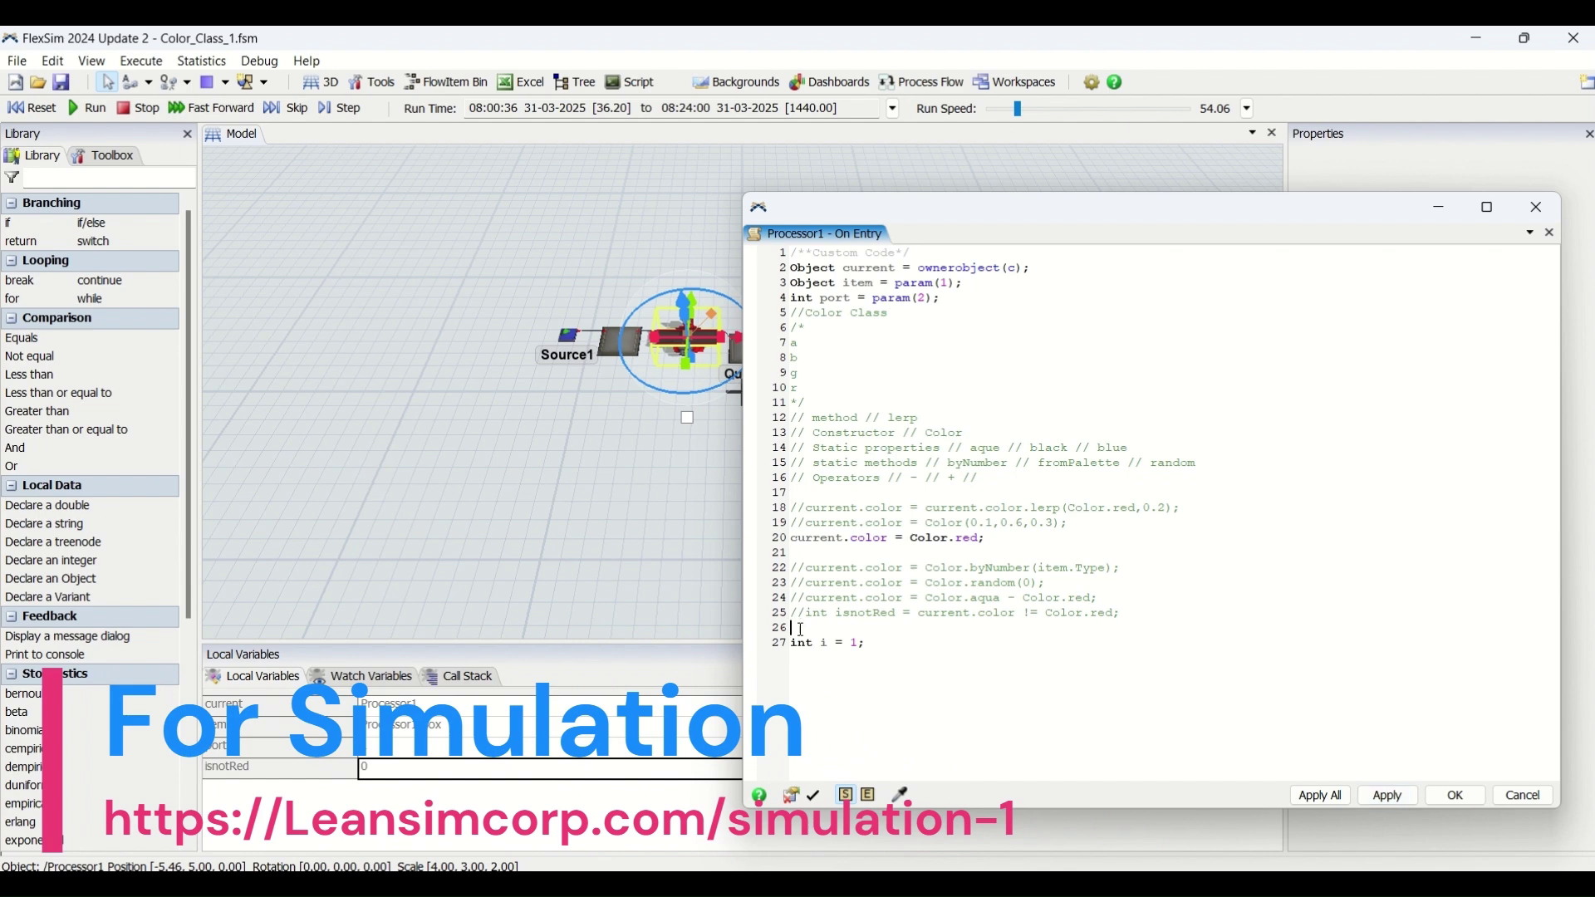
{"action": "type", "text": "current.color"}
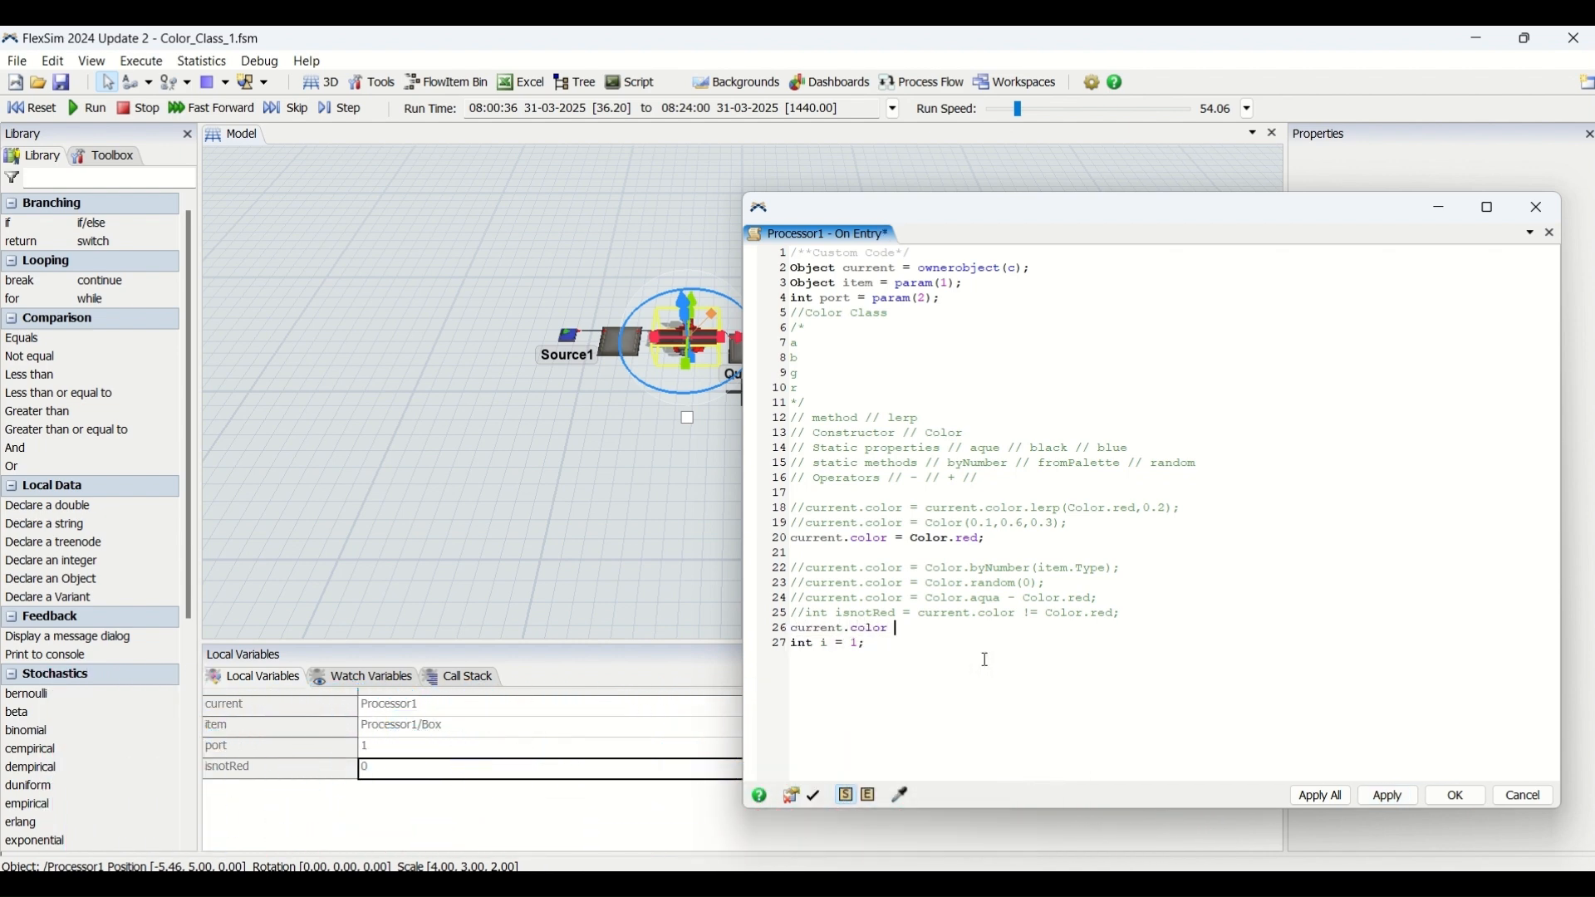
{"action": "type", "text": "= Color.a"}
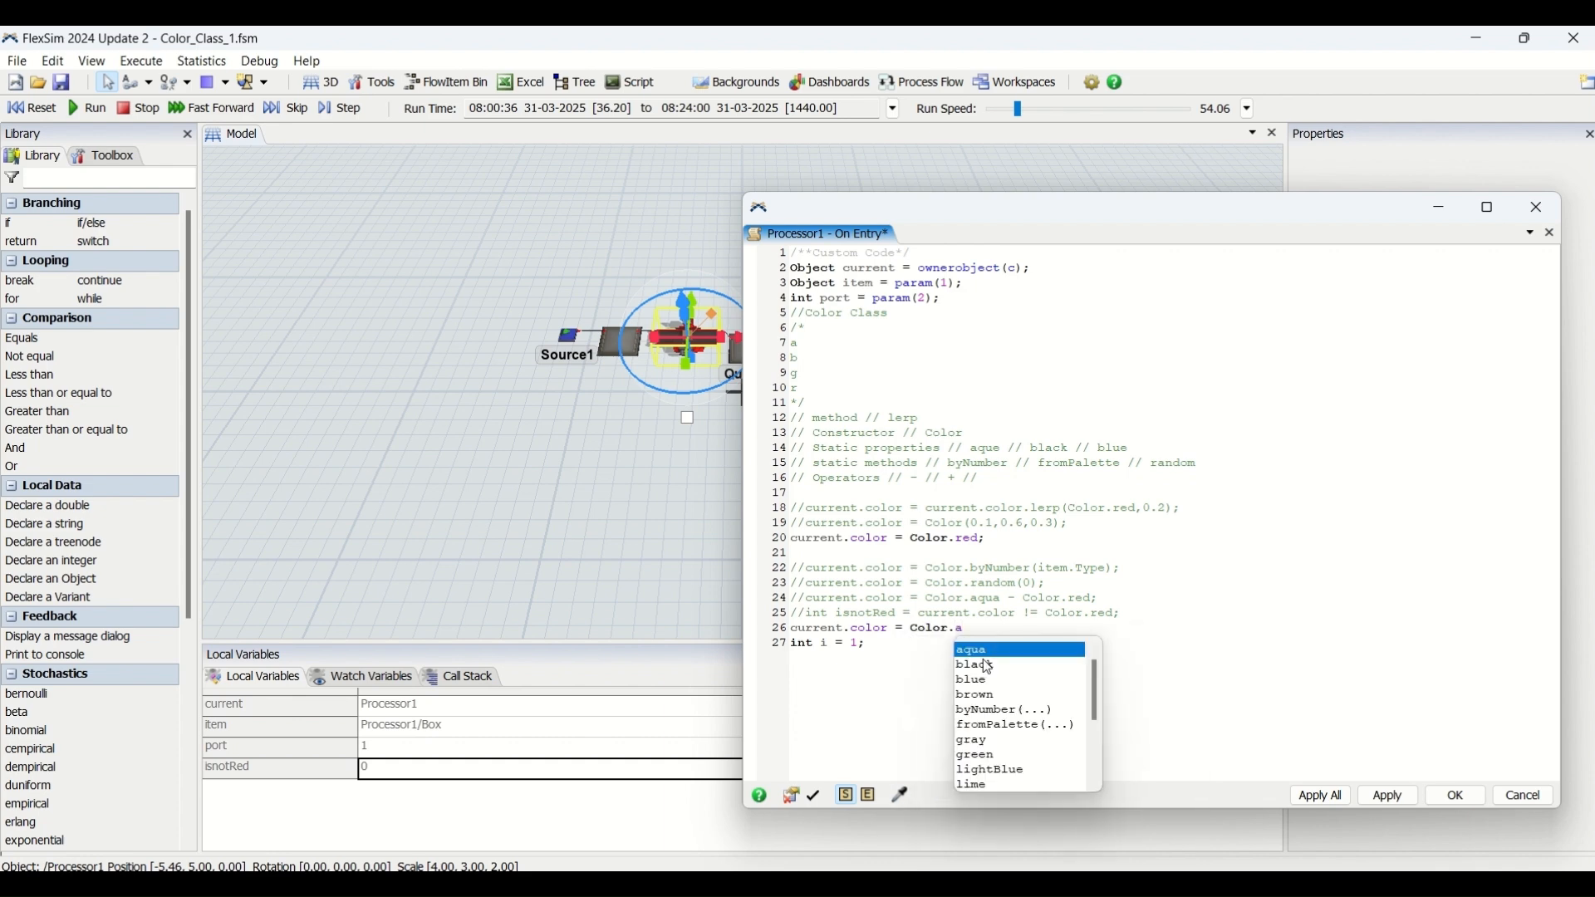
{"action": "left_click", "coordinate": [970, 648]}
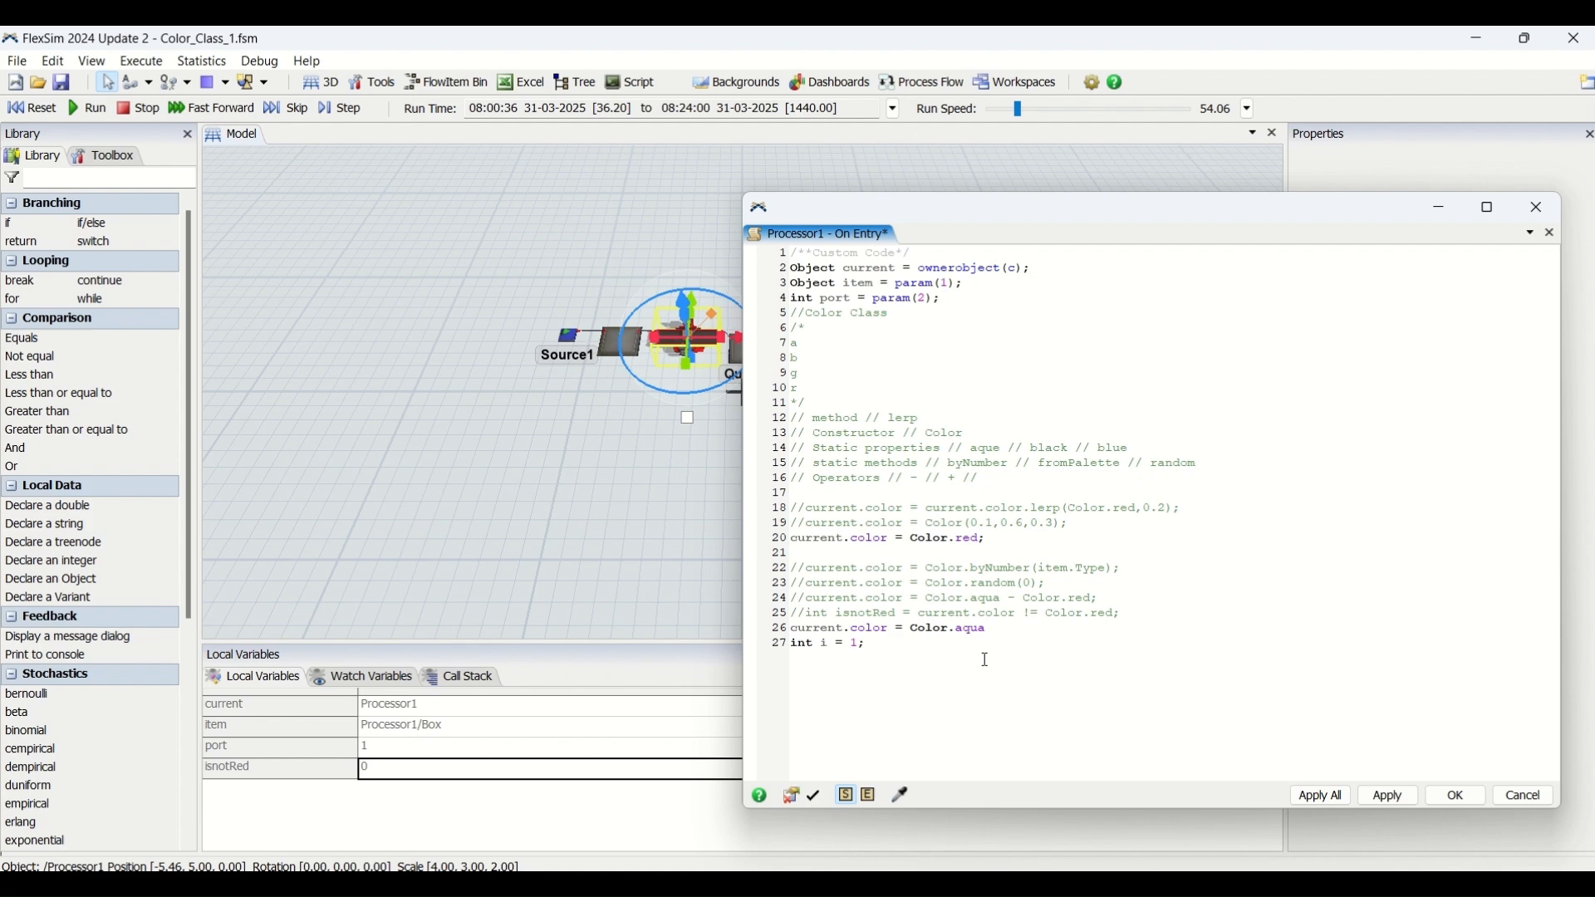
{"action": "left_click", "coordinate": [990, 628]}
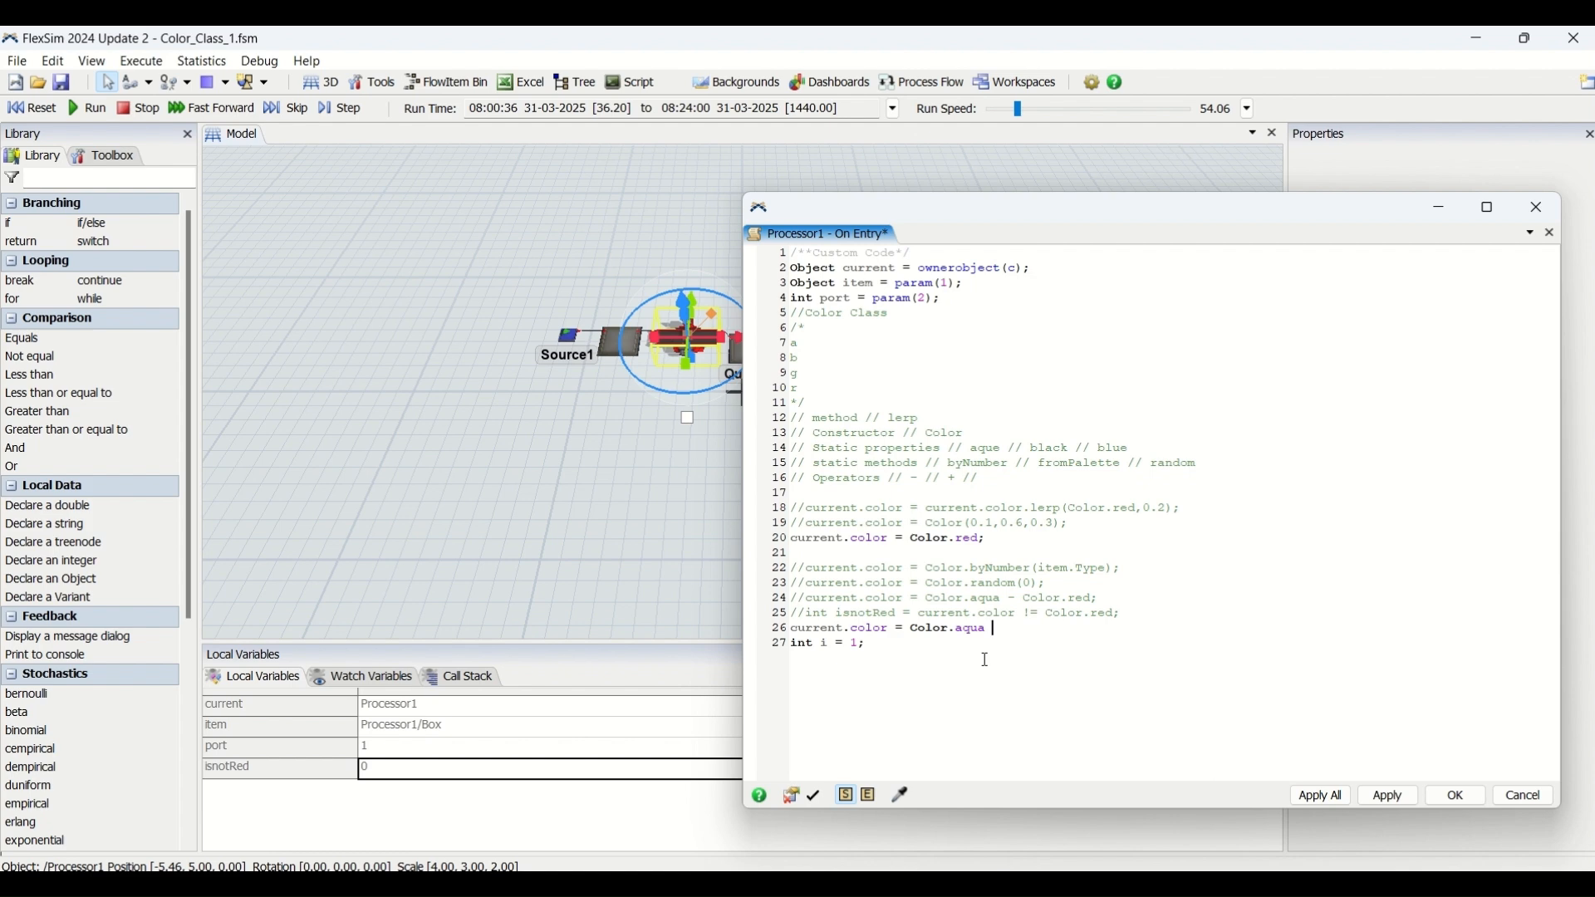
Complete line 26 as Color.aqua * Color.red; and start the next current.color line
{"action": "type", "text": "*"}
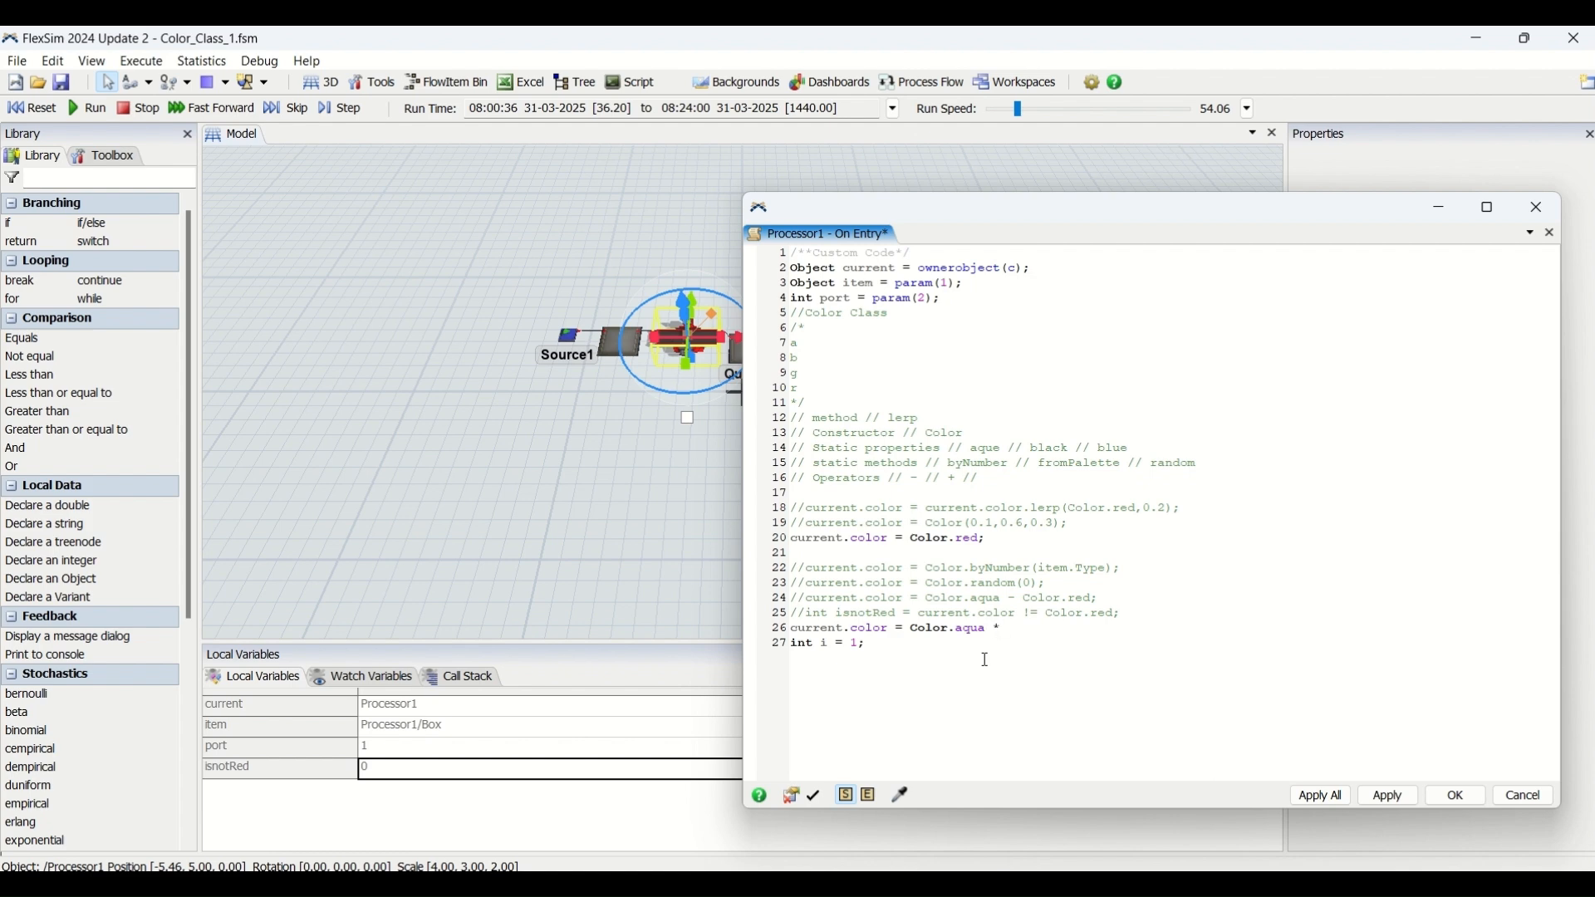
{"action": "type", "text": "0"}
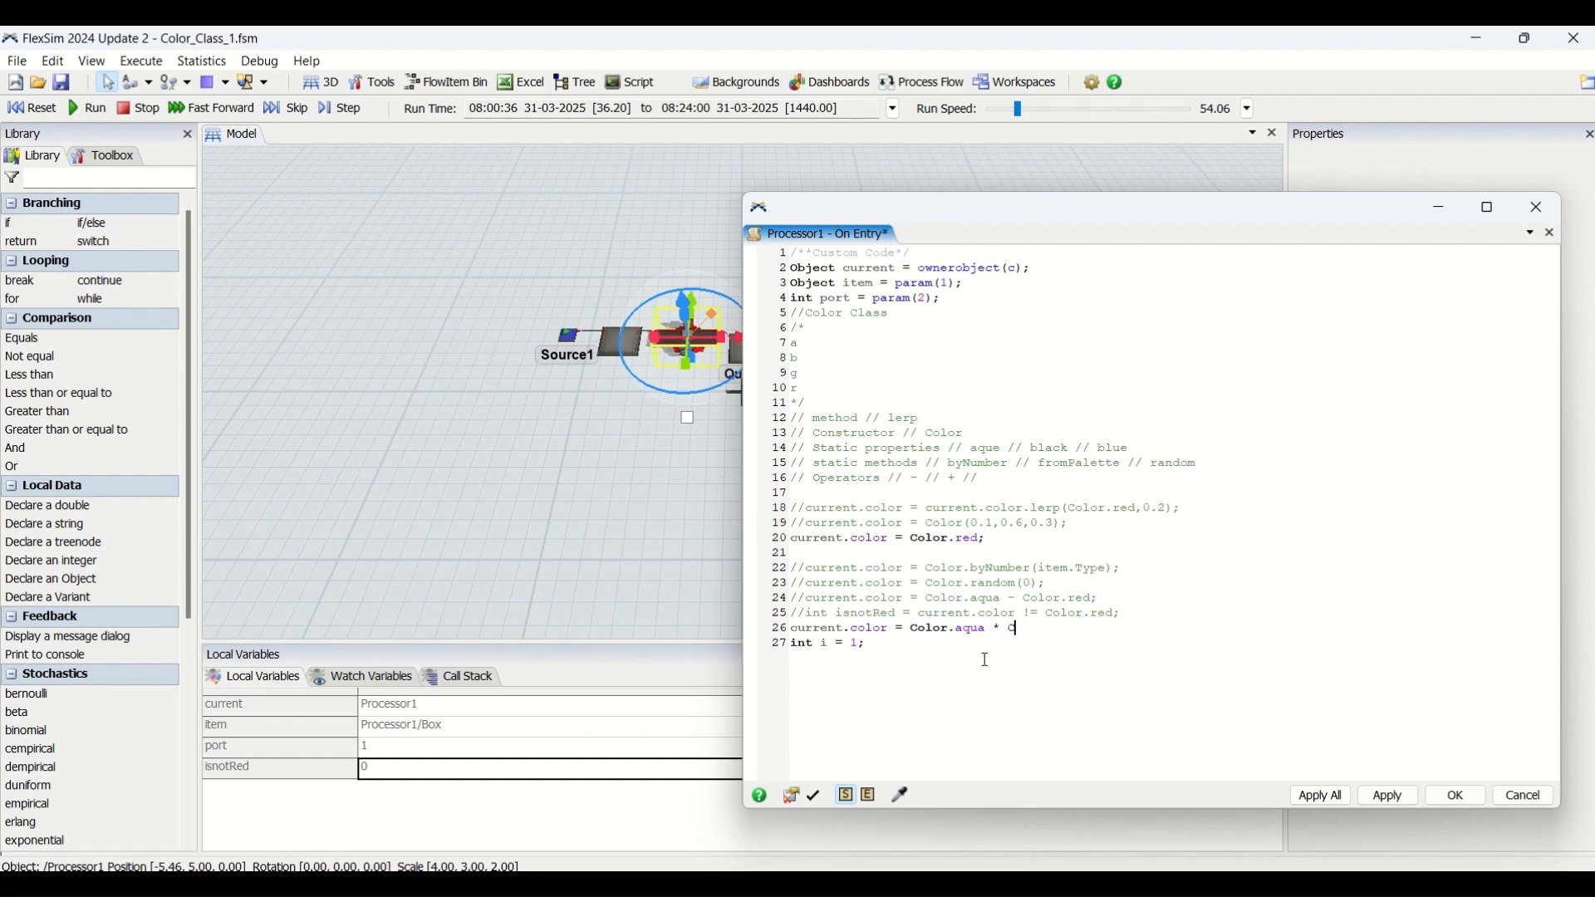
{"action": "type", "text": "Color"}
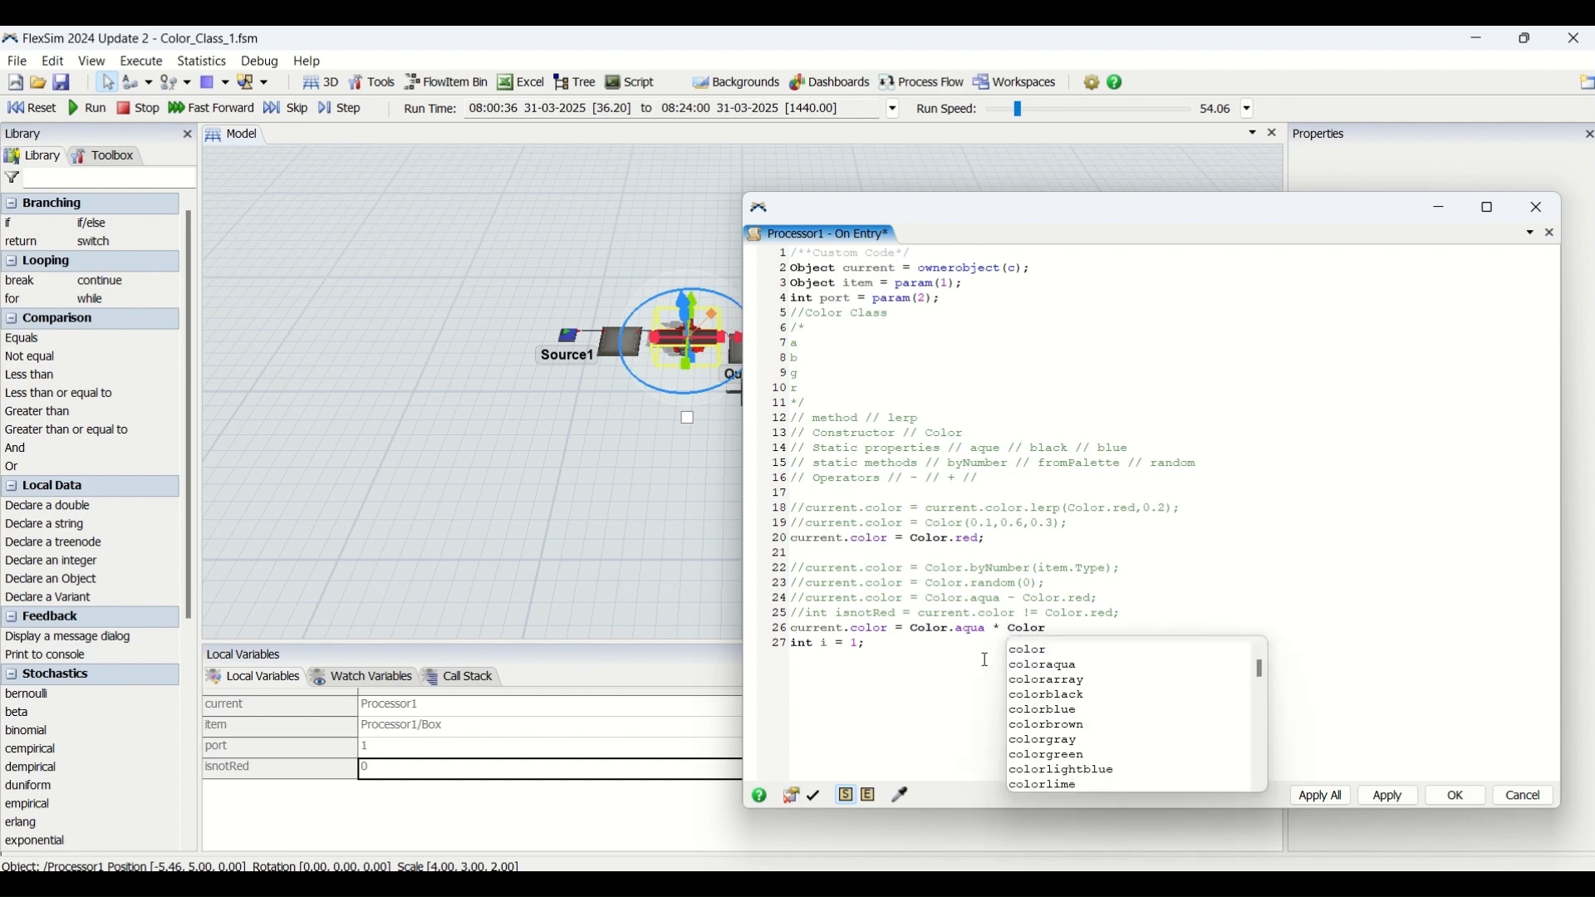
{"action": "type", "text": ".red"}
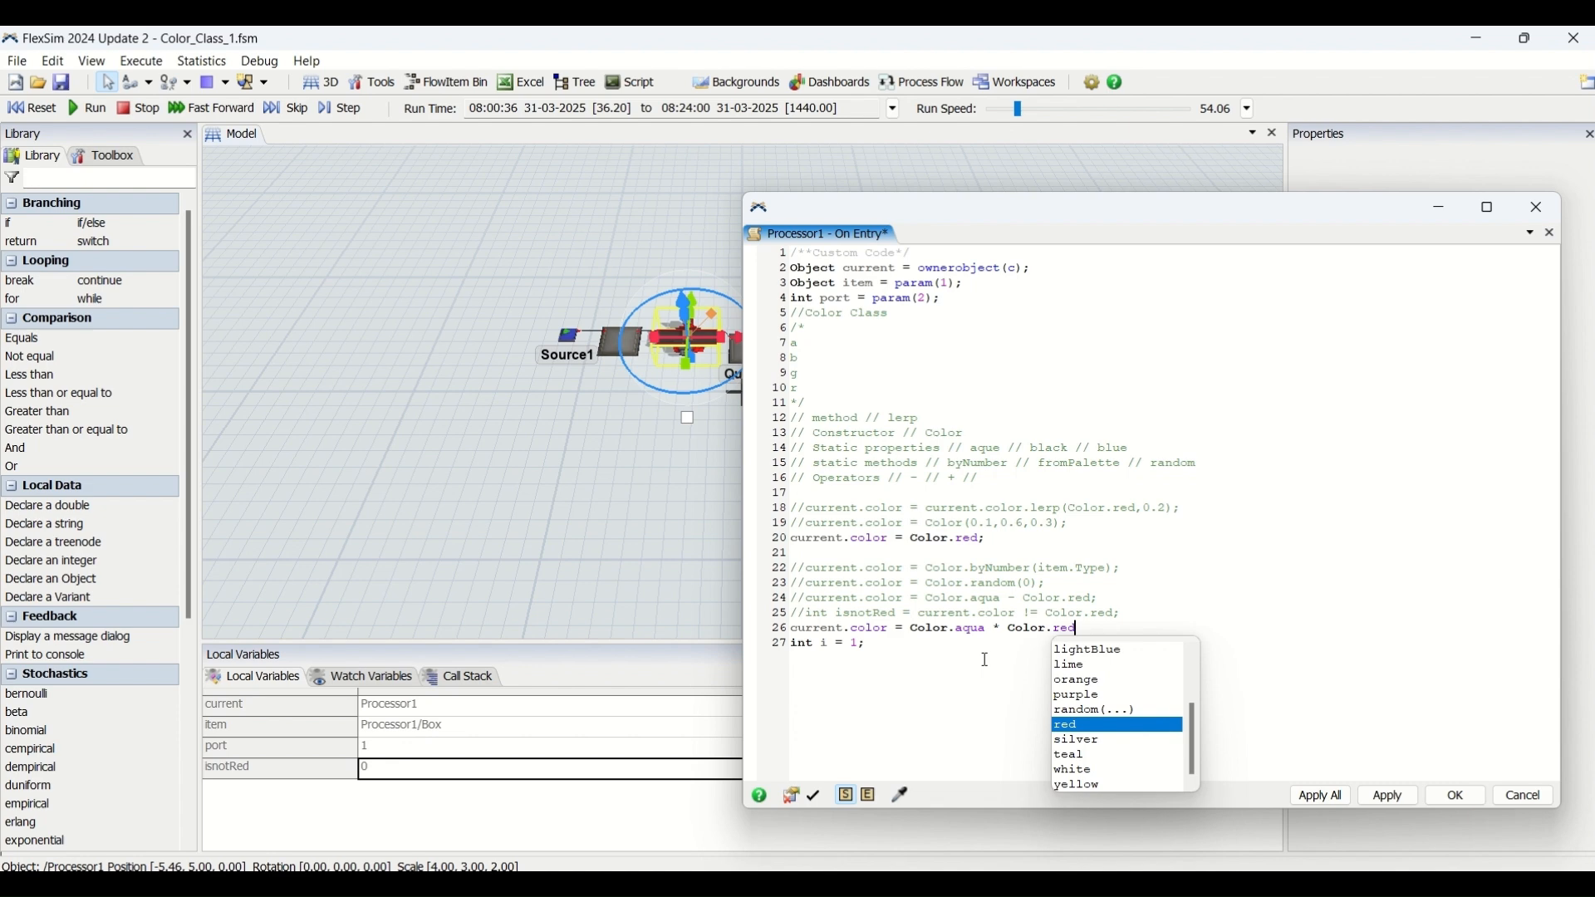
{"action": "key", "text": "Enter"}
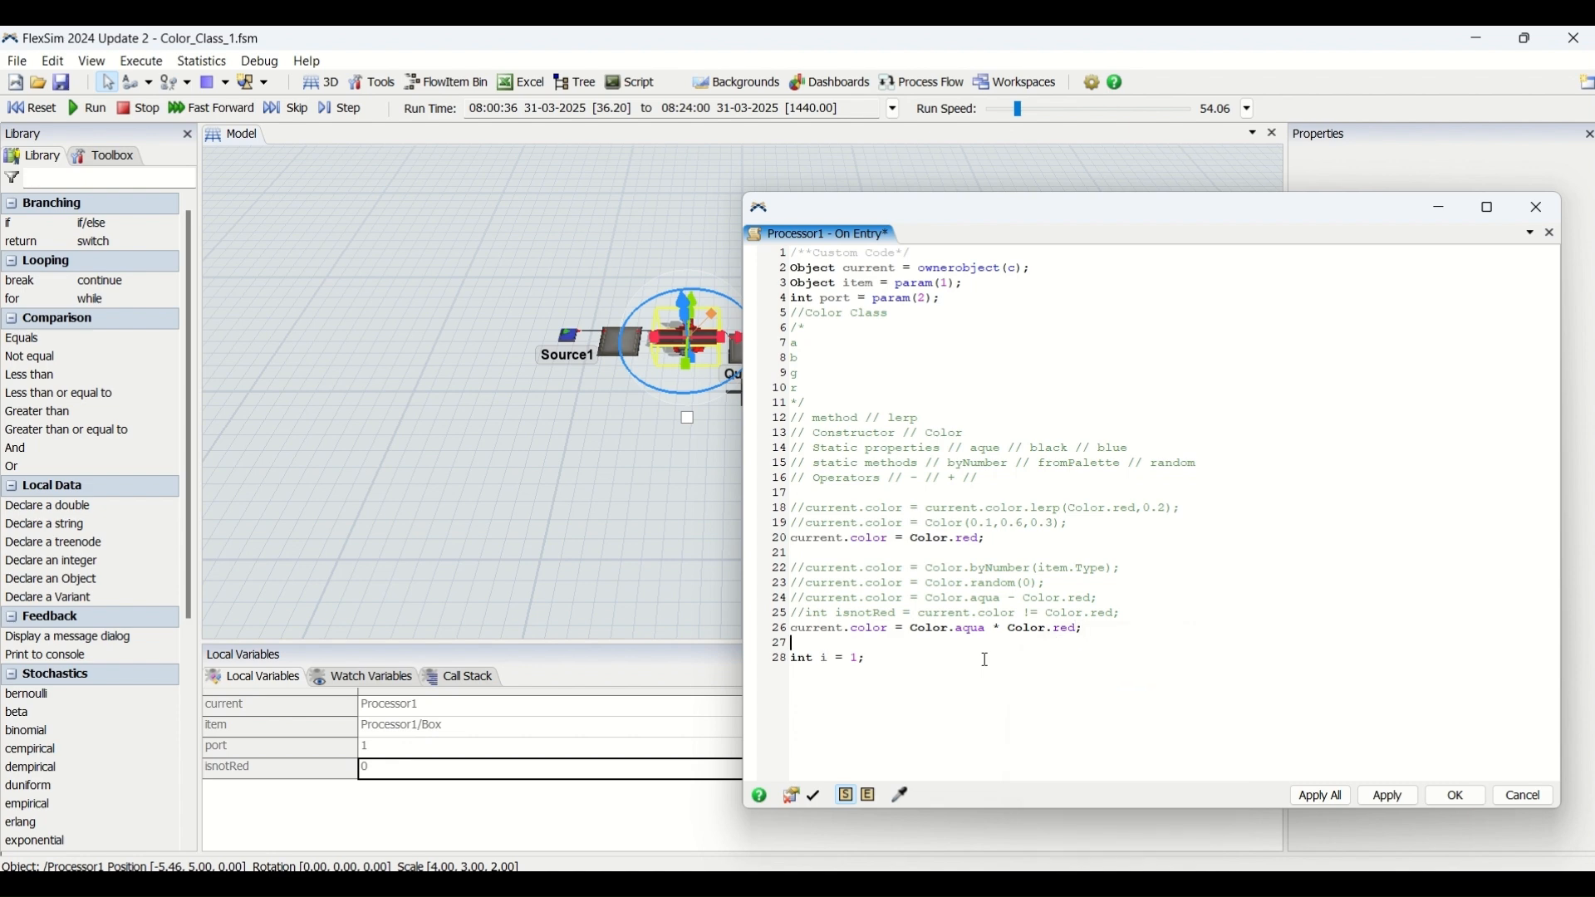
{"action": "type", "text": "current.color = co"}
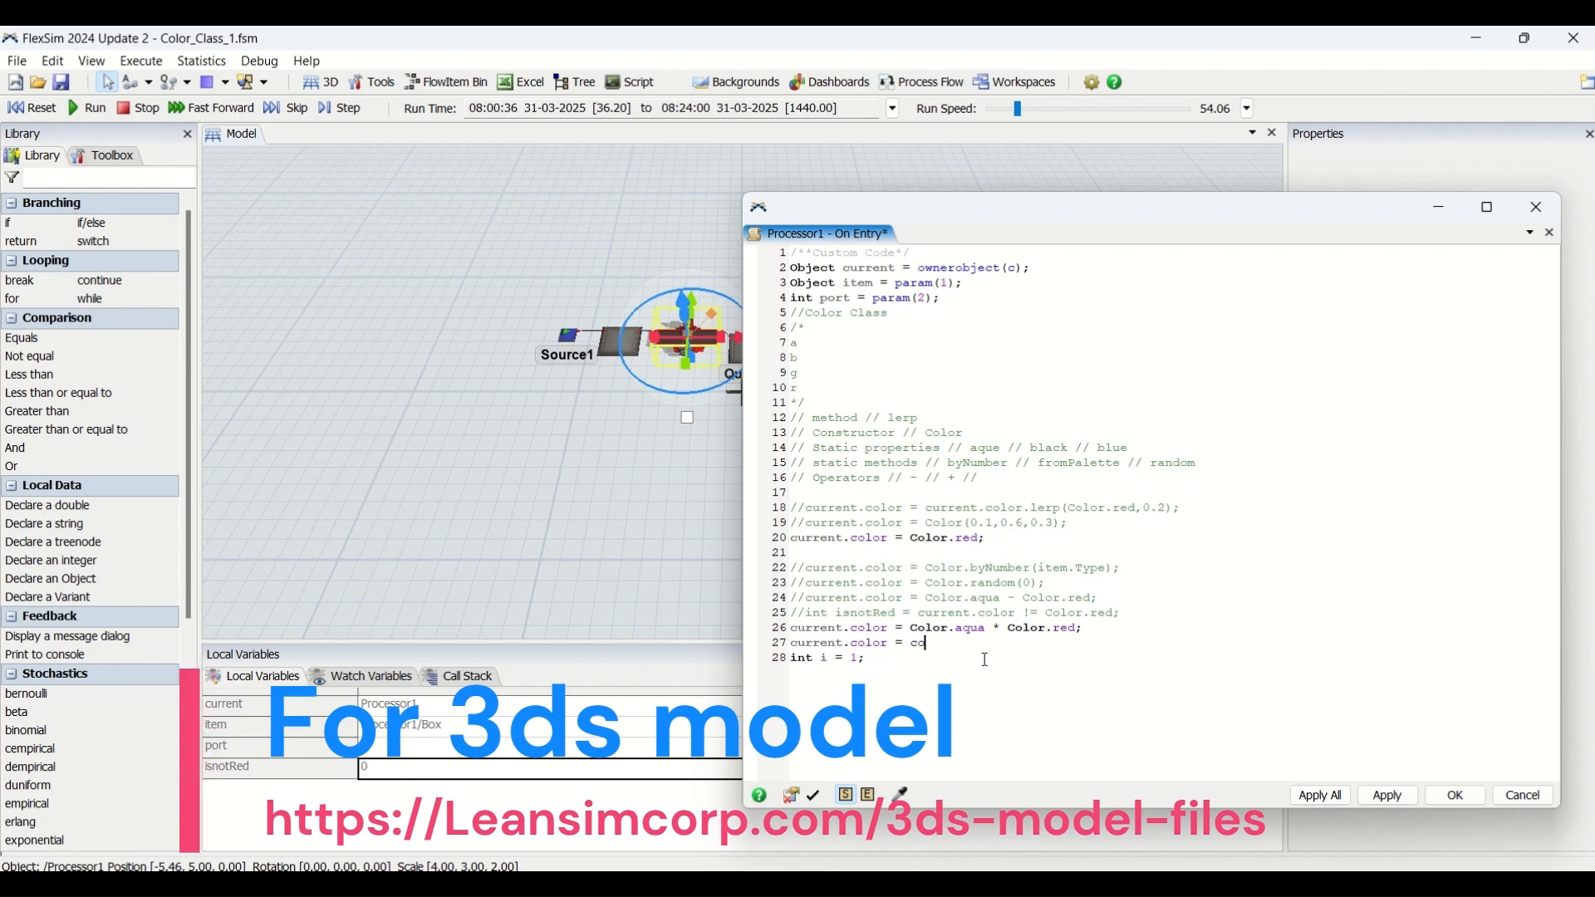
Finish line 27 as current.color = Color.aqua * 1.2; and highlight that expression
{"action": "type", "text": "li"}
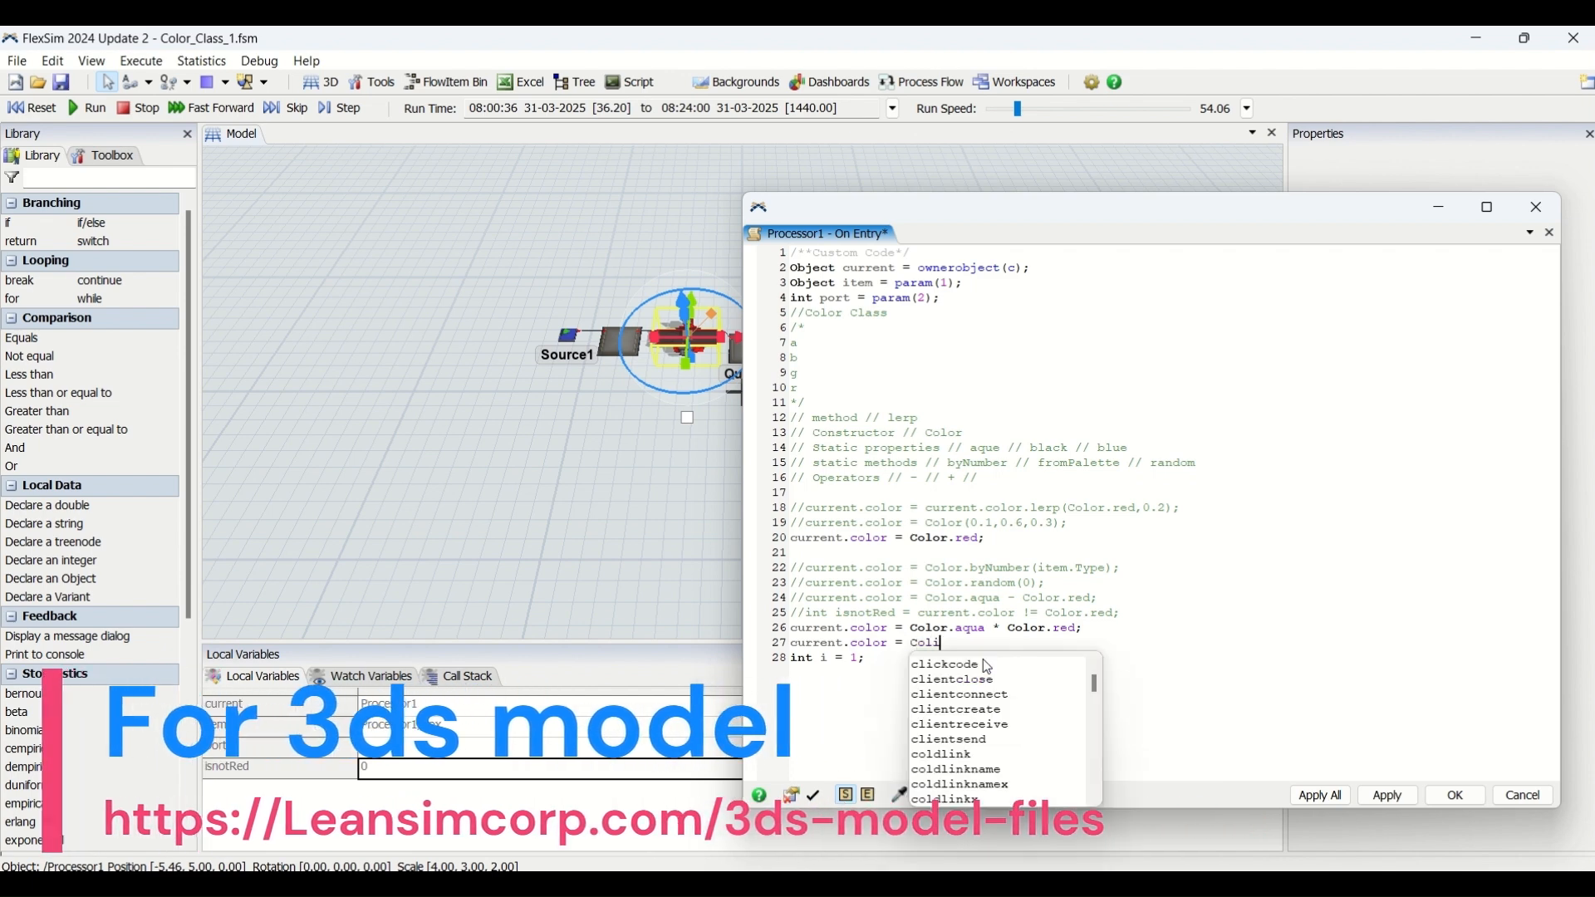
{"action": "type", "text": "or.aqua"}
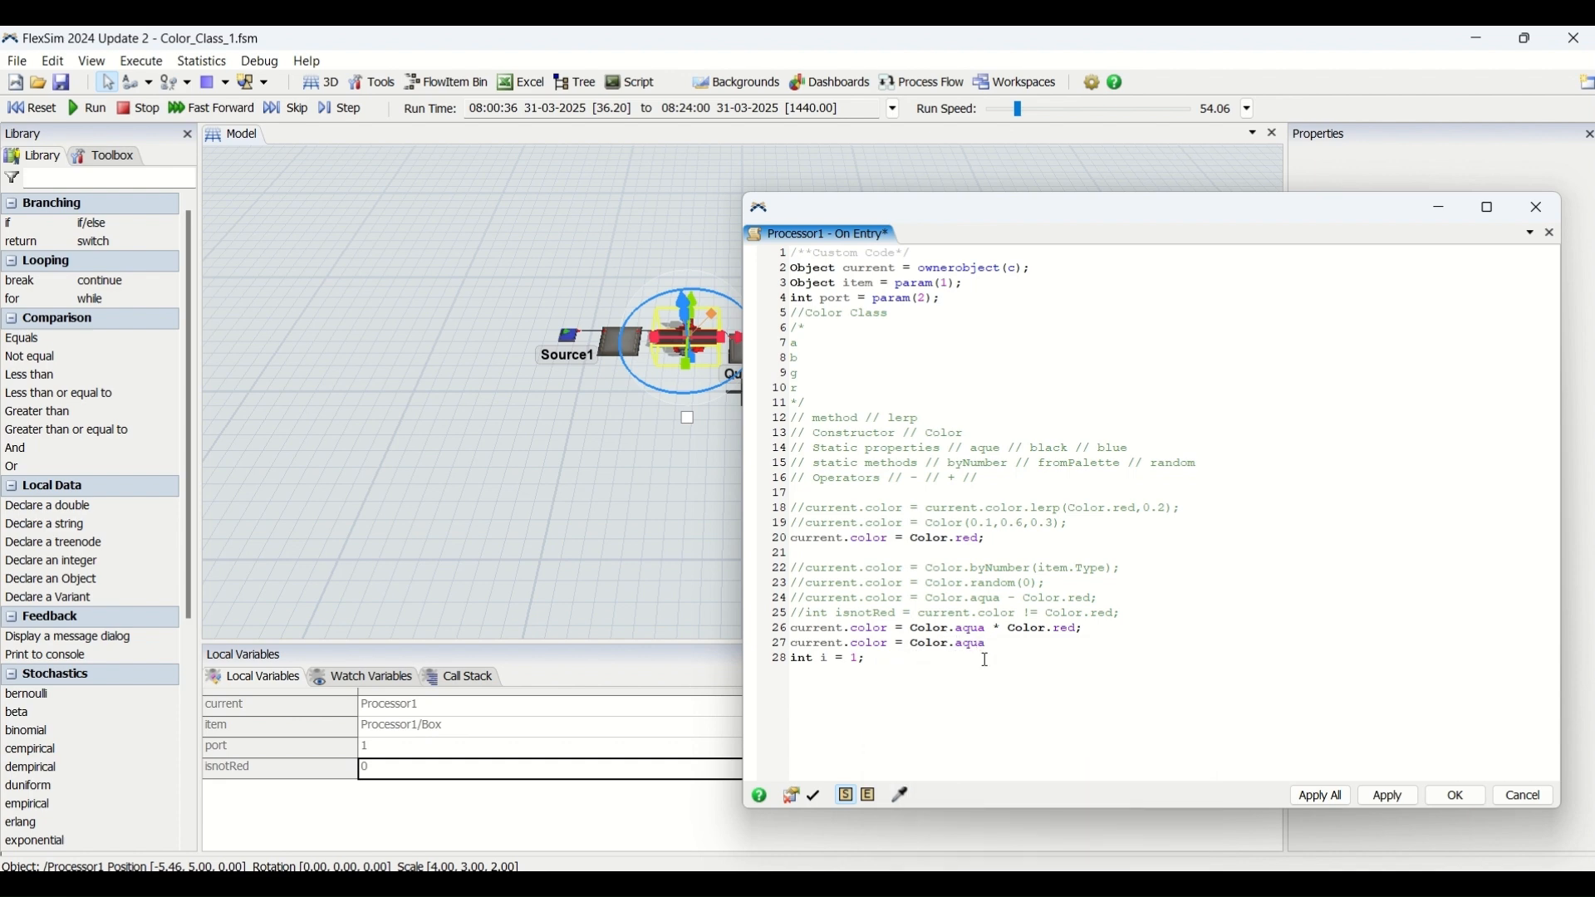
{"action": "type", "text": "* 1.2;"}
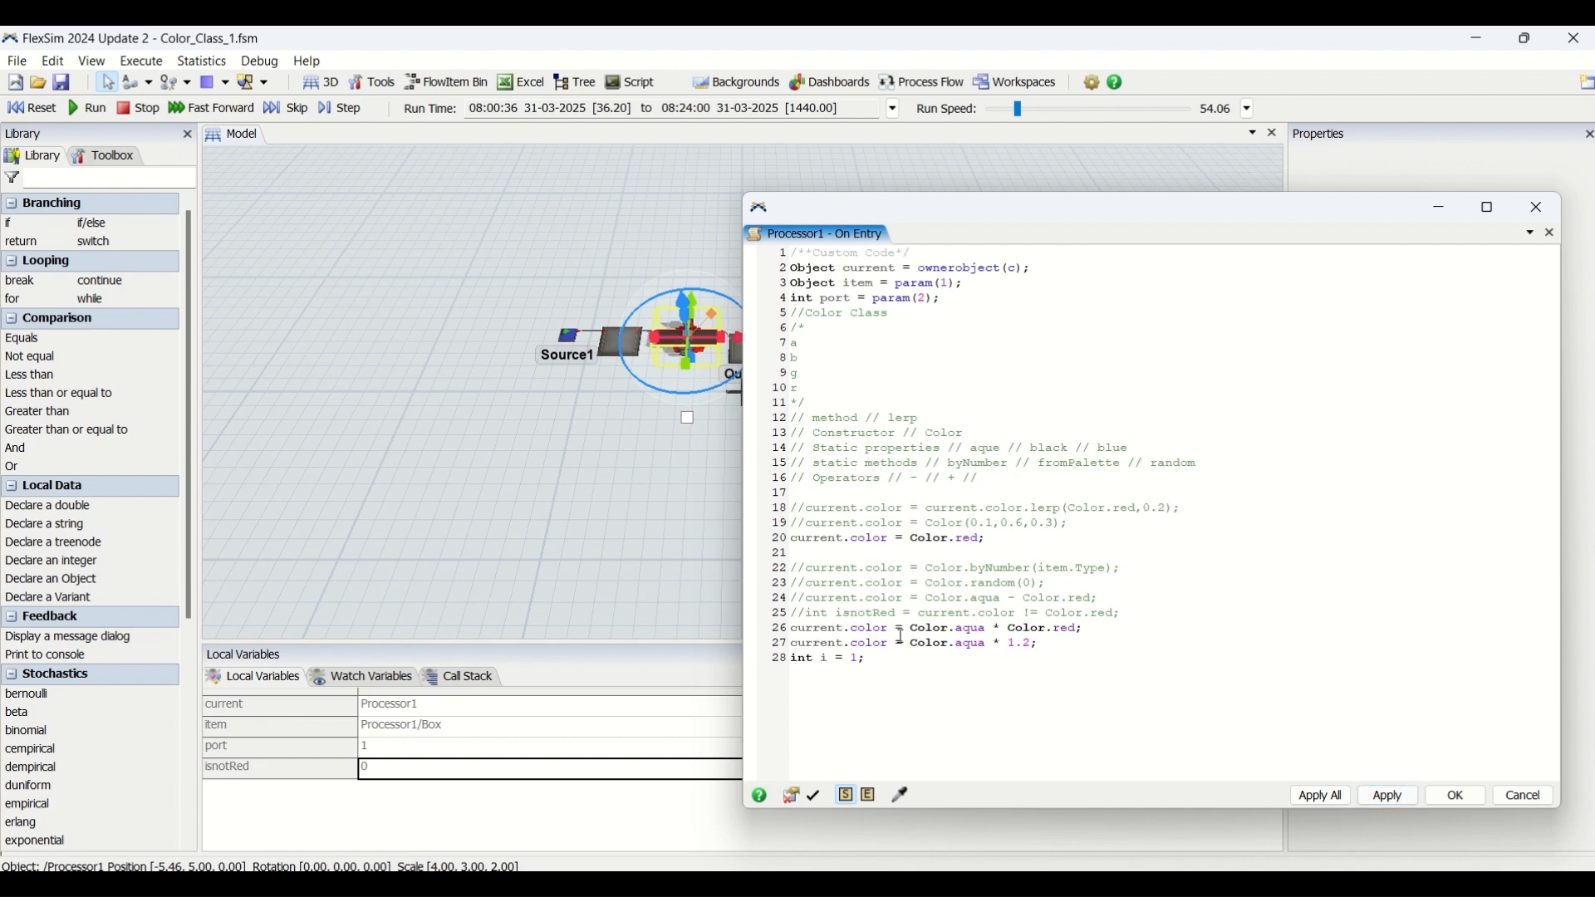
{"action": "left_click_drag", "start_coordinate": [909, 628], "coordinate": [1081, 628]}
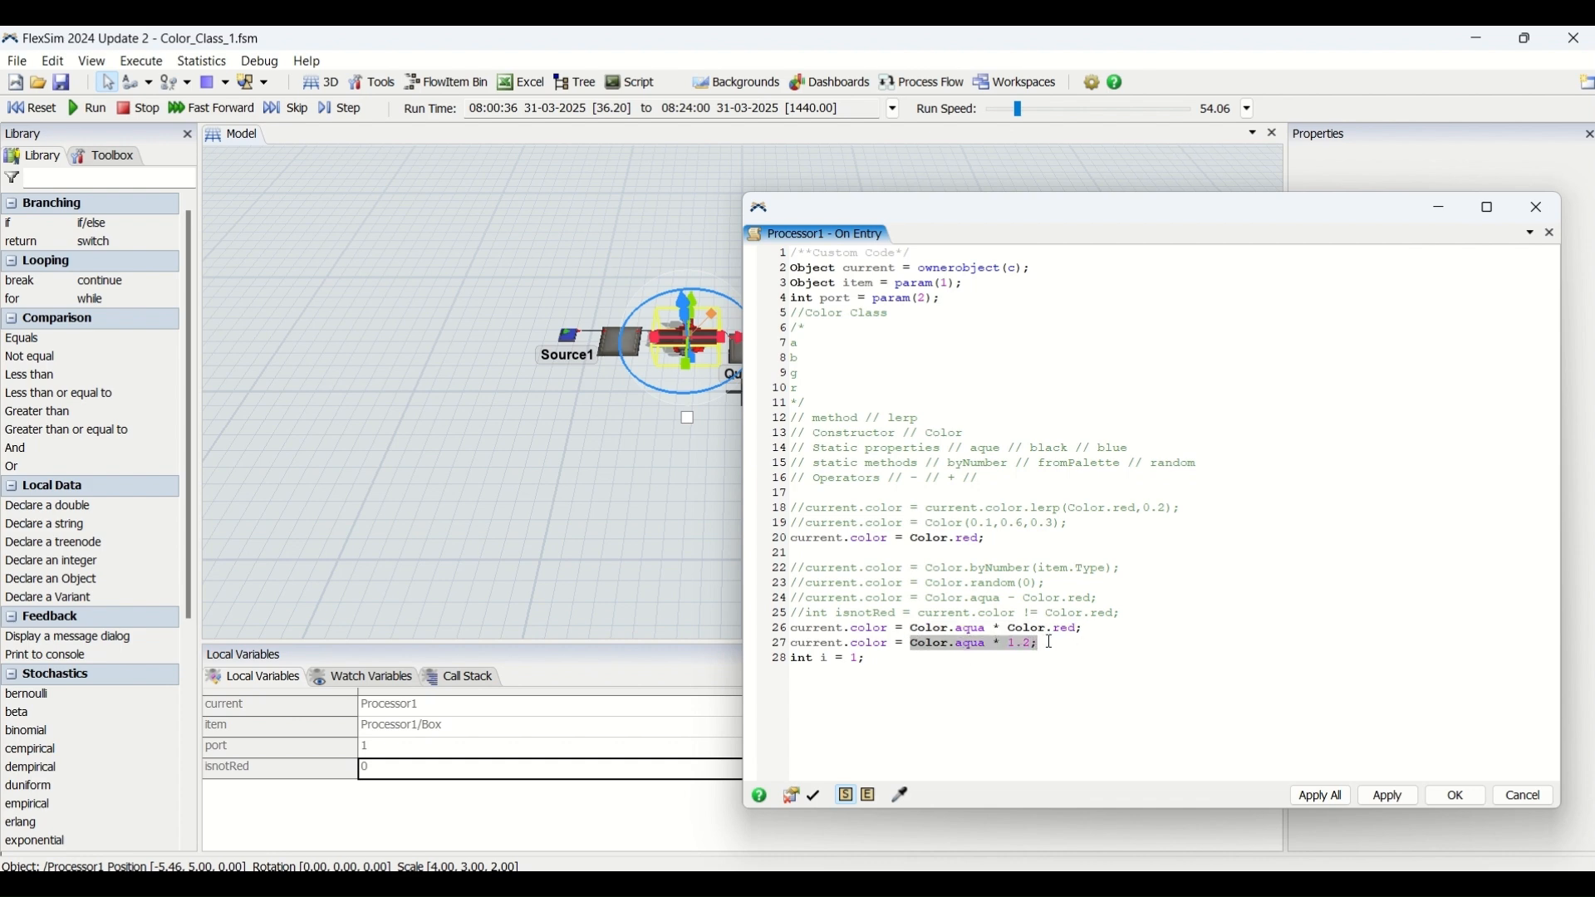
{"action": "mouse_move", "coordinate": [998, 621]}
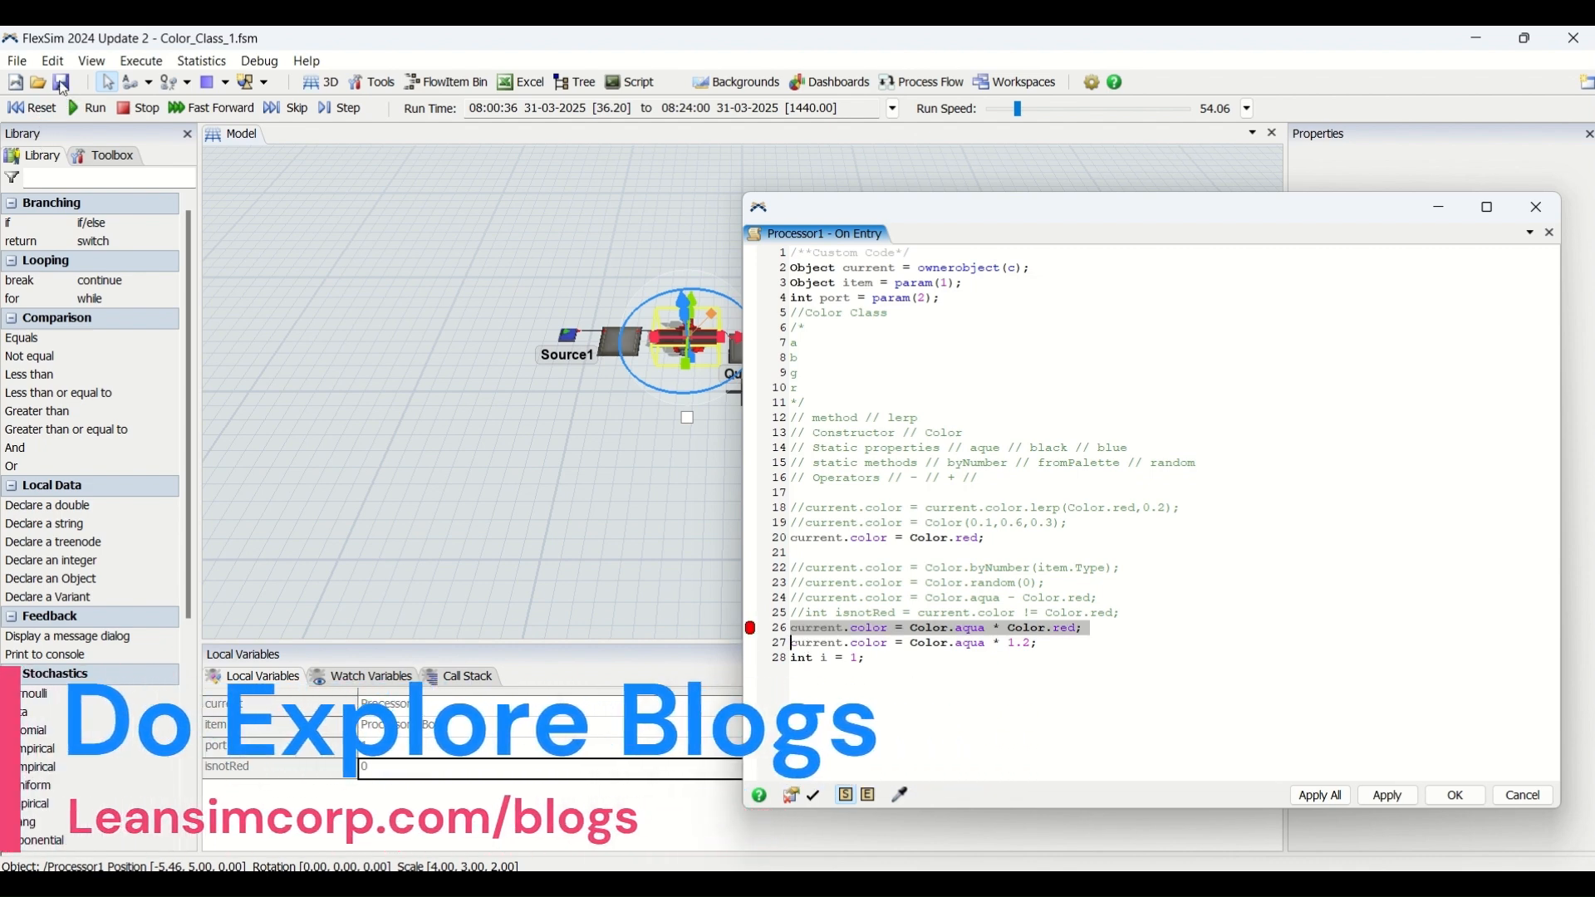
Reset and run until the debugger pauses at the line 26 breakpoint, then step to line 27
{"action": "left_click", "coordinate": [15, 107]}
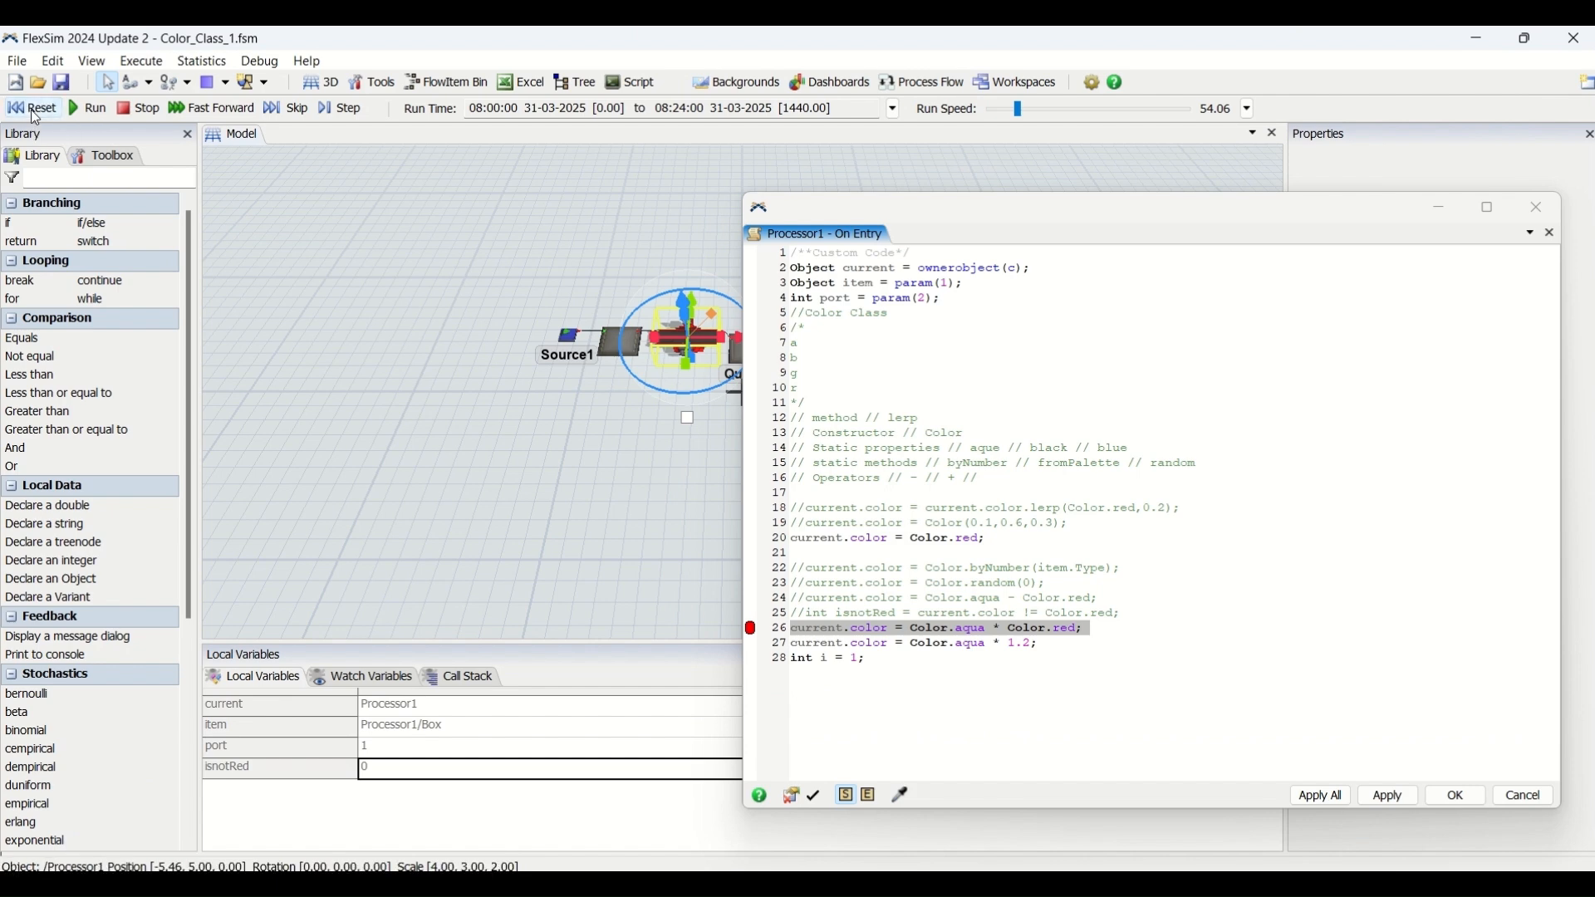
{"action": "left_click", "coordinate": [89, 106]}
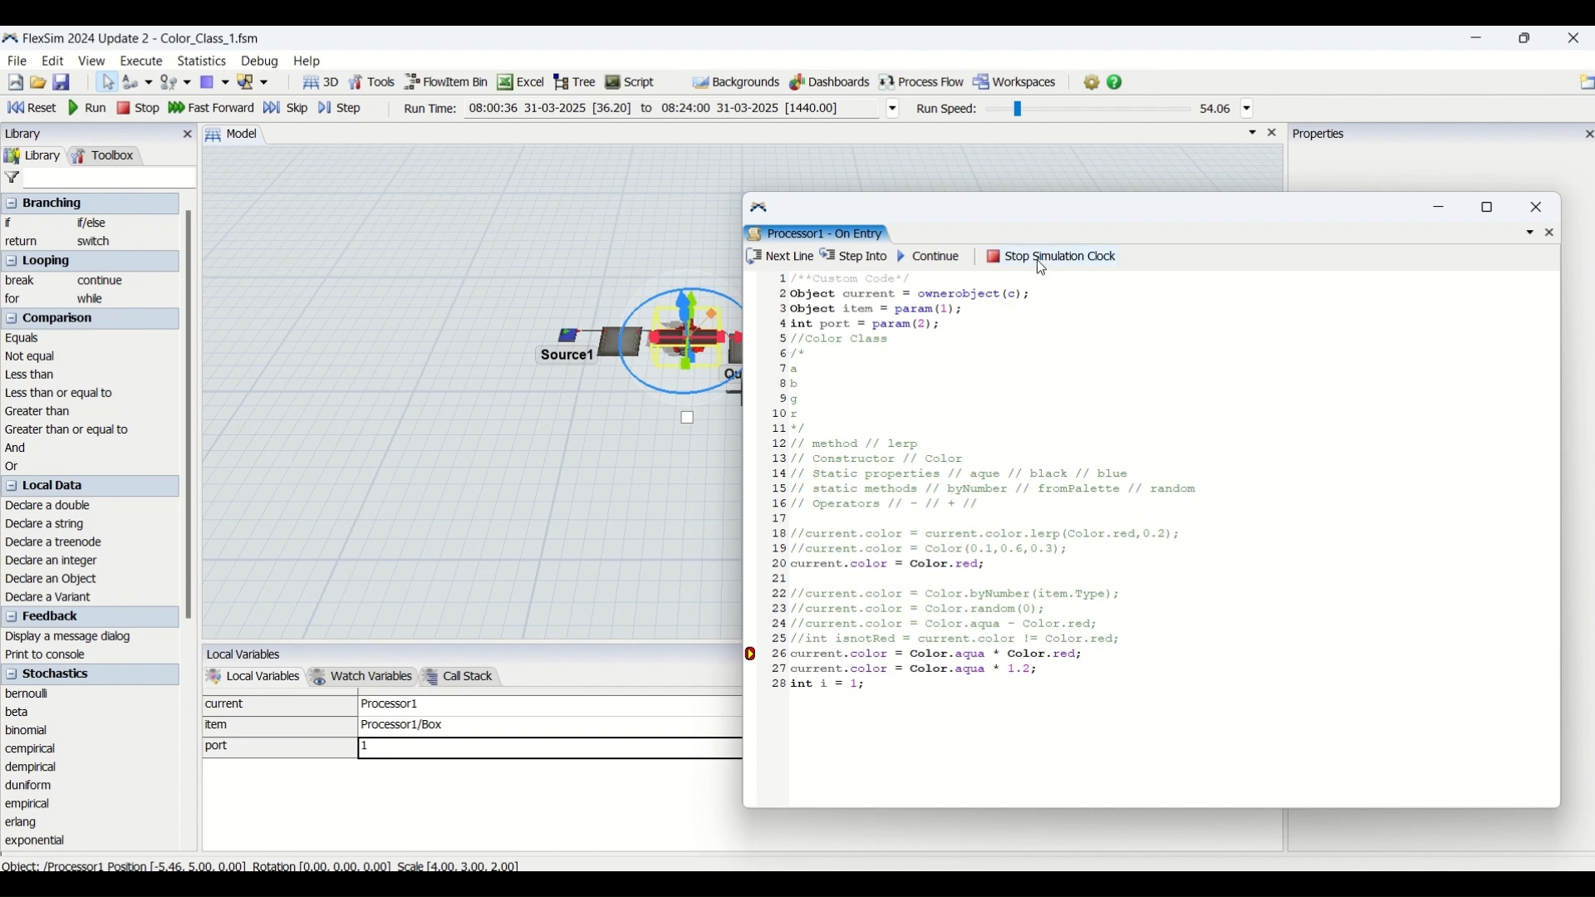
{"action": "mouse_move", "coordinate": [777, 259]}
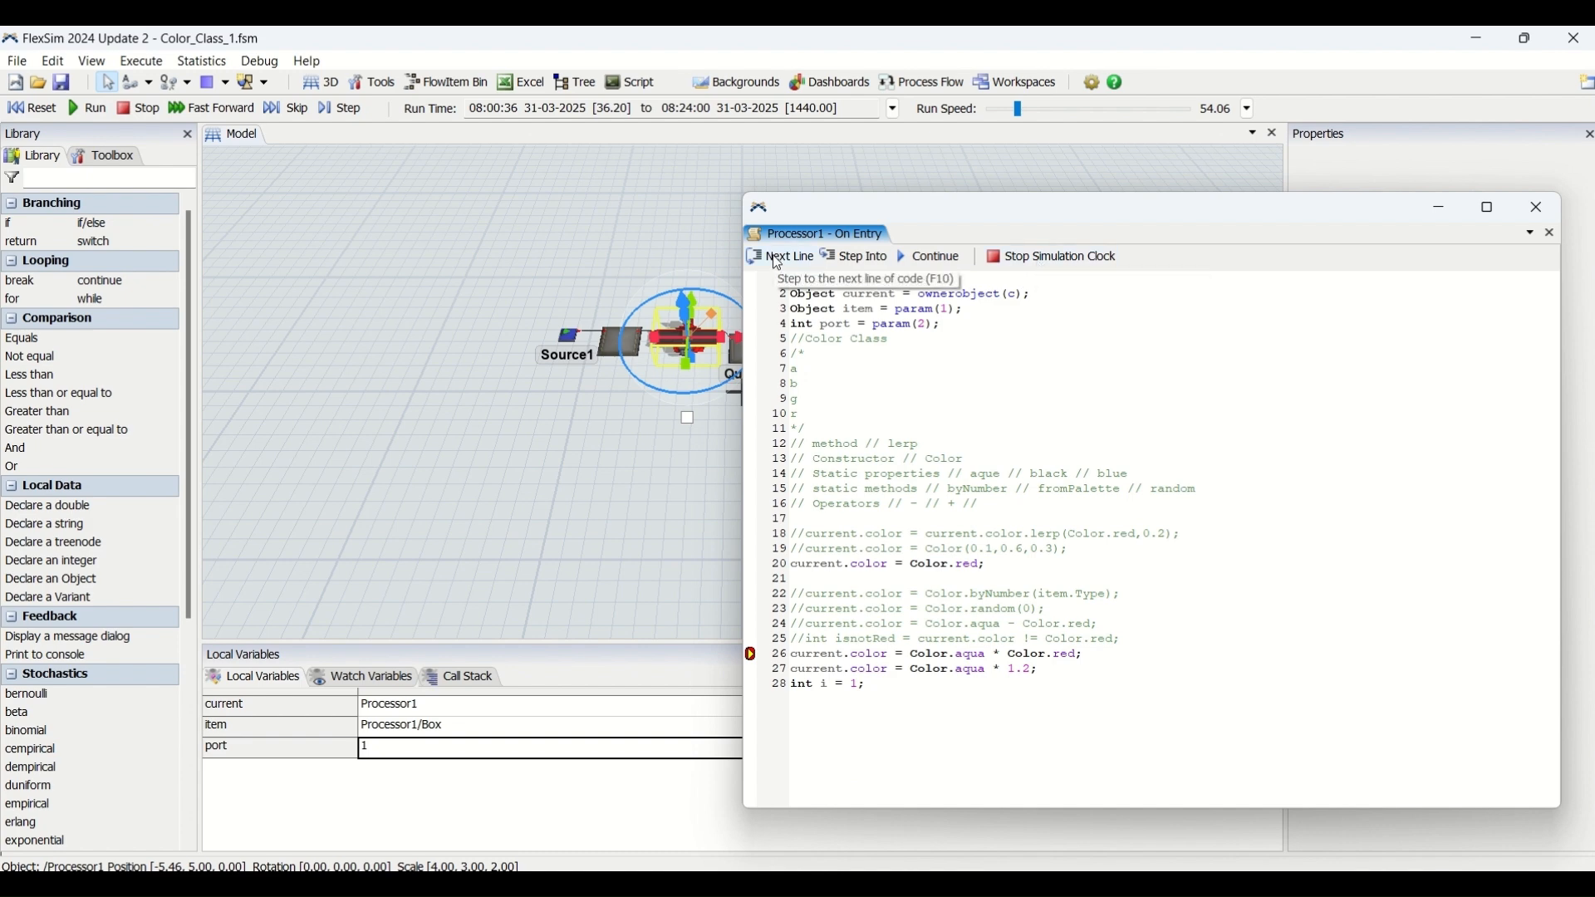
{"action": "left_click", "coordinate": [787, 255]}
{"action": "type", "text": "current.color = Color.aqua / 1.2;"}
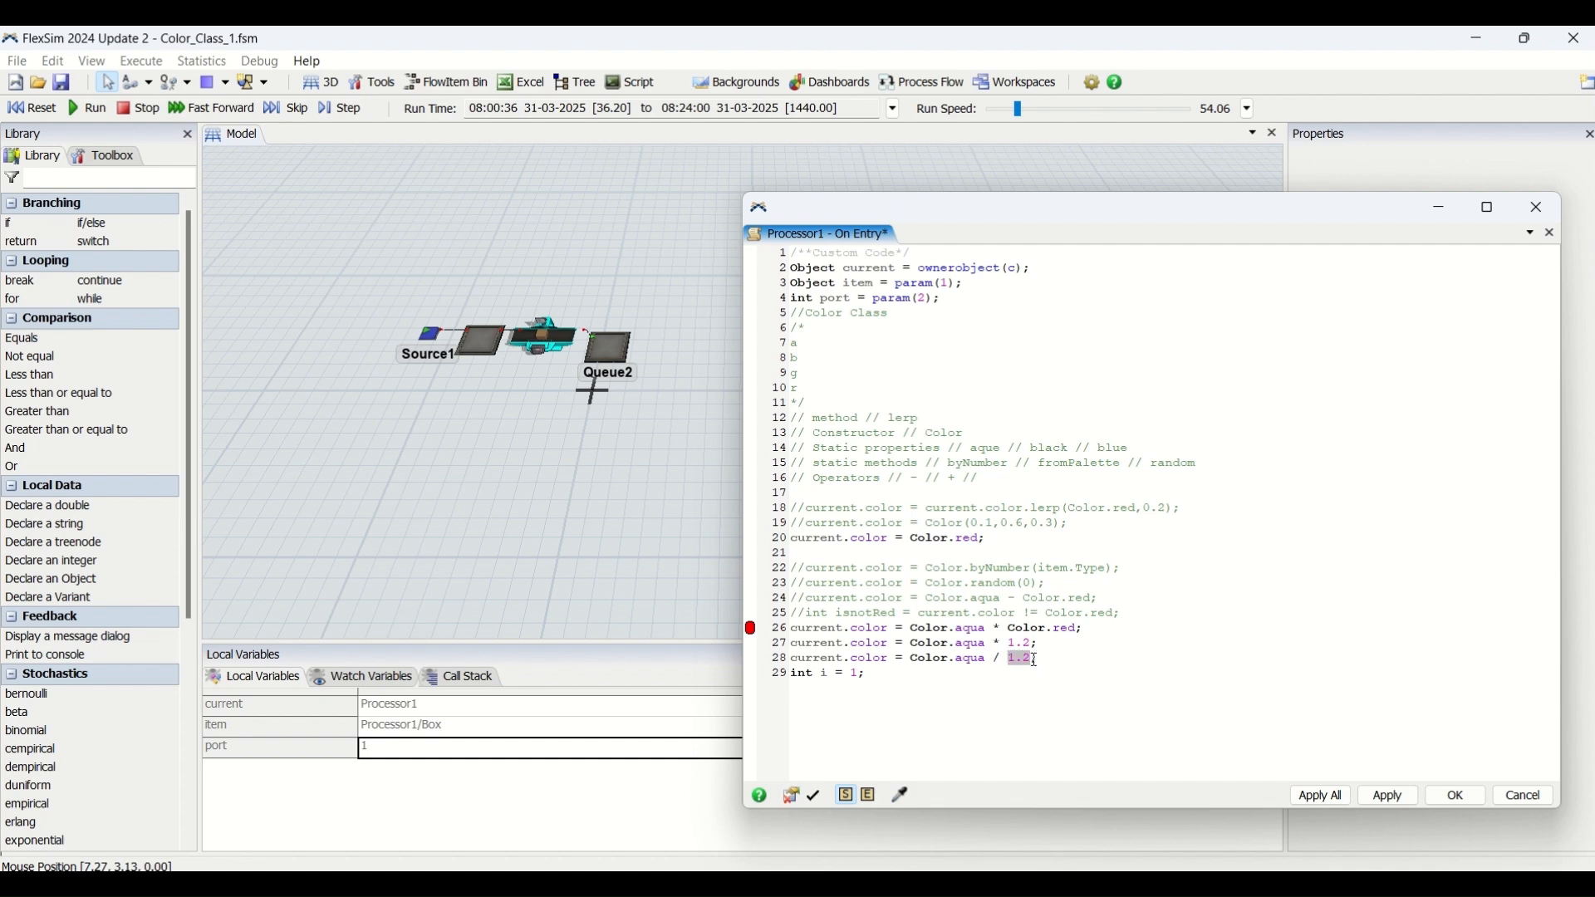
Make line 28 current.color = Color.aqua / 2; and step the debugger past line 27
{"action": "type", "text": "2"}
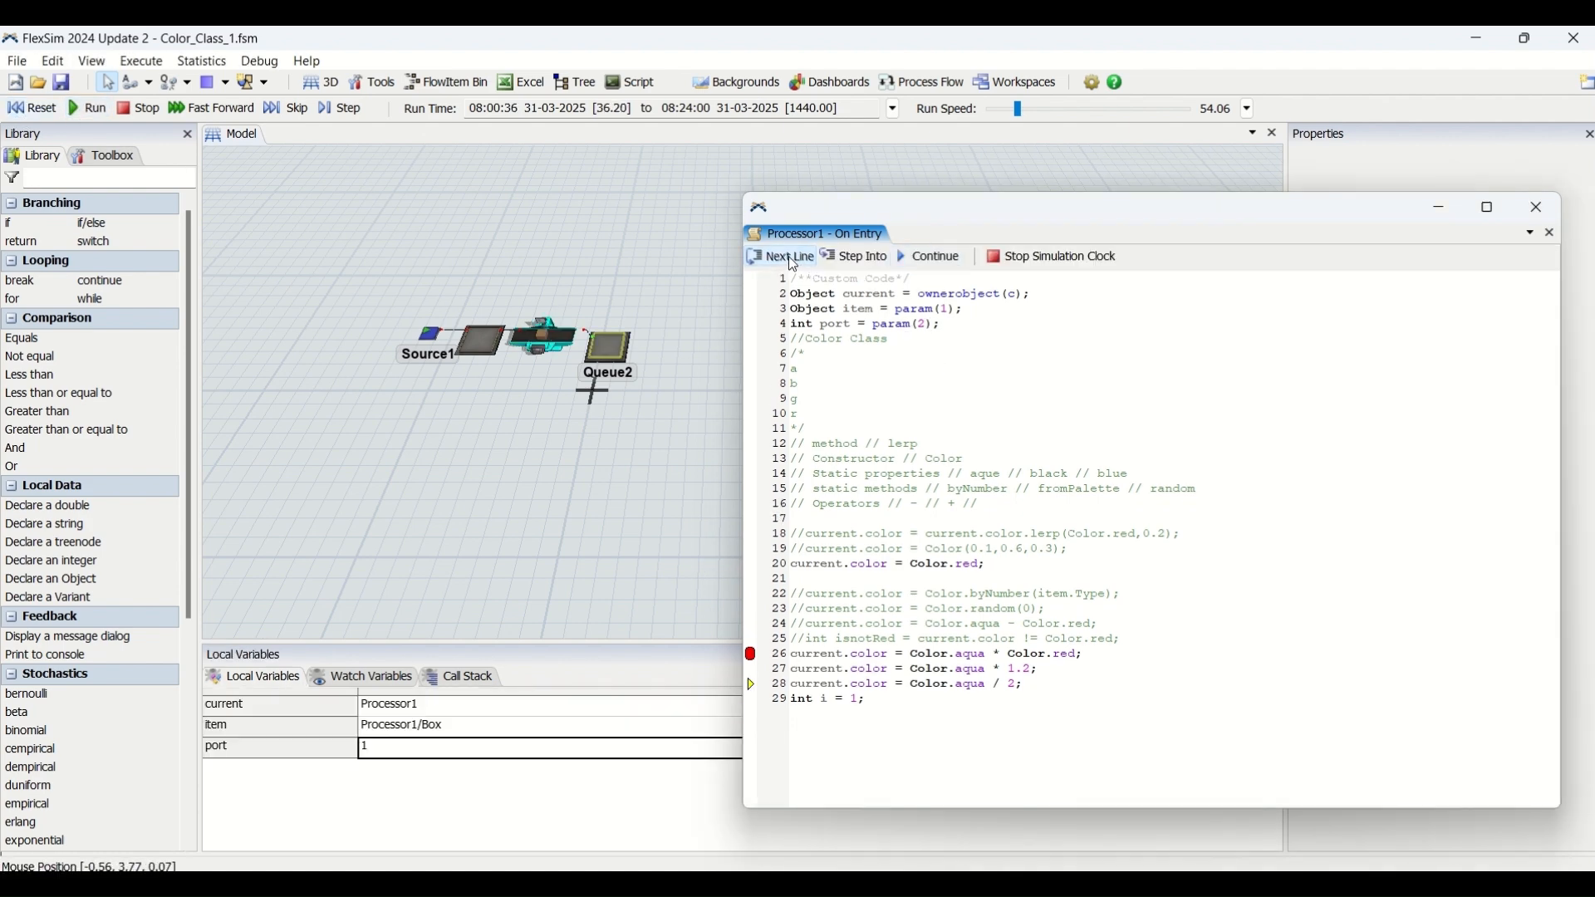
{"action": "left_click", "coordinate": [784, 256]}
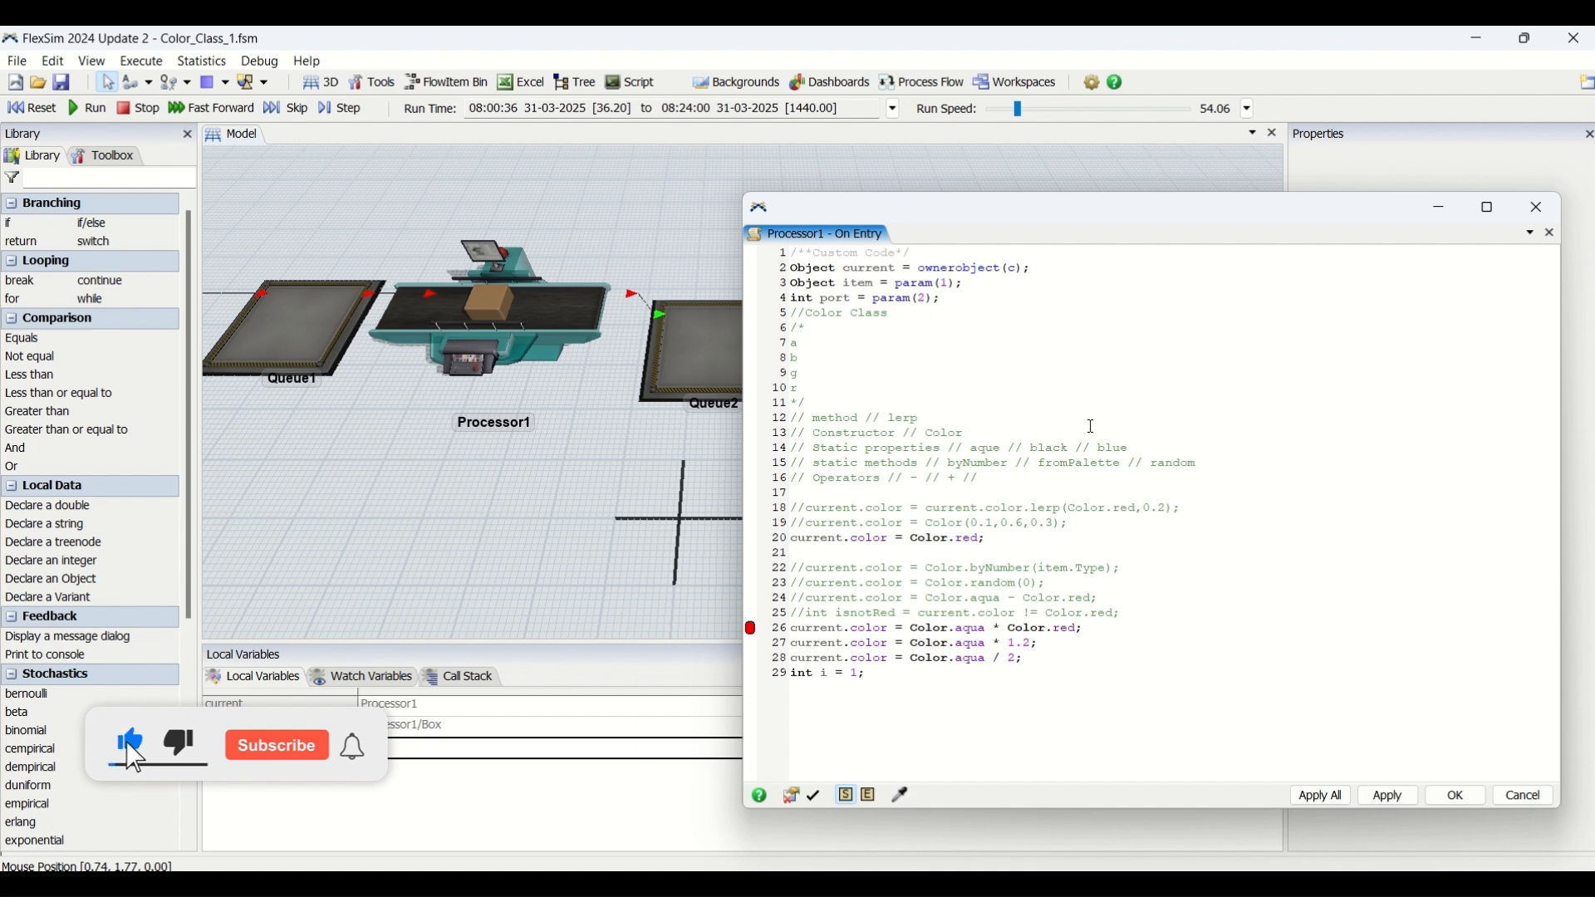
{"action": "left_click", "coordinate": [276, 744]}
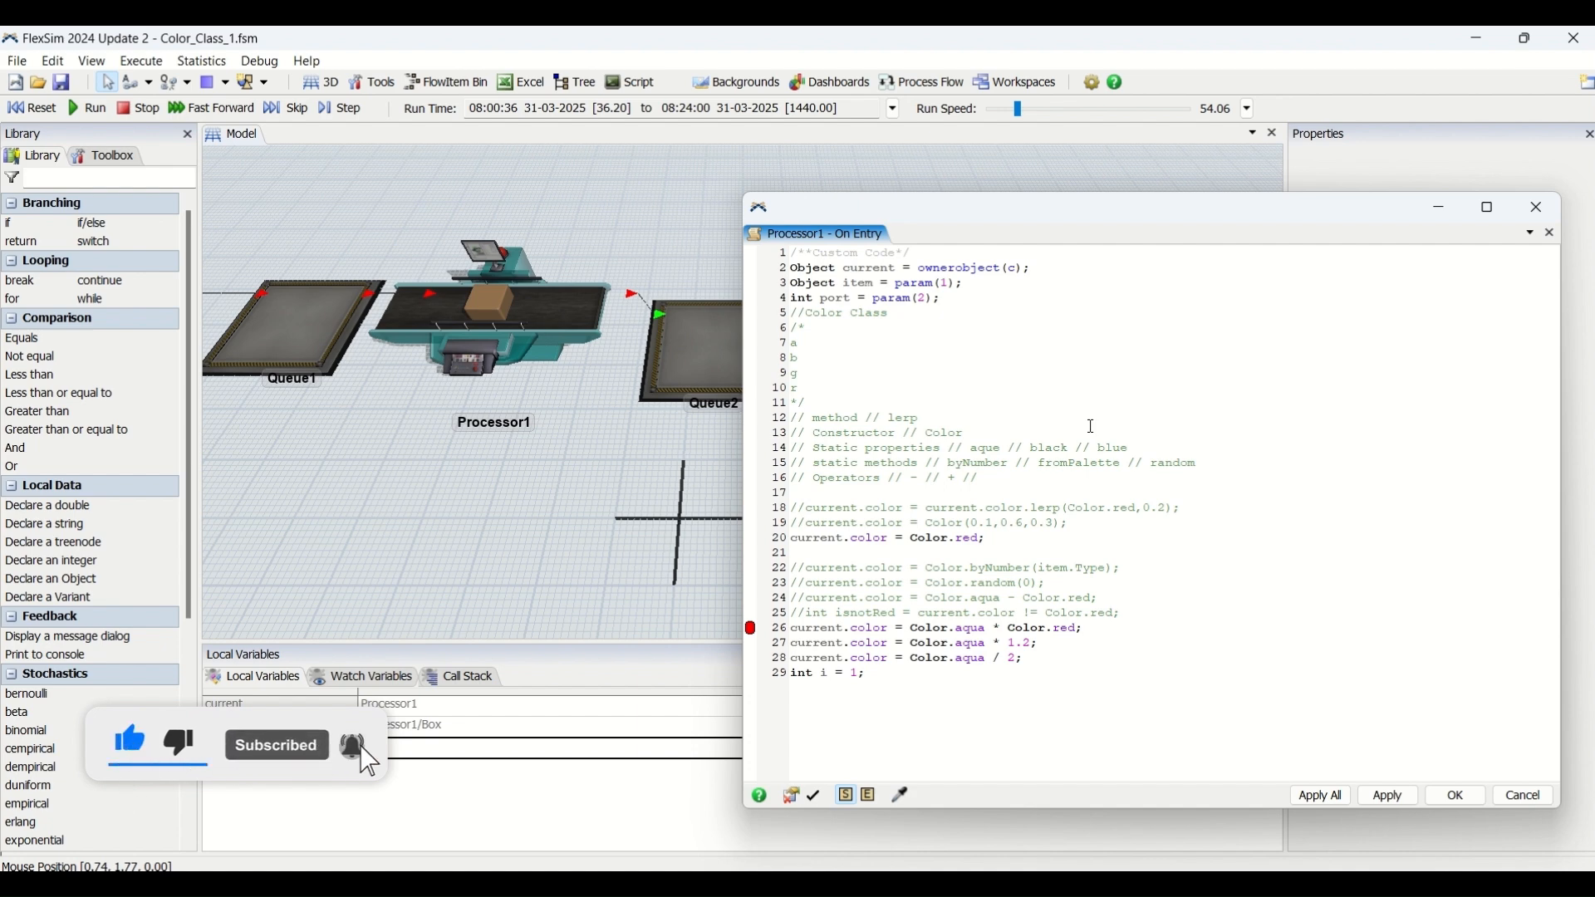
{"action": "mouse_move", "coordinate": [352, 744]}
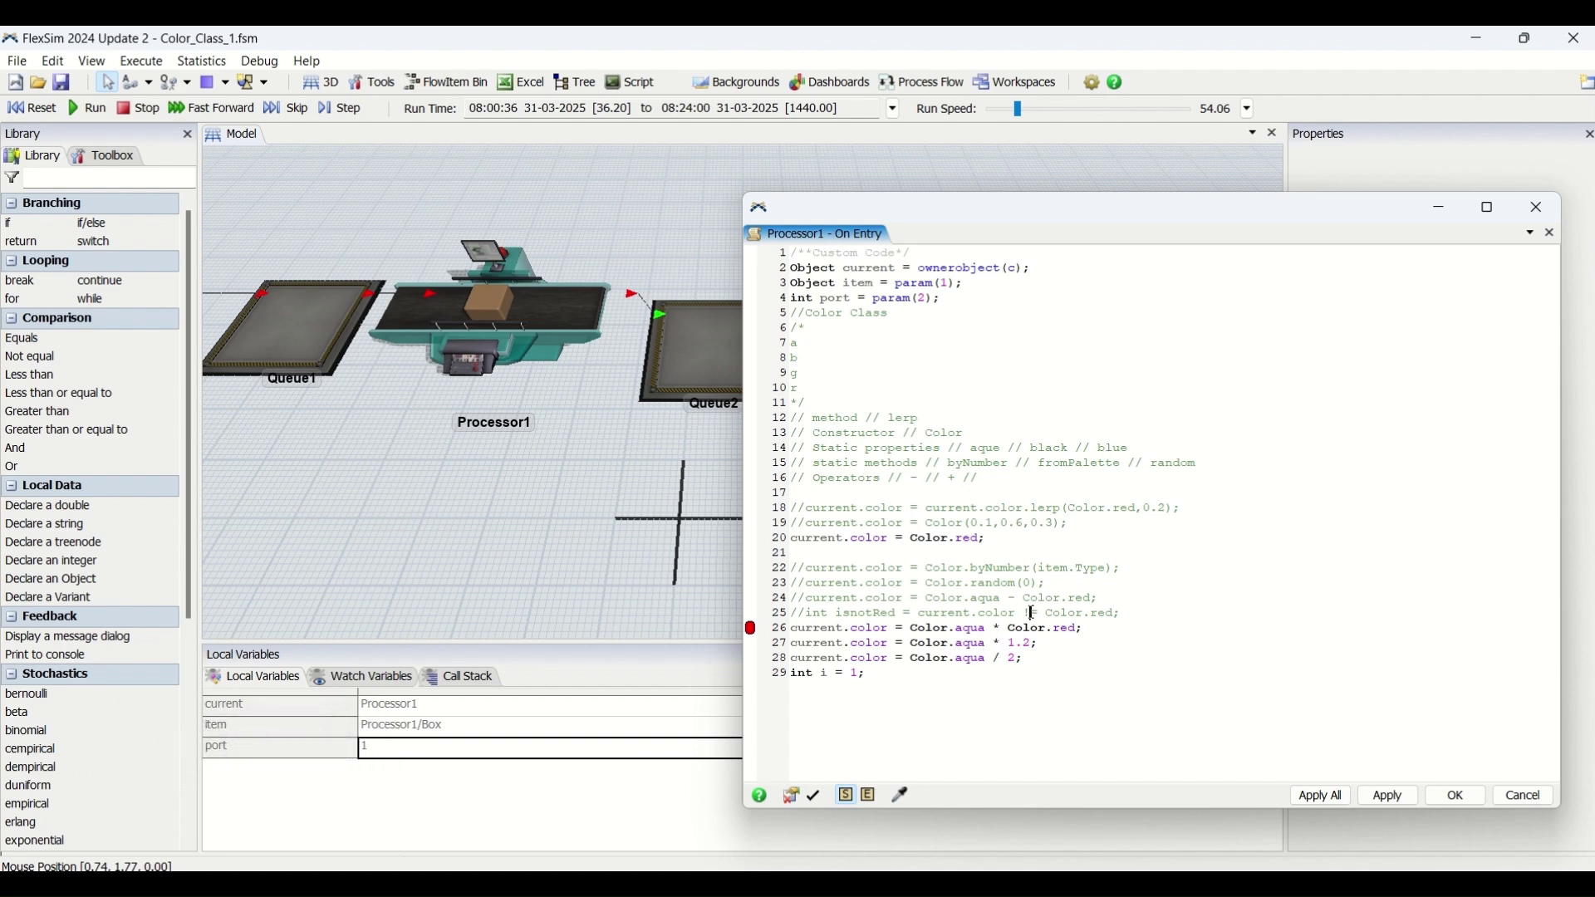
{"action": "mouse_move", "coordinate": [1046, 704]}
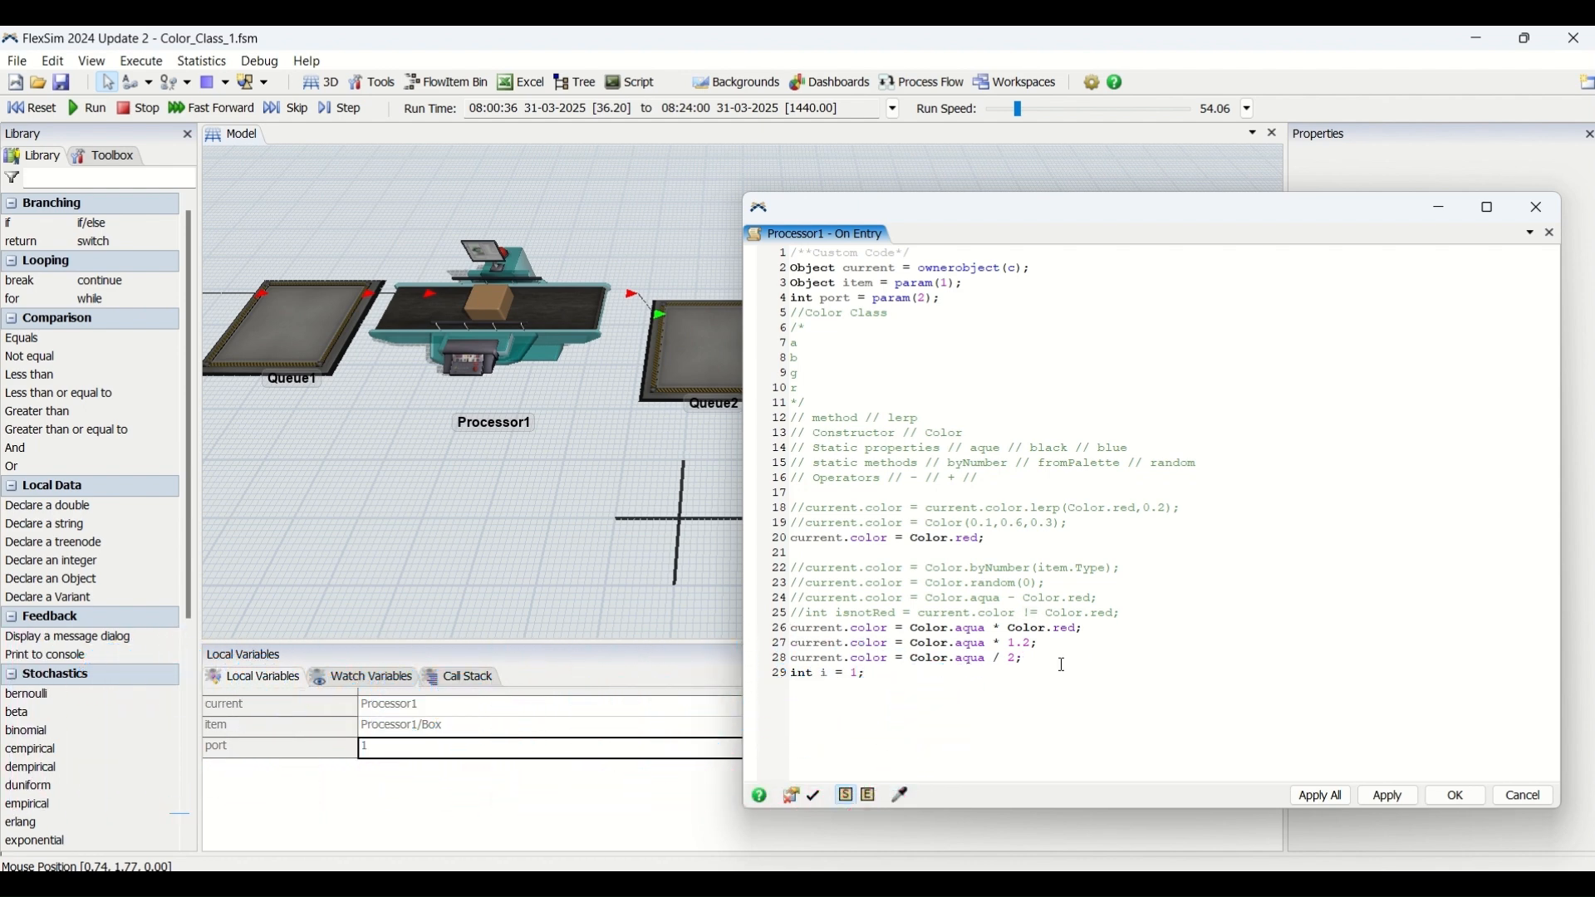
Add the comment lines // += and //-+ below the aqua divided-by-2 line
{"action": "type", "text": "//"}
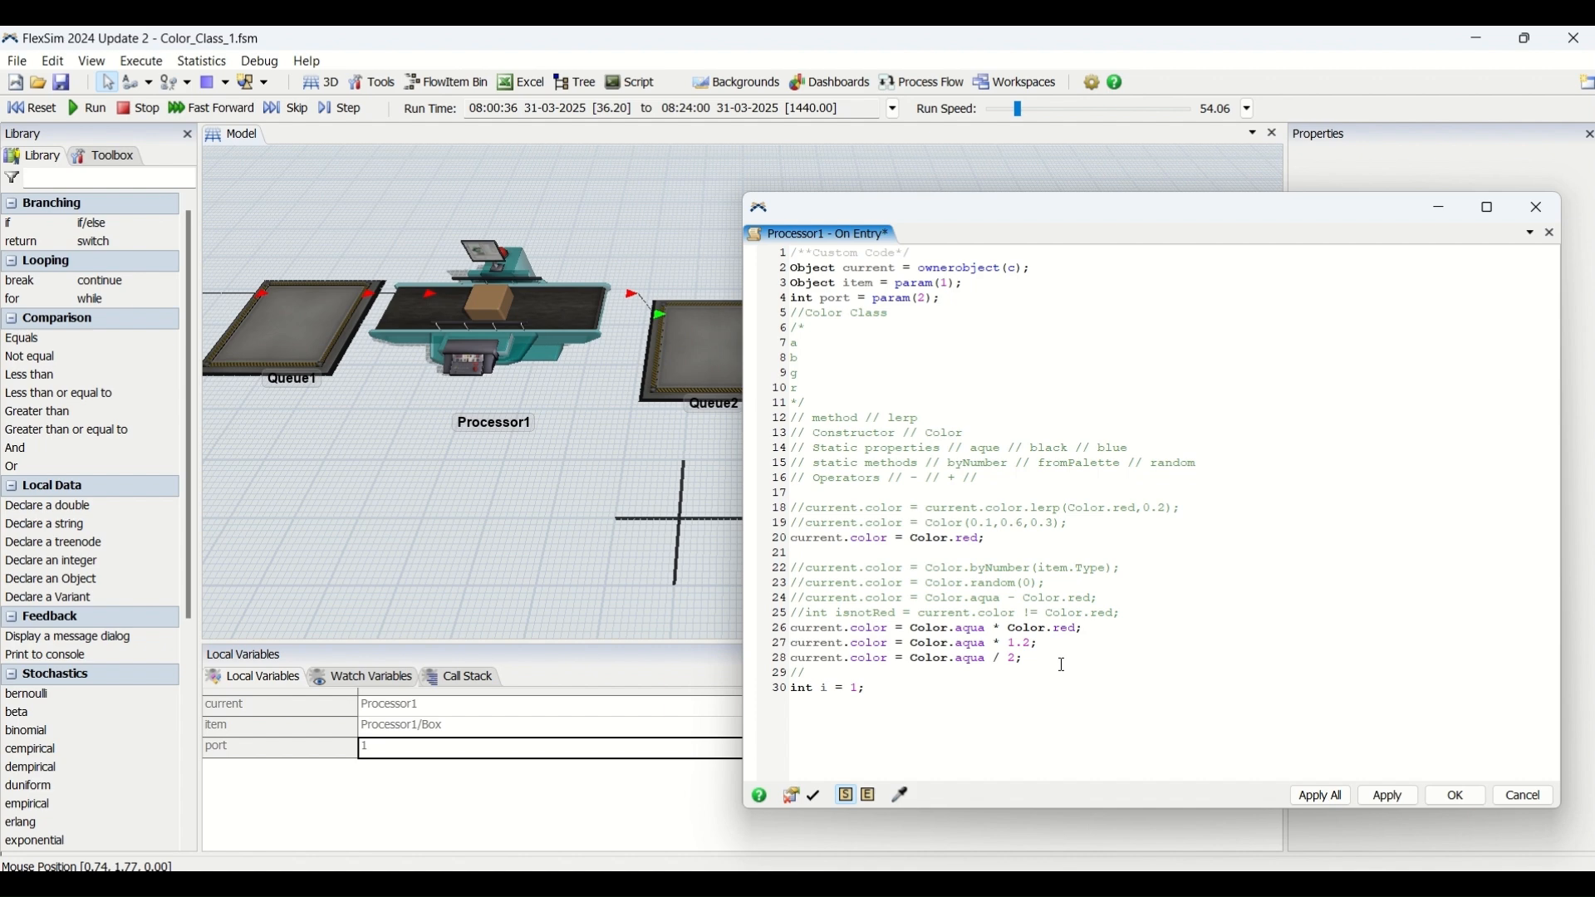
{"action": "type", "text": "+"}
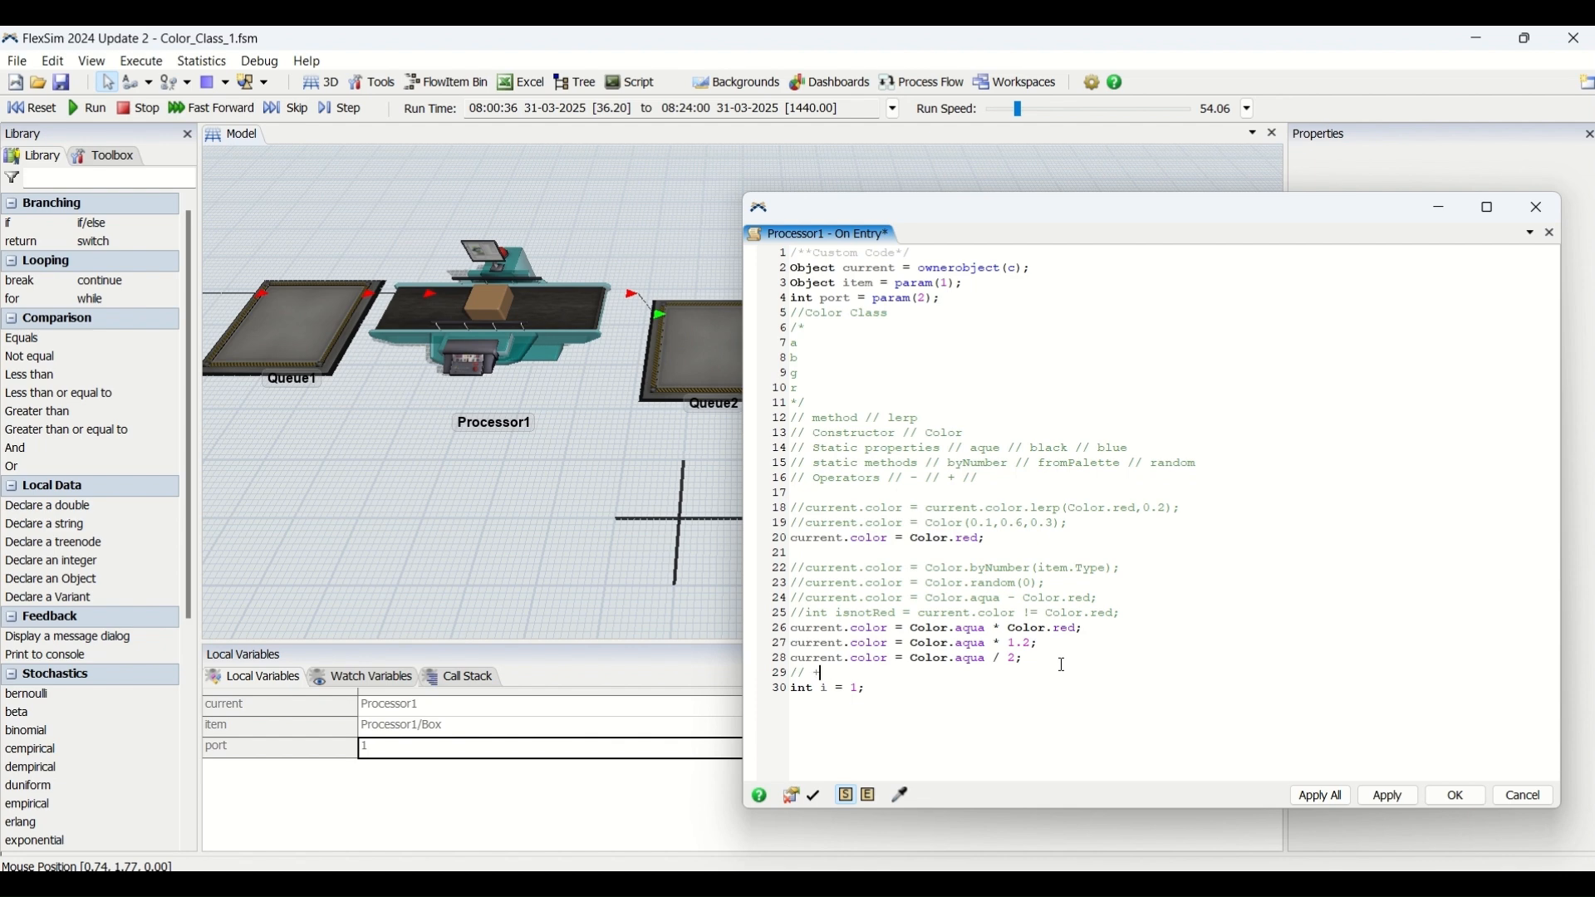
{"action": "type", "text": "="}
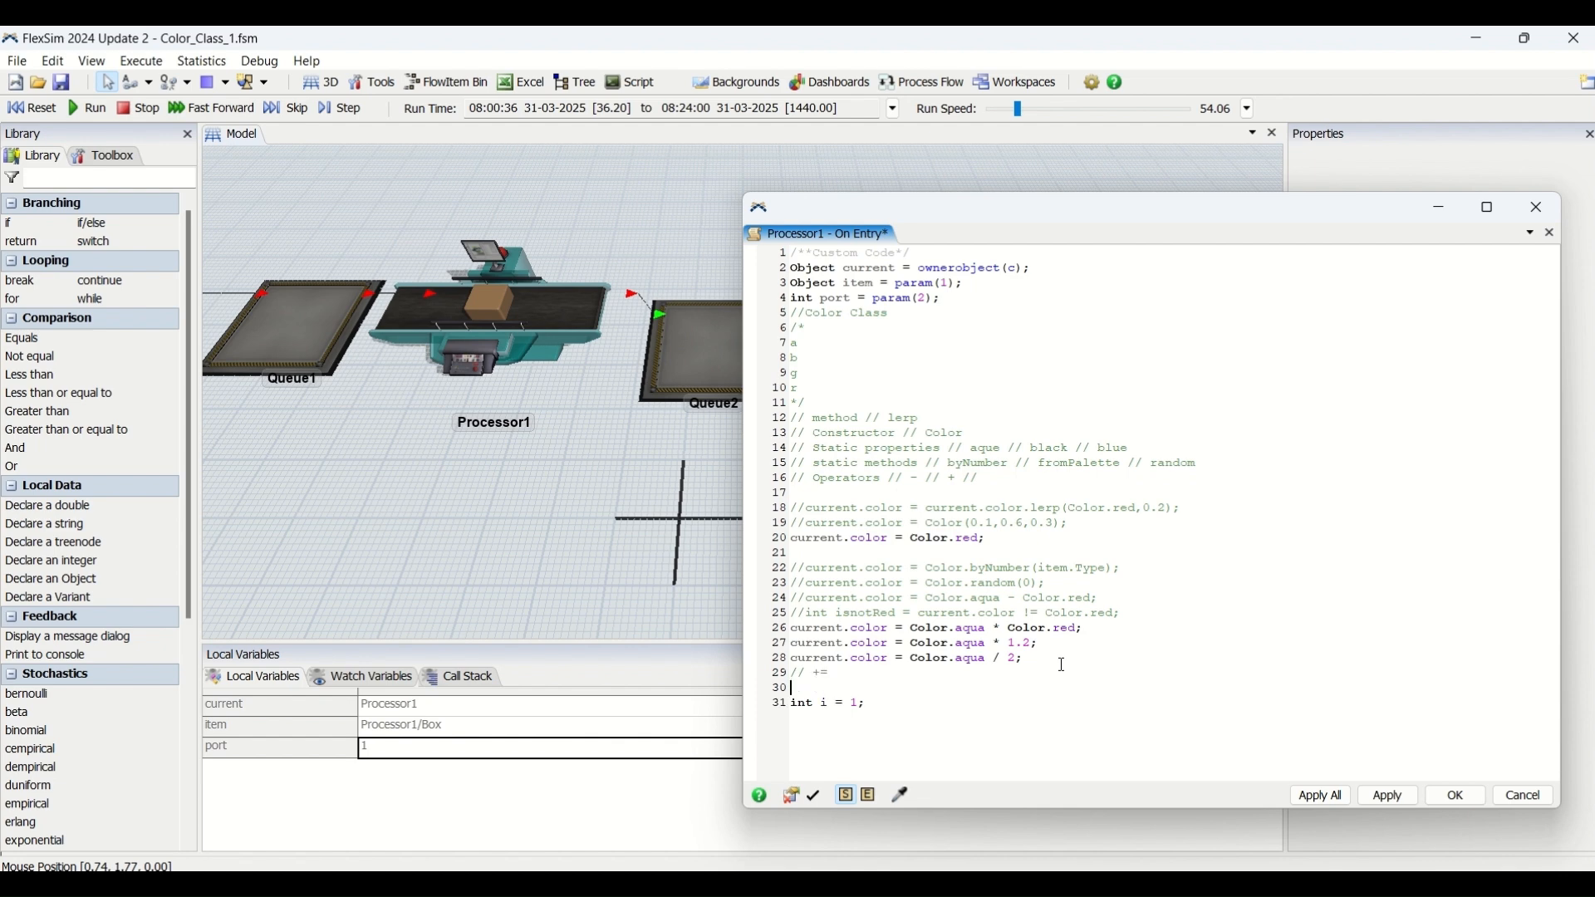
{"action": "type", "text": "//"}
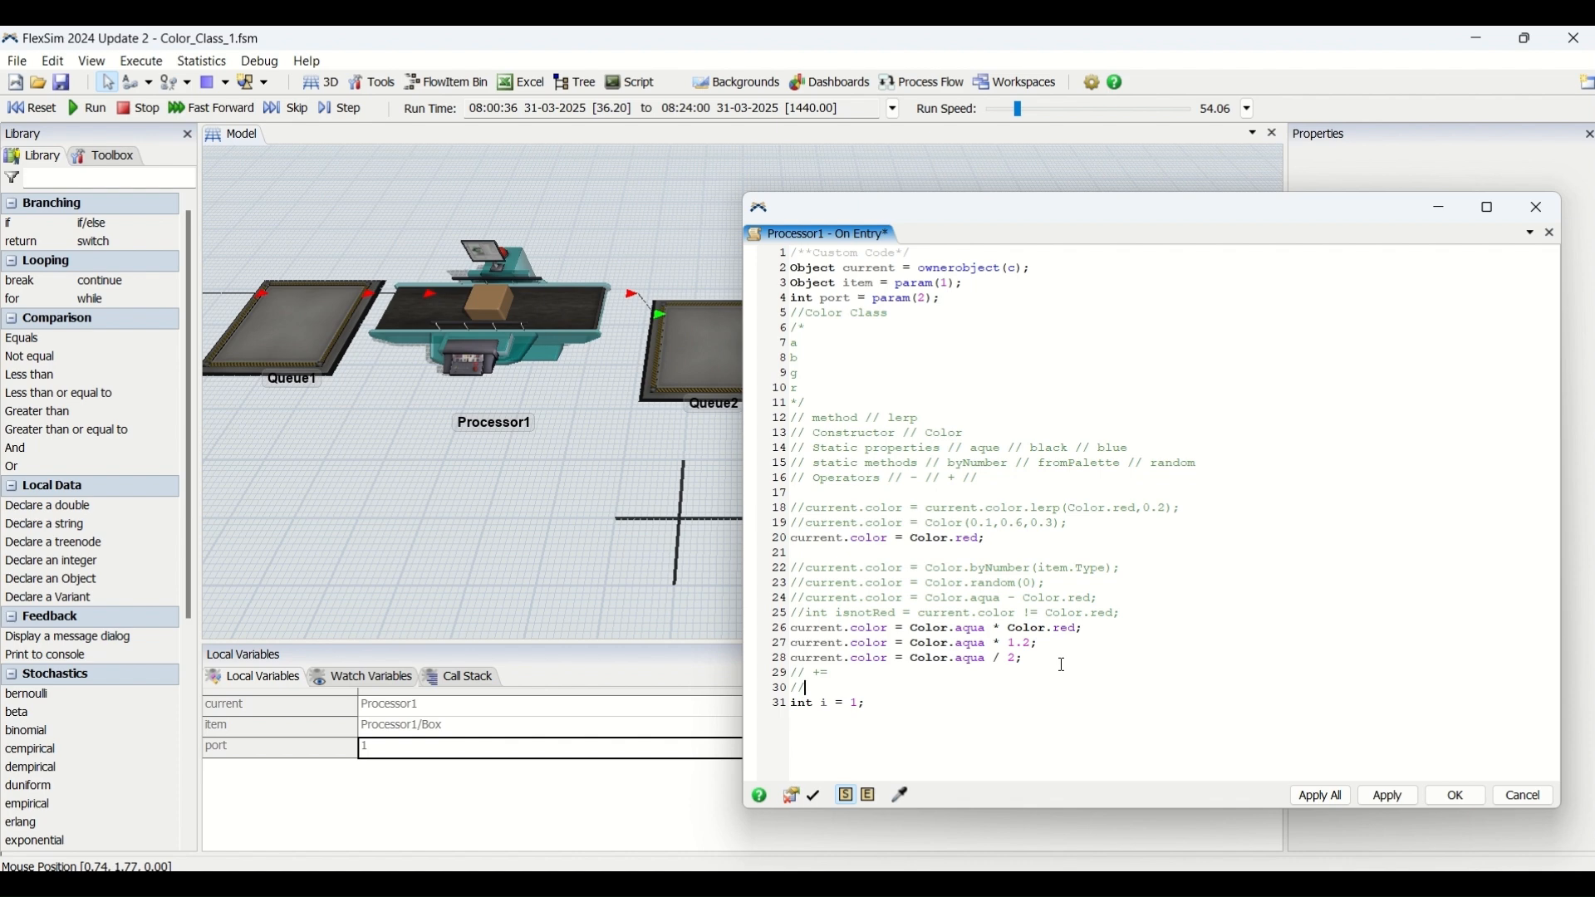
{"action": "type", "text": "-+"}
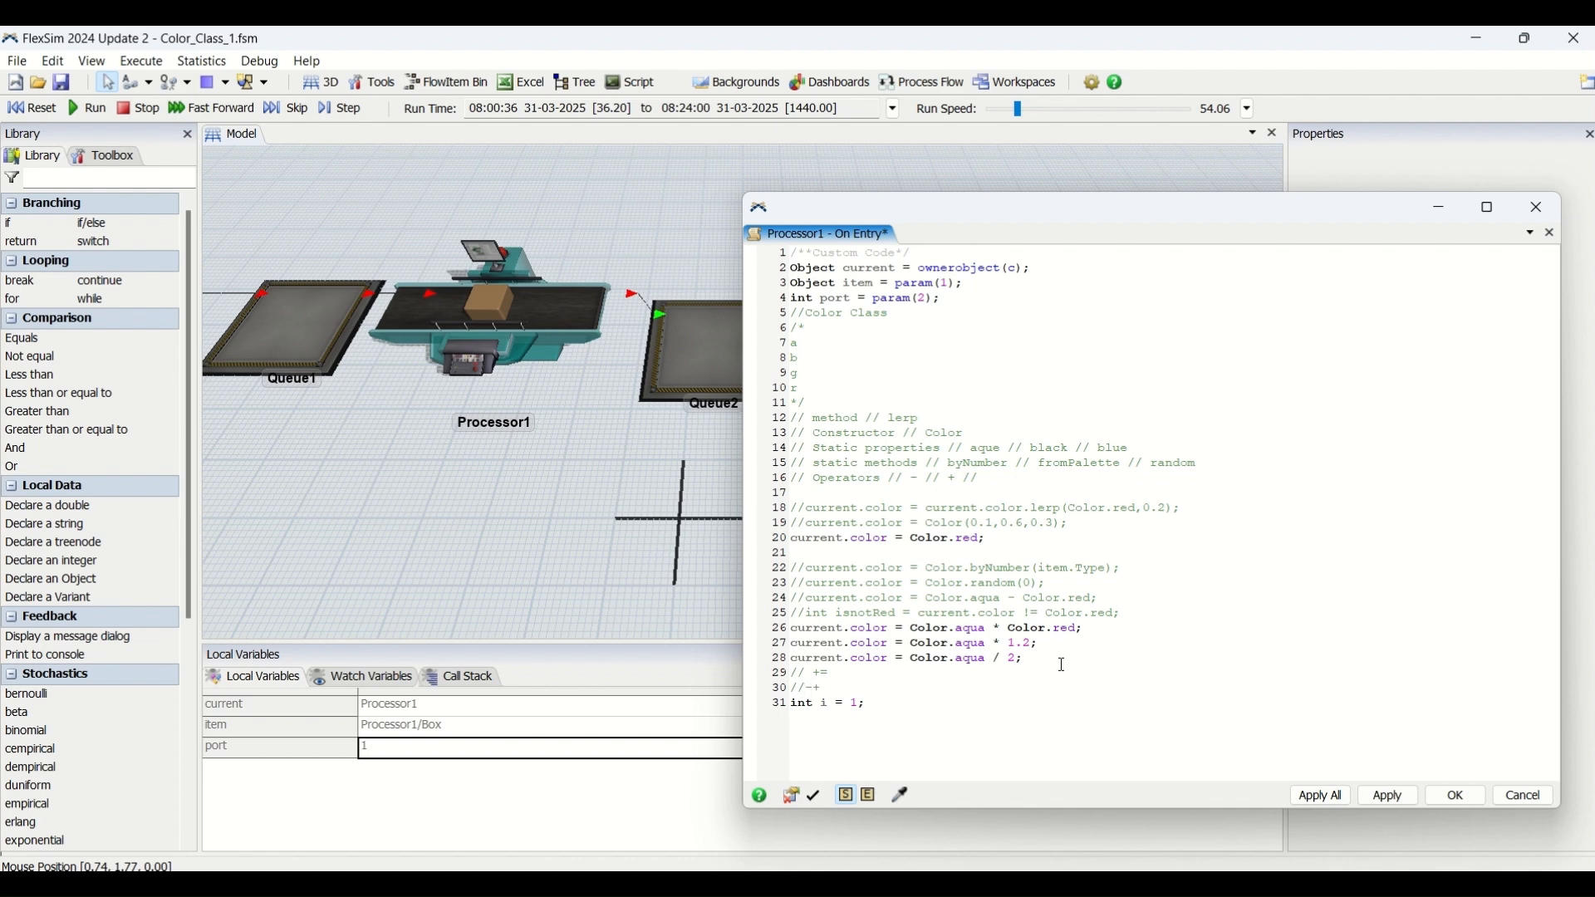